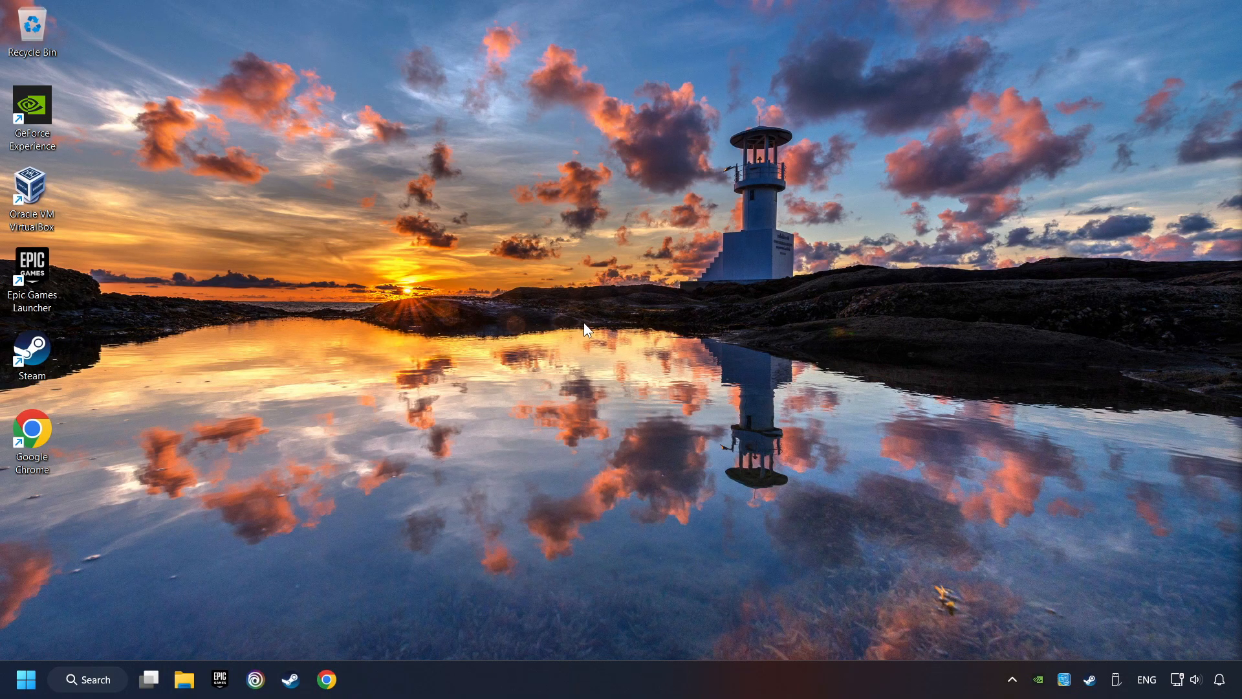
{"action": "mouse_move", "coordinate": [75, 685]}
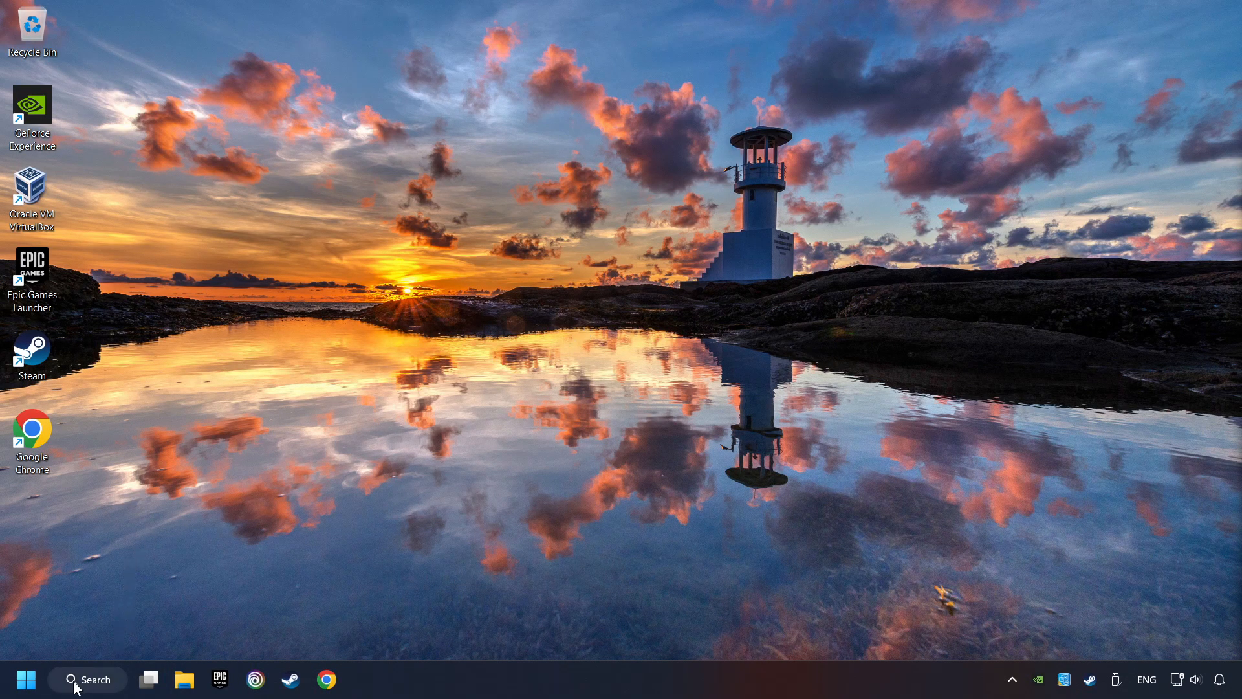
Search Windows for 'edit power plan' to reach the power plan settings in Control Panel
{"action": "left_click", "coordinate": [87, 679]}
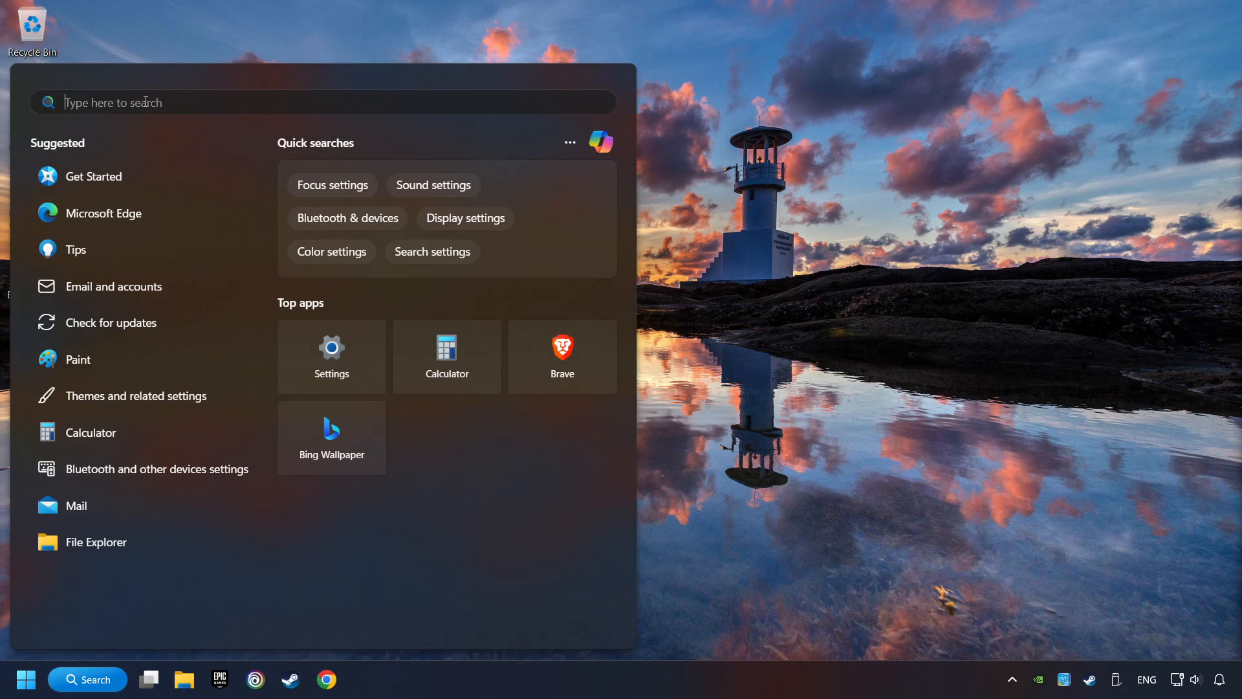
{"action": "type", "text": "edit power plan"}
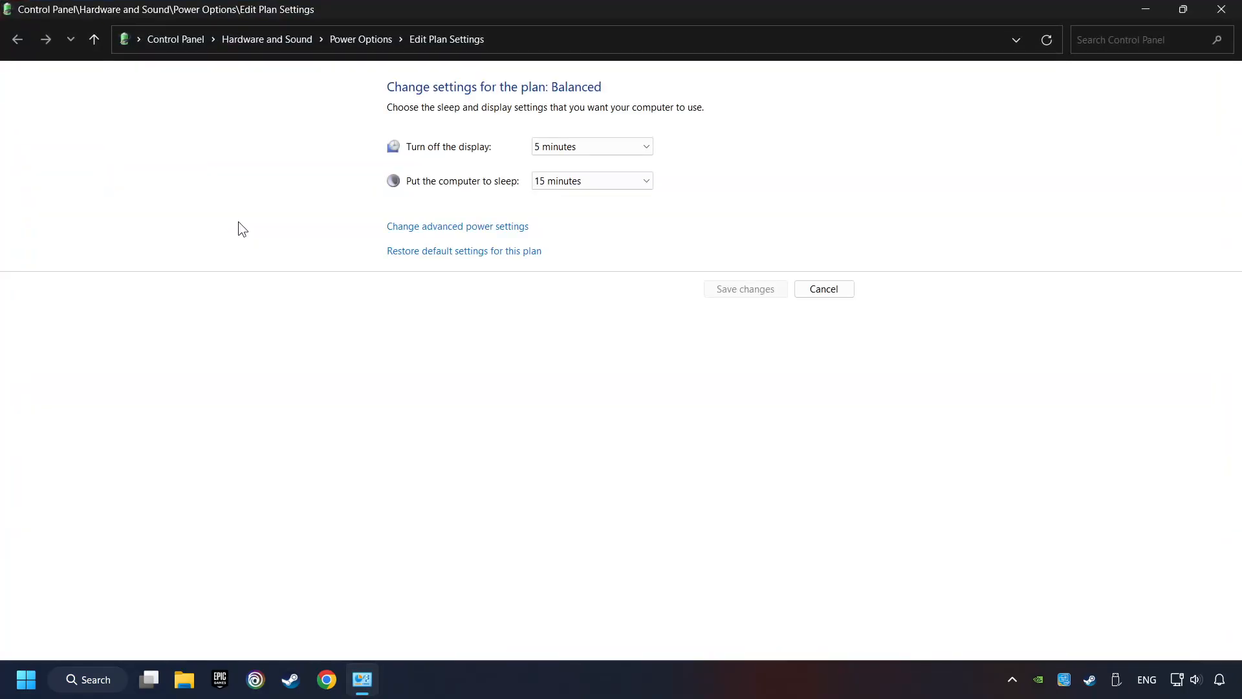
{"action": "mouse_move", "coordinate": [361, 39]}
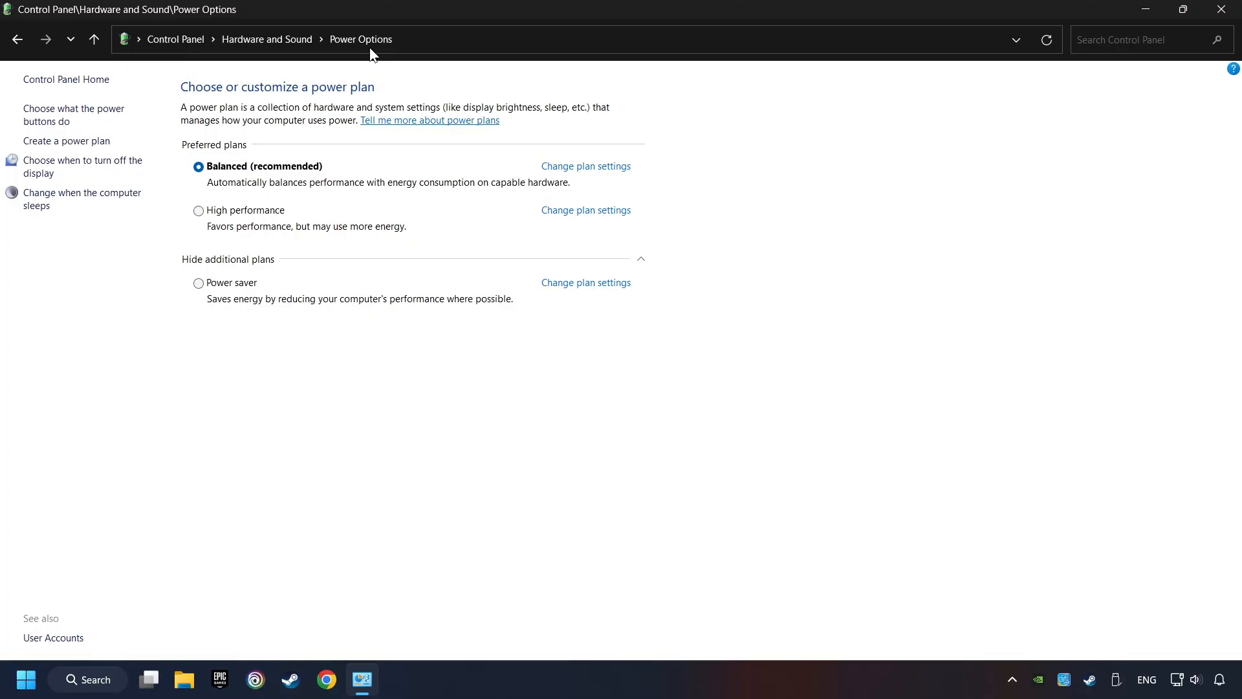
{"action": "mouse_move", "coordinate": [362, 75]}
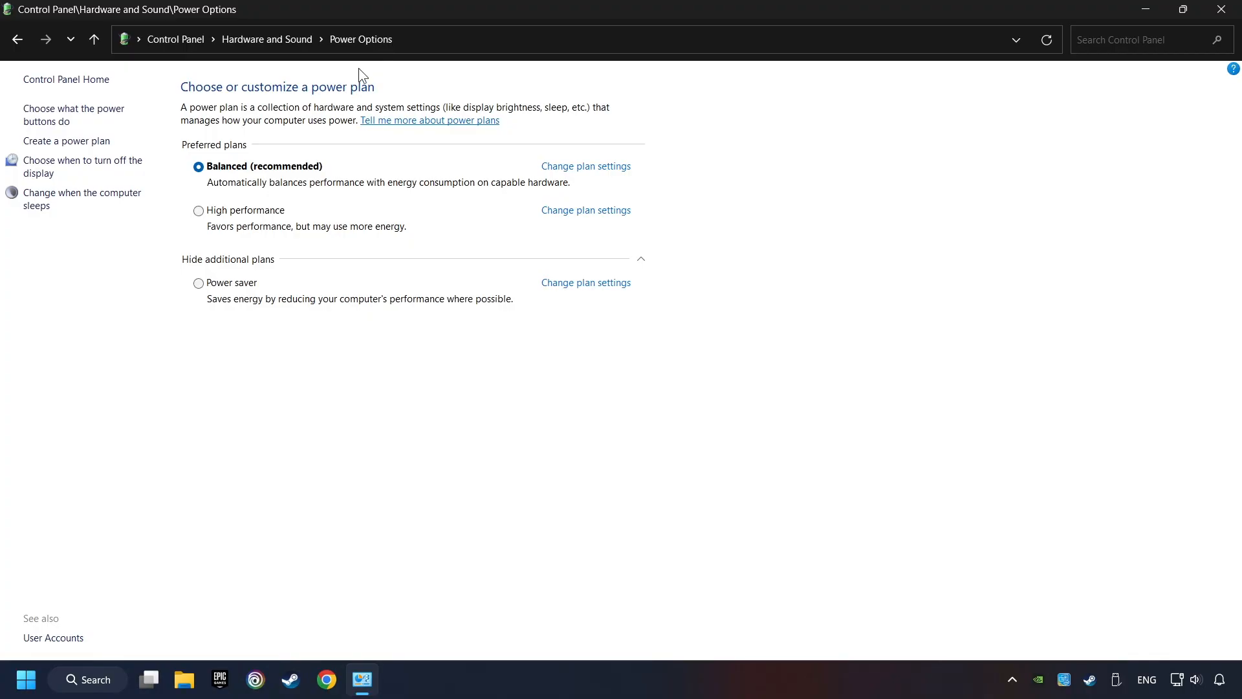
{"action": "mouse_move", "coordinate": [107, 690]}
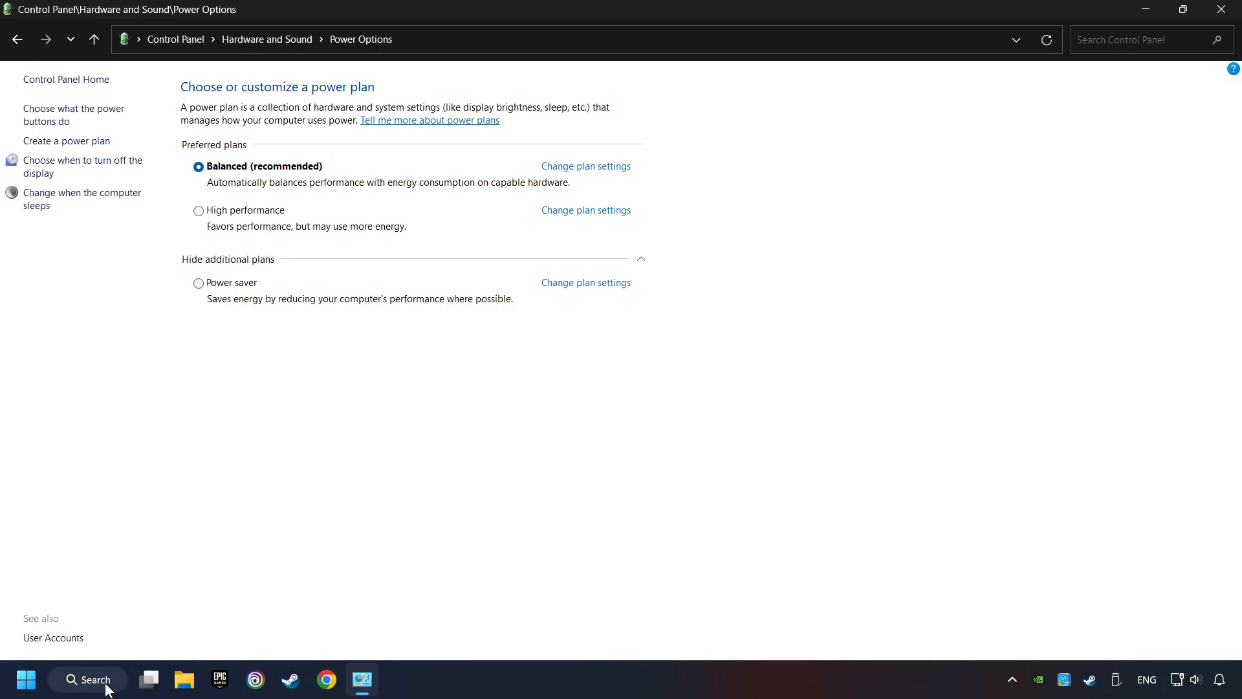
Launch Command Prompt as administrator from a 'cmd' search
{"action": "left_click", "coordinate": [87, 679]}
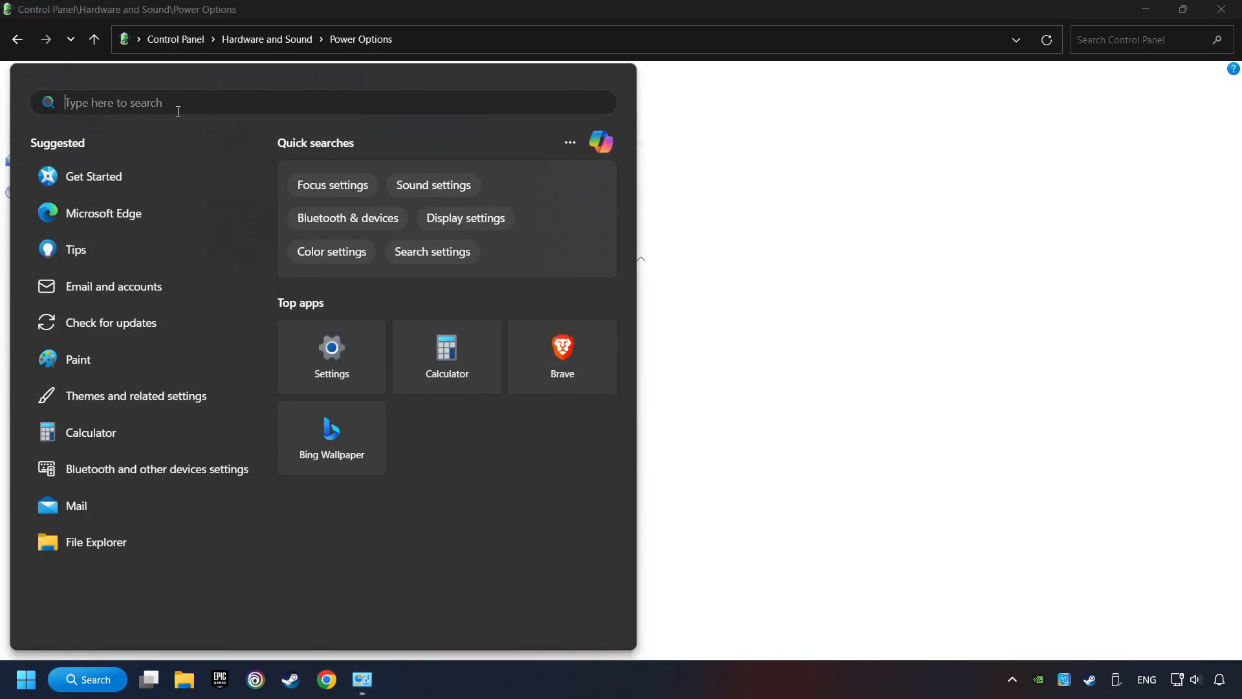
{"action": "type", "text": "cmd"}
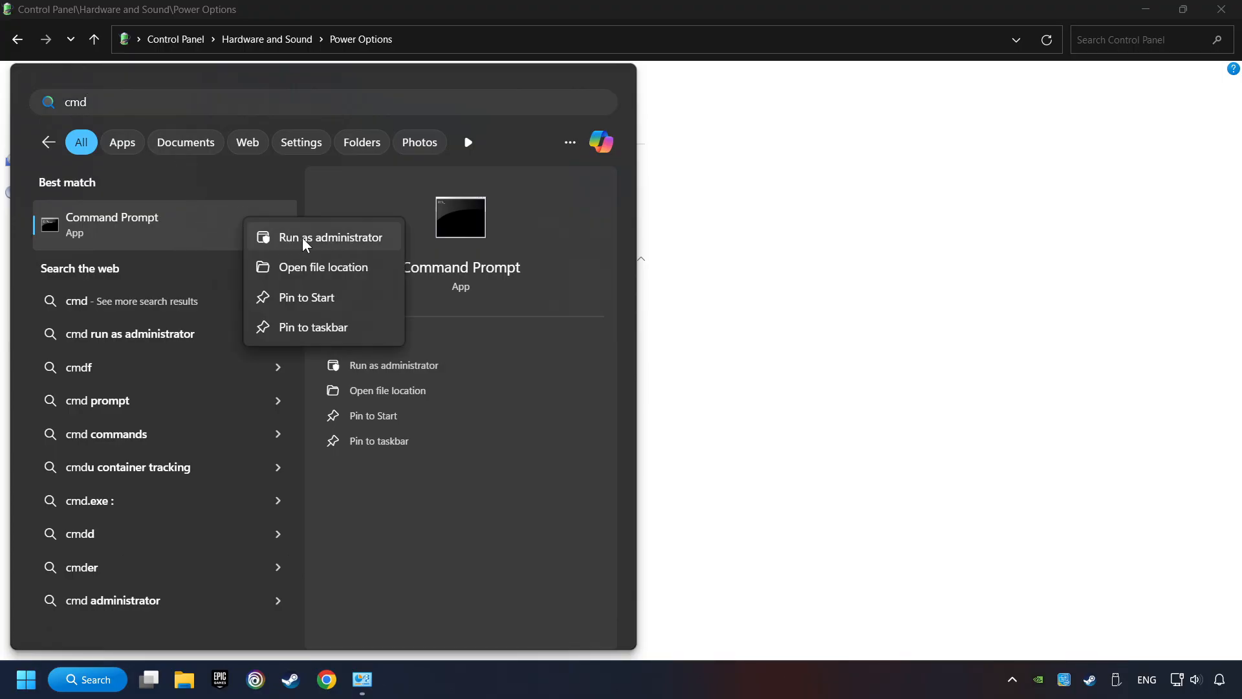
{"action": "left_click", "coordinate": [331, 237]}
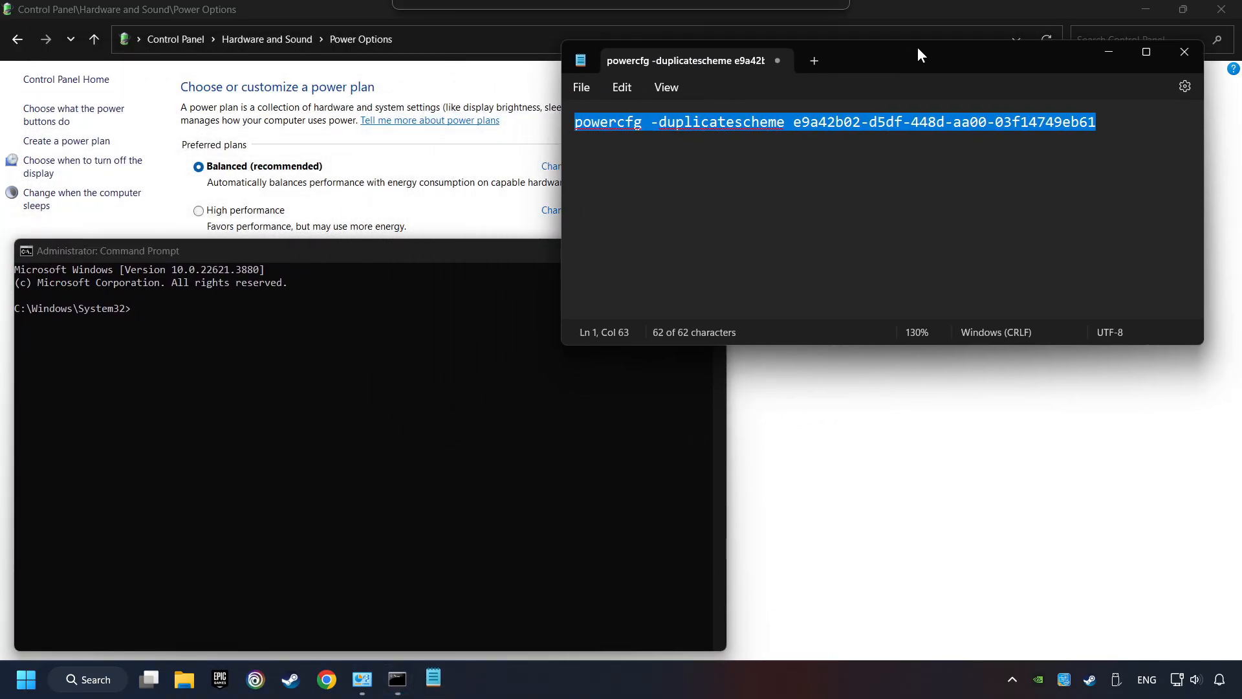
Paste and run the powercfg -duplicatescheme command to create Ultimate Performance
{"action": "right_click", "coordinate": [832, 122]}
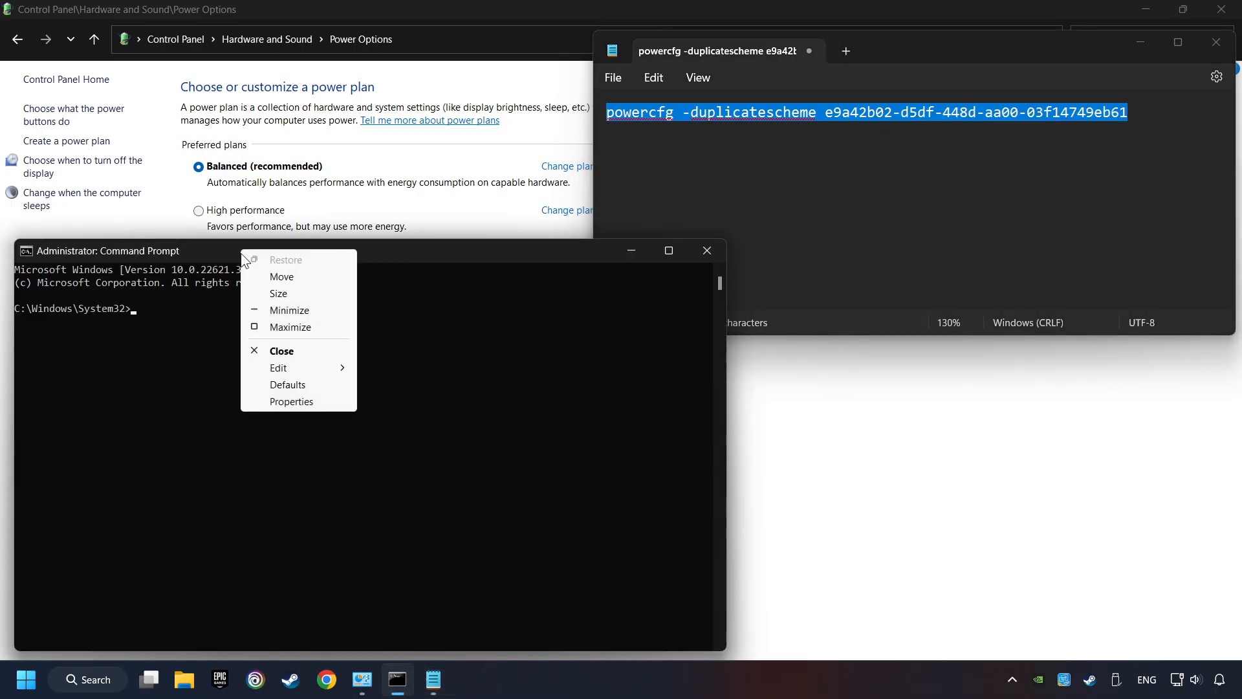
{"action": "left_click", "coordinate": [278, 368]}
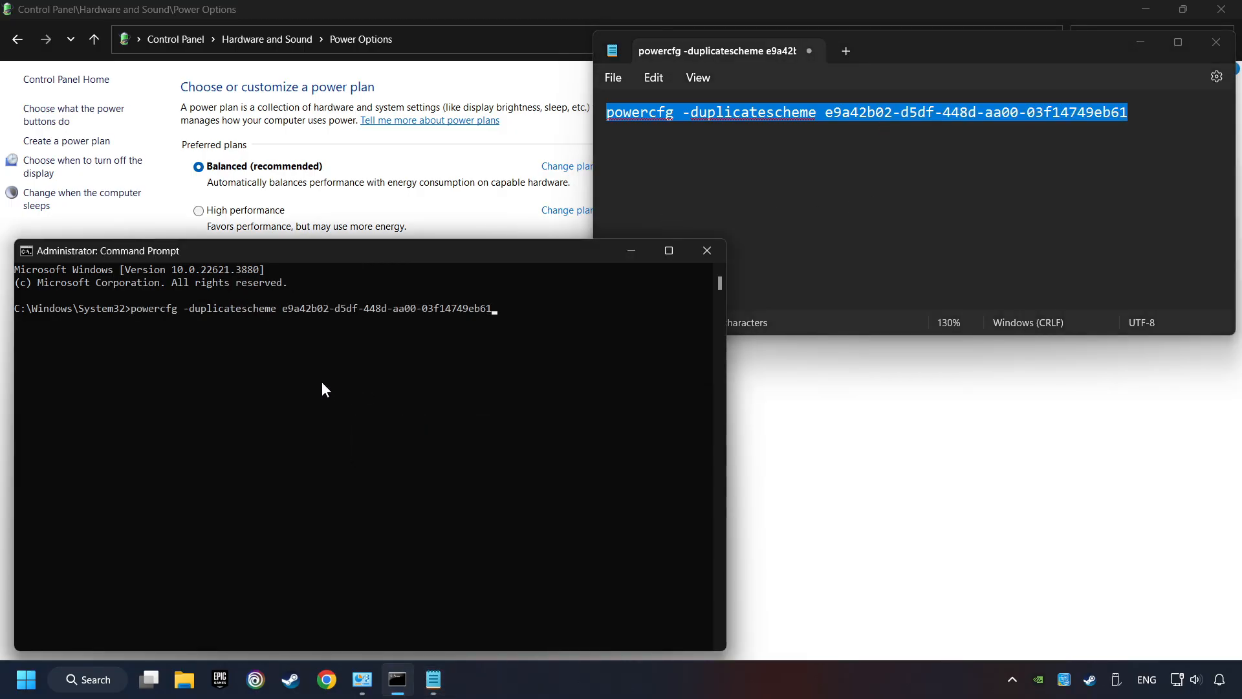
{"action": "mouse_move", "coordinate": [470, 349]}
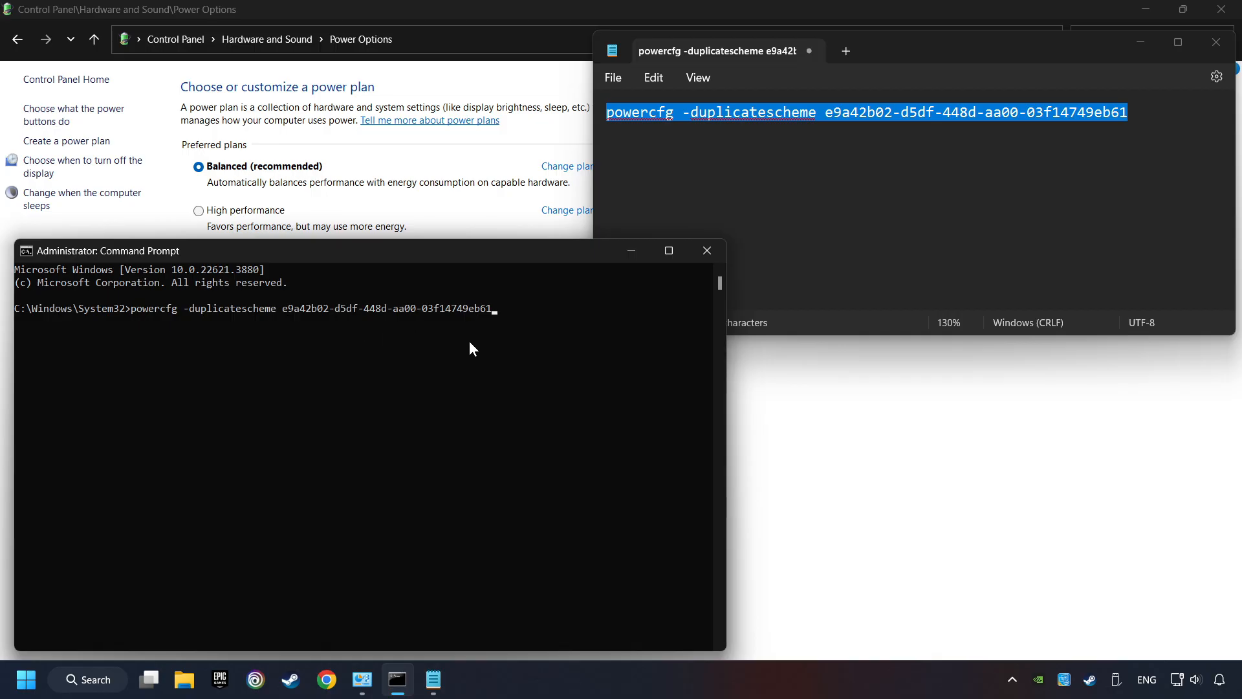
{"action": "key", "text": "Return"}
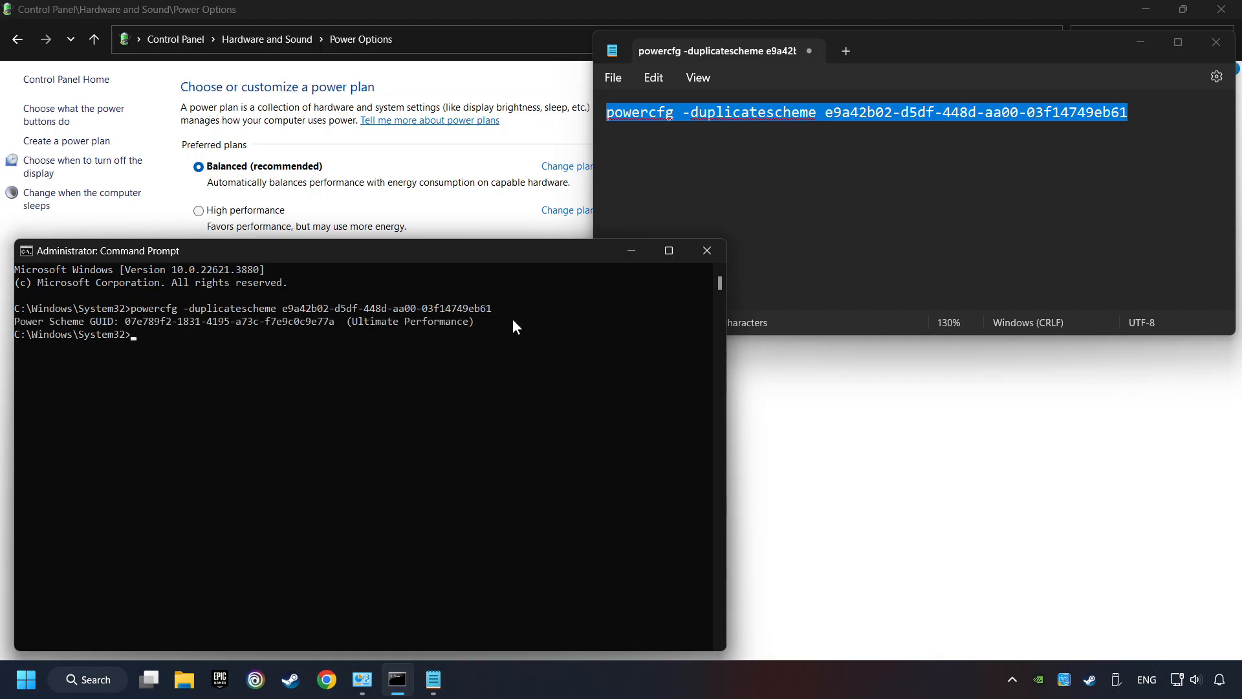
{"action": "mouse_move", "coordinate": [545, 334]}
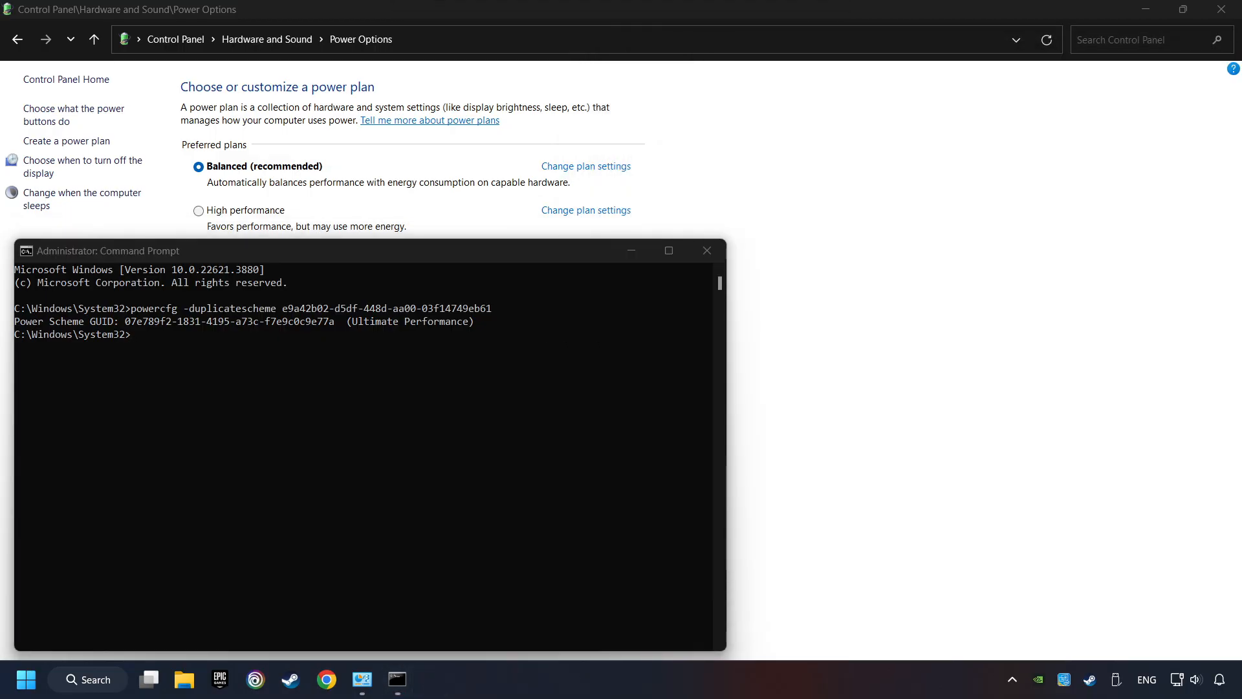
Refresh the plan list, select Ultimate Performance, and close Power Options
{"action": "left_click_drag", "start_coordinate": [107, 250], "coordinate": [391, 187]}
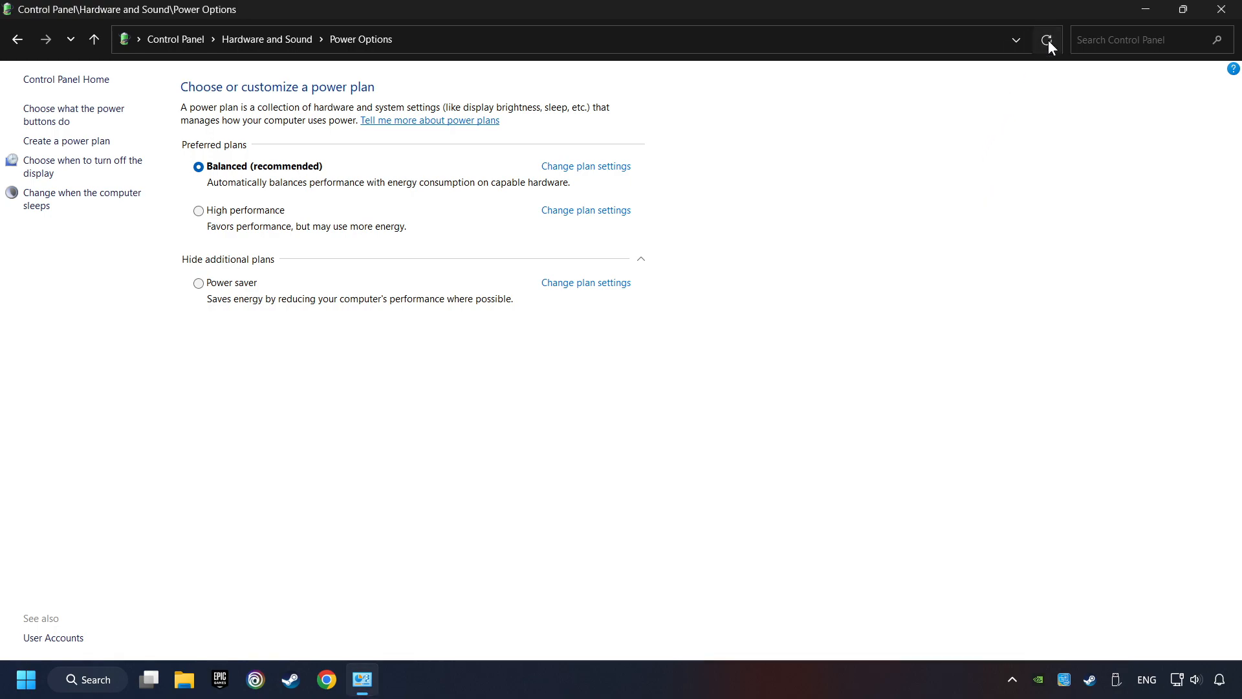
{"action": "left_click", "coordinate": [1047, 39]}
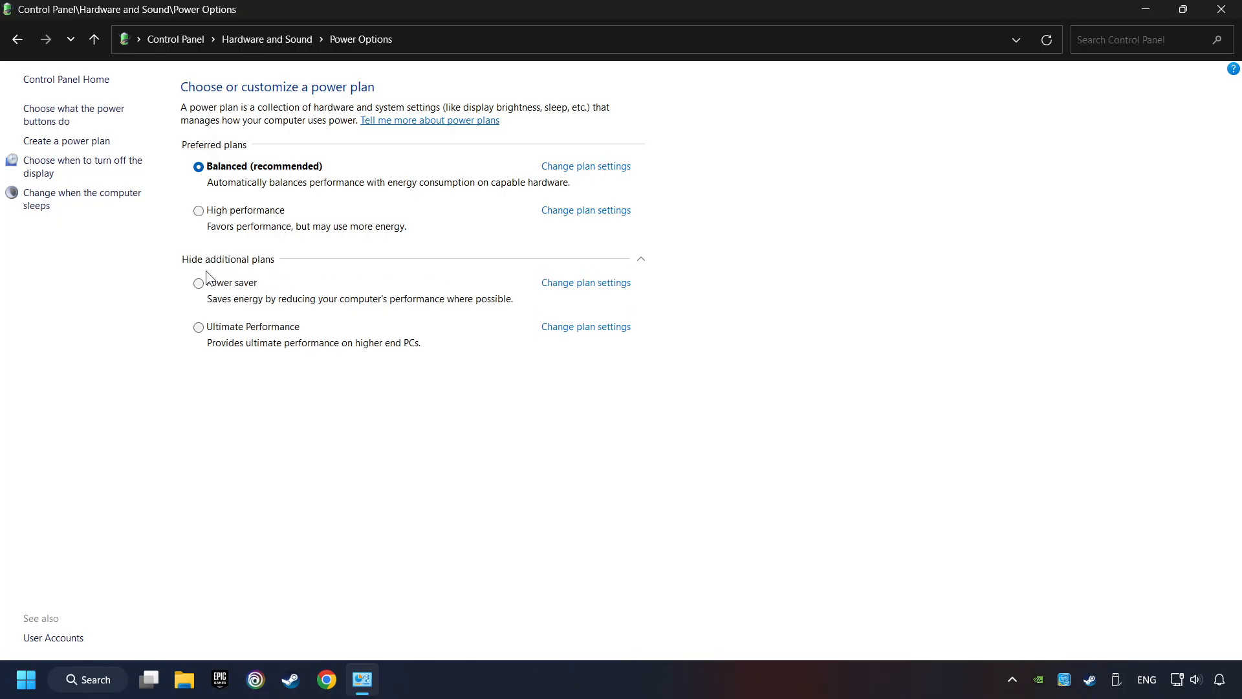
{"action": "mouse_move", "coordinate": [191, 331]}
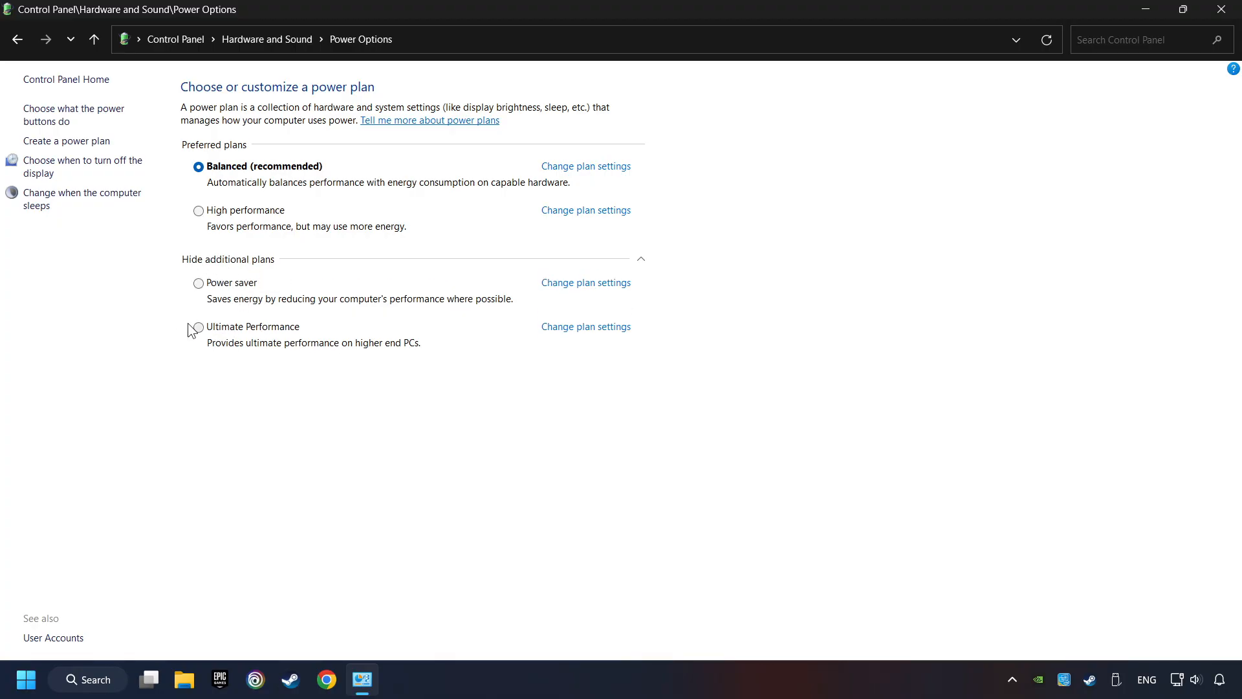
{"action": "left_click", "coordinate": [198, 328]}
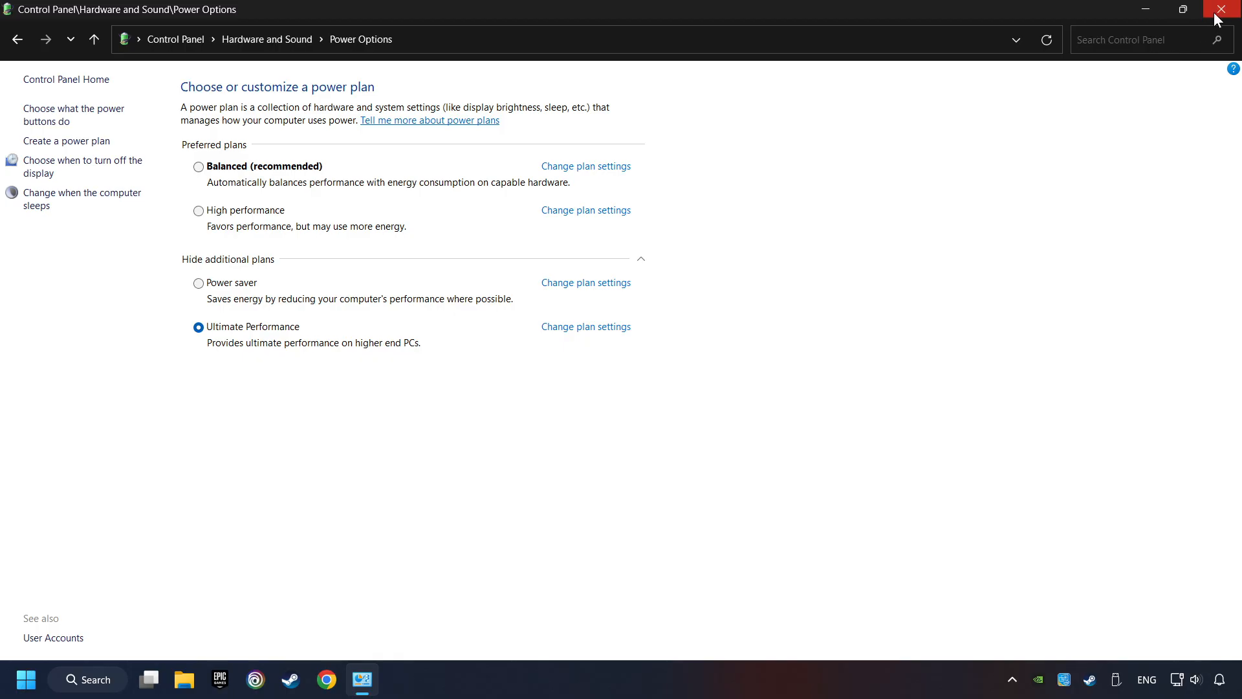
{"action": "left_click", "coordinate": [1222, 9]}
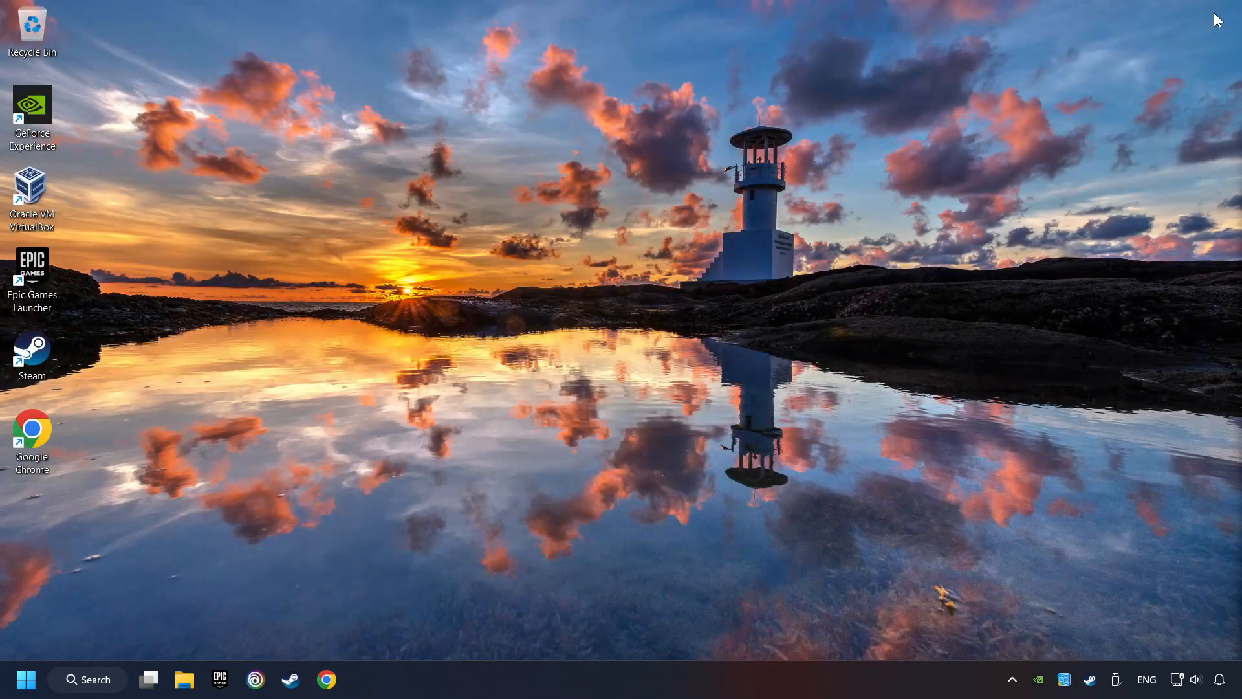
{"action": "mouse_move", "coordinate": [684, 345]}
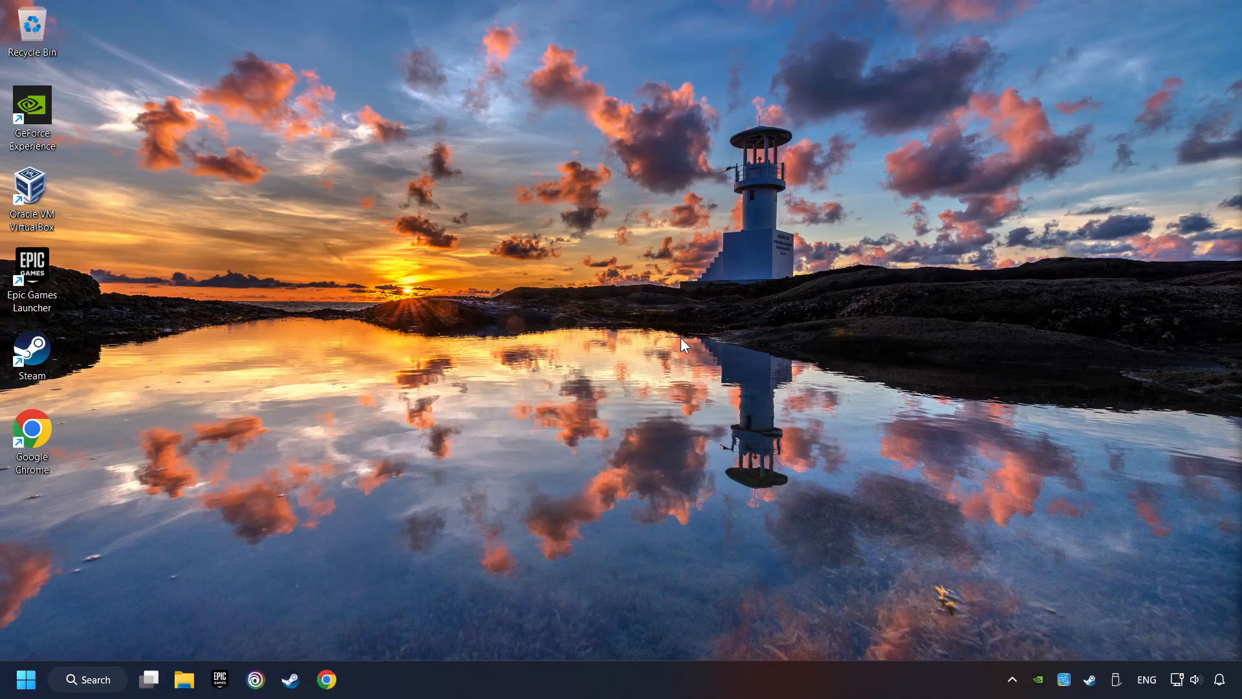
Open 'game mode settings' from search, switch Game Mode on, then close Settings
{"action": "left_click", "coordinate": [88, 679]}
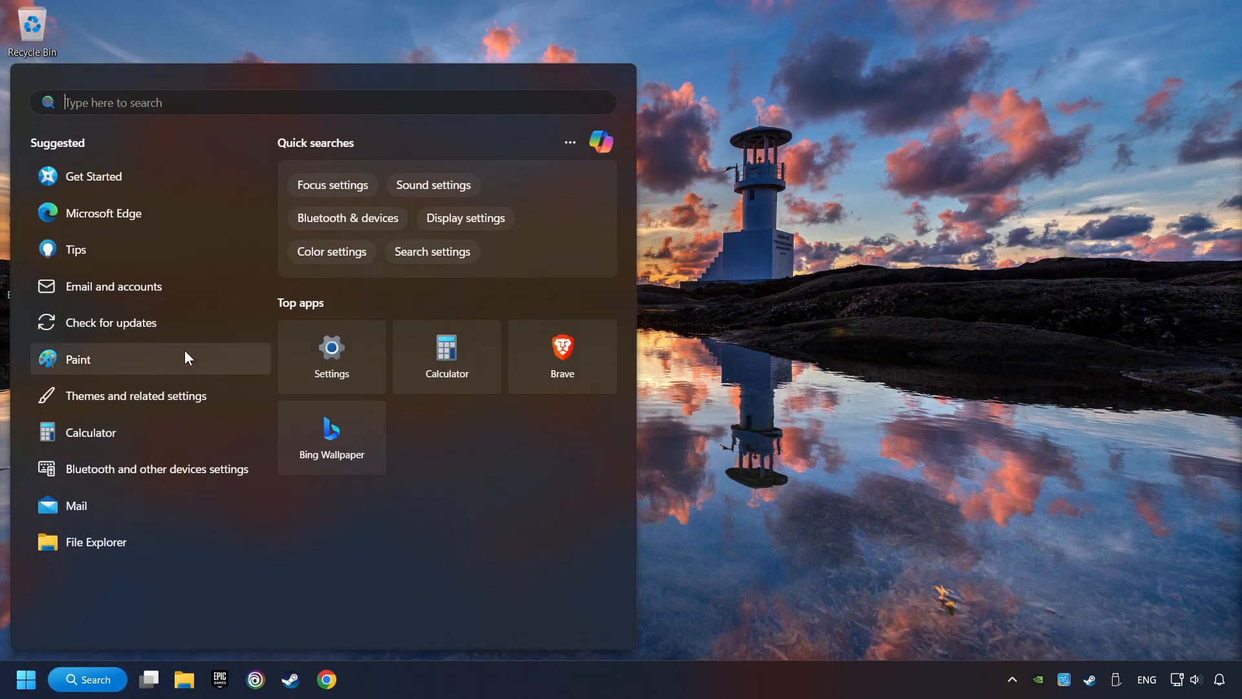
{"action": "type", "text": "game mode settings"}
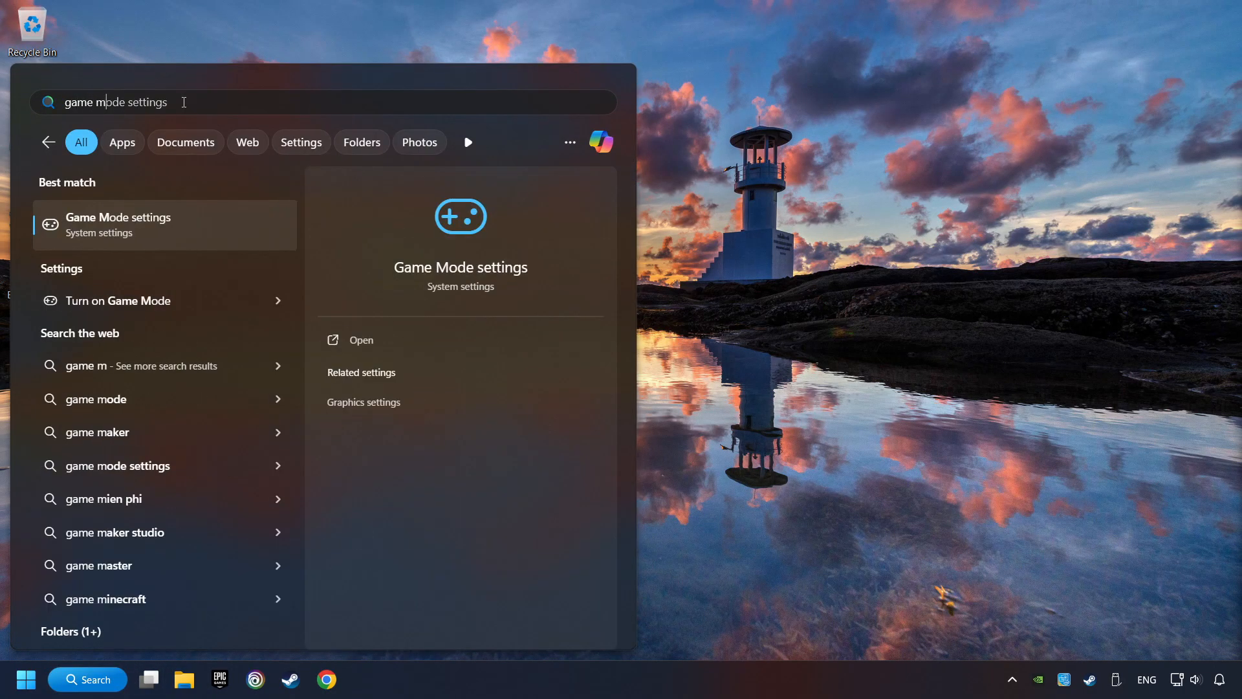
{"action": "type", "text": "ode settings"}
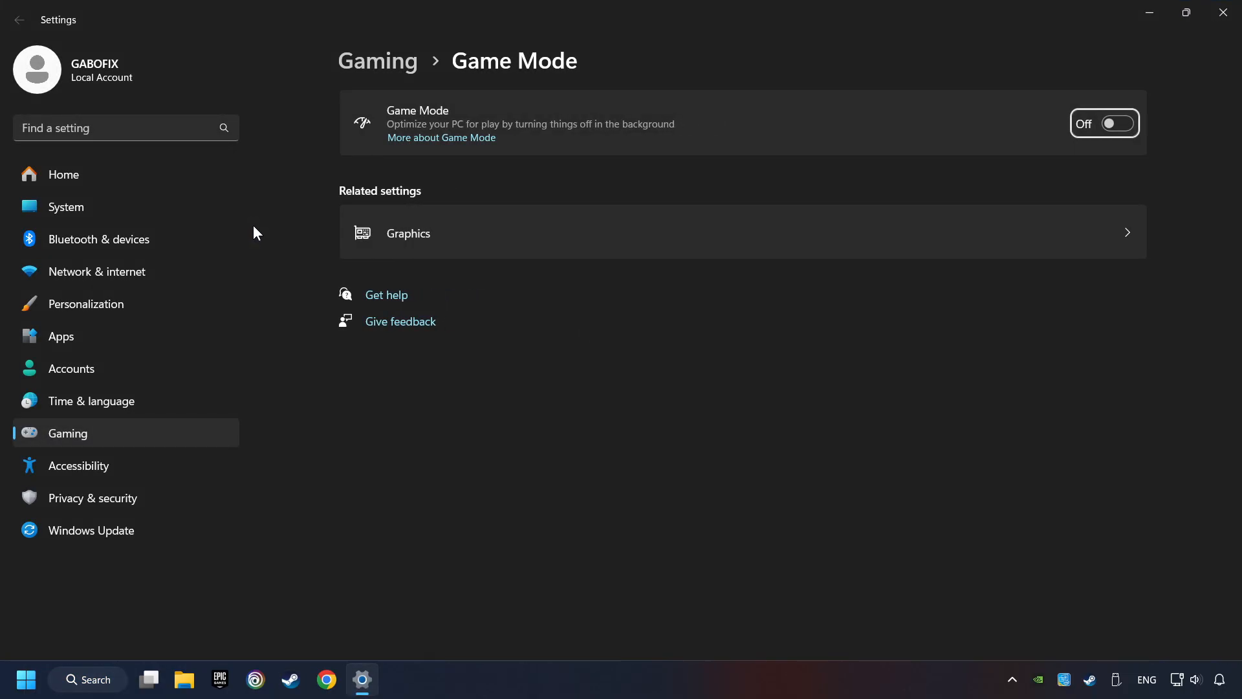
{"action": "left_click", "coordinate": [1104, 123]}
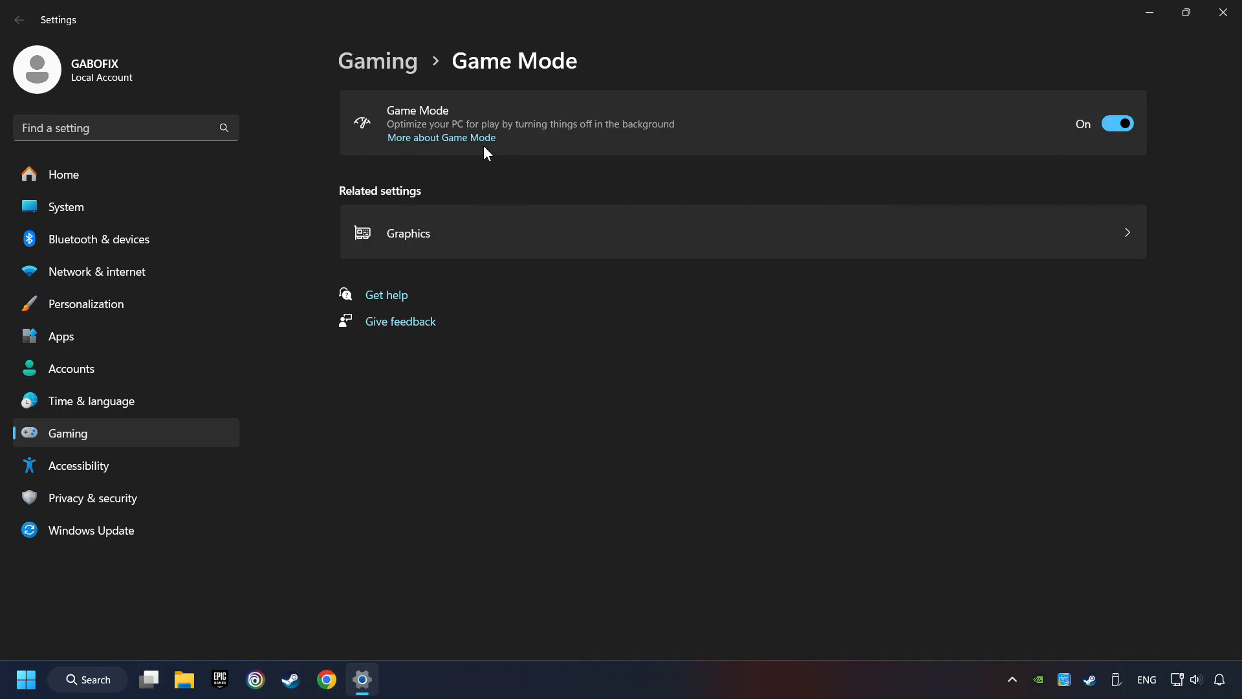
{"action": "mouse_move", "coordinate": [1105, 154]}
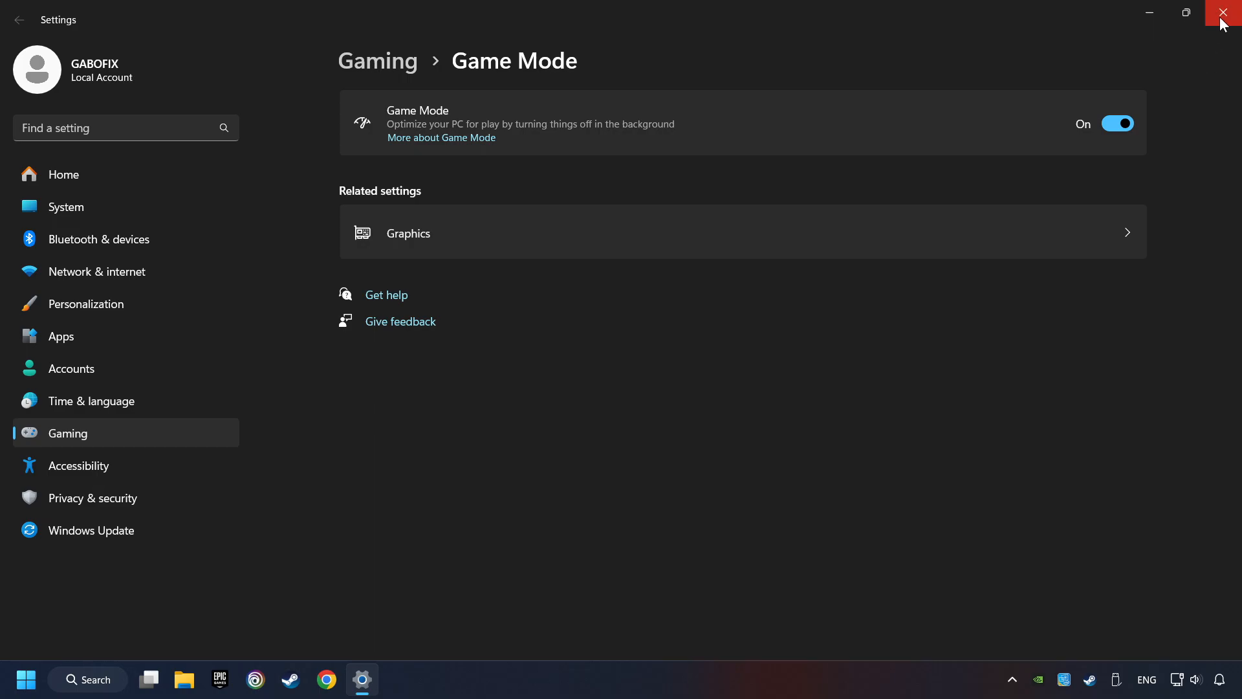
{"action": "left_click", "coordinate": [1228, 12]}
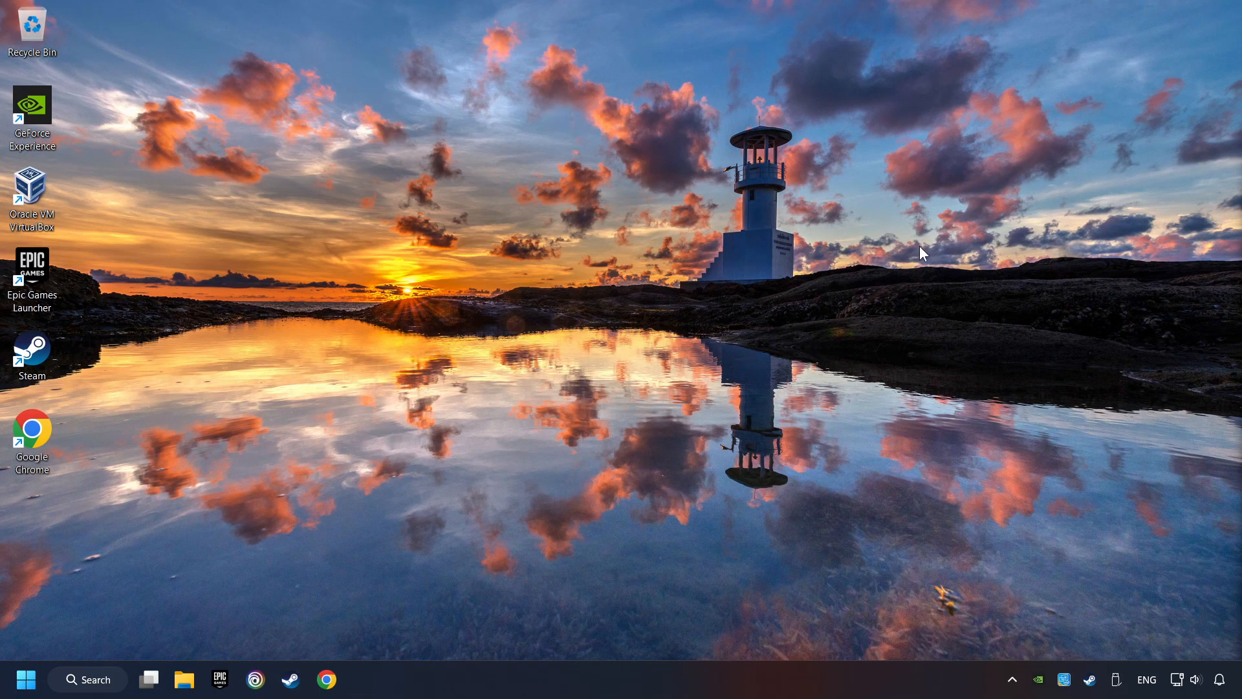
Open 'storage settings' from search and scroll down to Storage management
{"action": "left_click", "coordinate": [87, 680]}
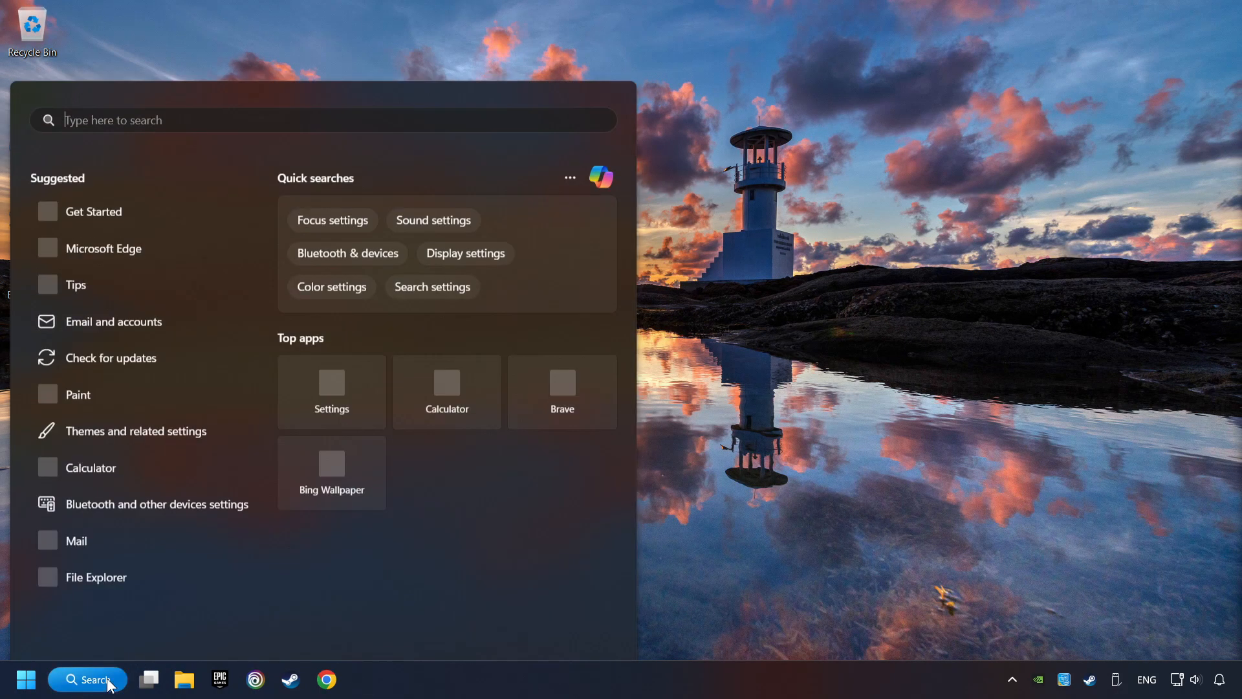
{"action": "type", "text": "storage settings"}
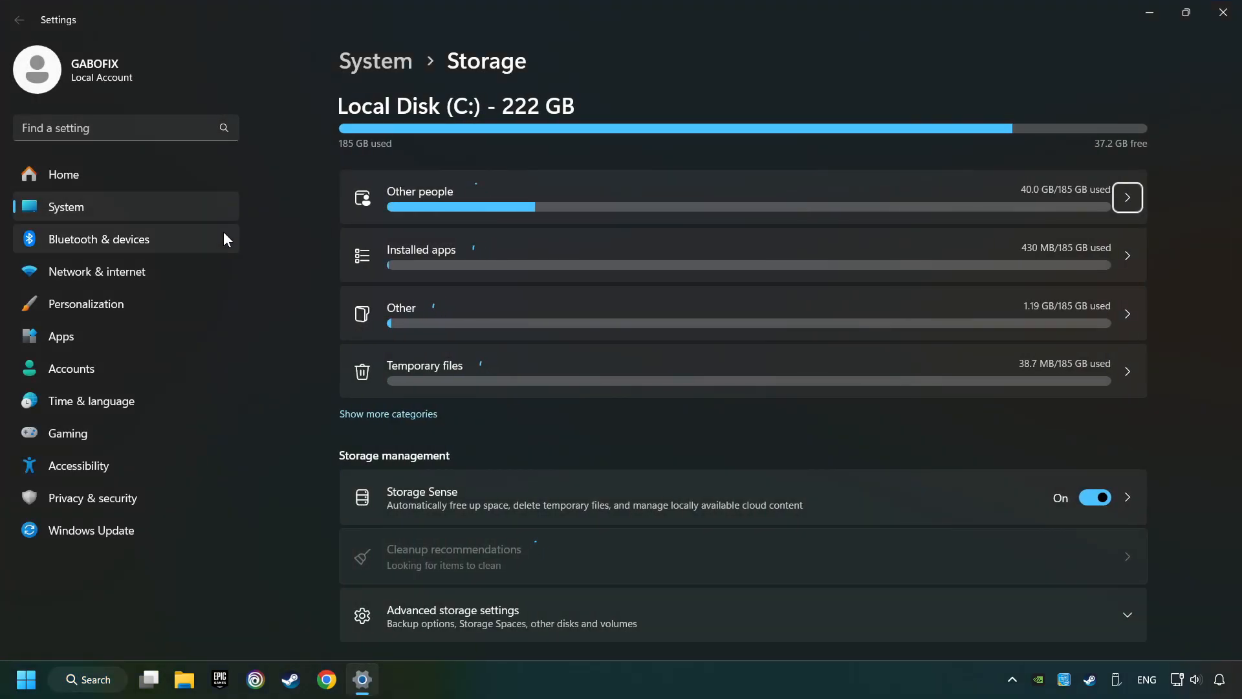
{"action": "scroll", "scroll_direction": "down", "scroll_amount": 3}
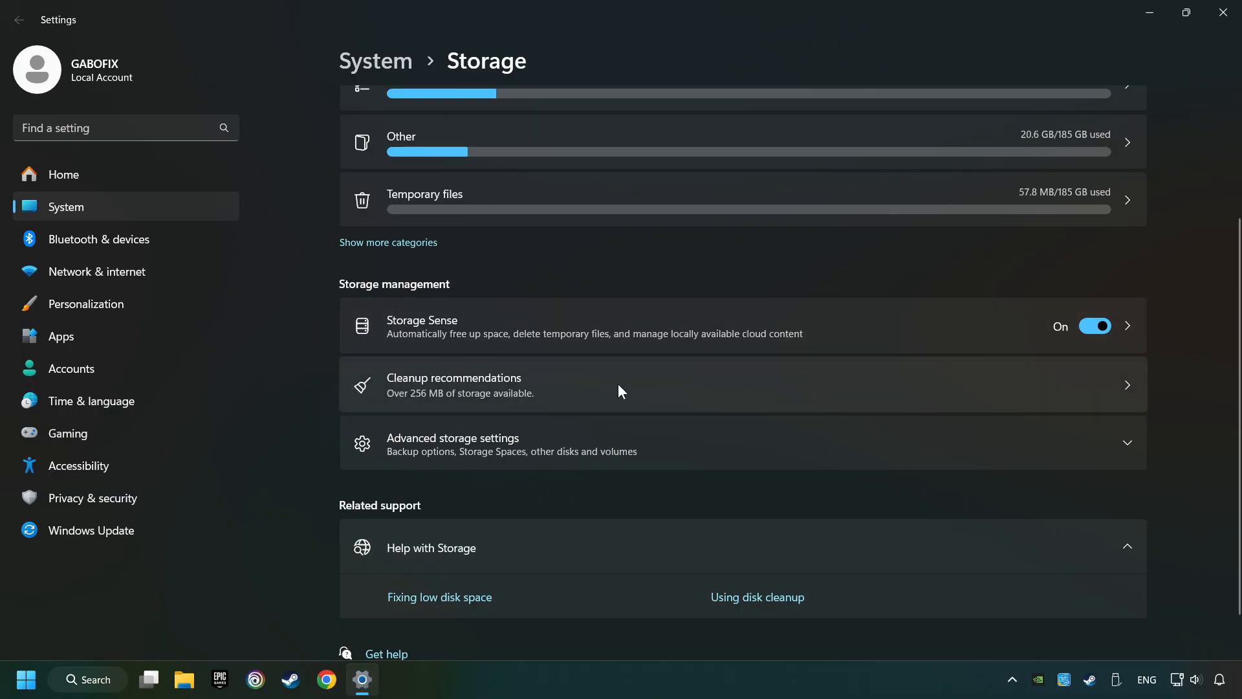
Select the 115 MB older file in Cleanup recommendations, clean it up, and confirm deletion
{"action": "left_click", "coordinate": [620, 384]}
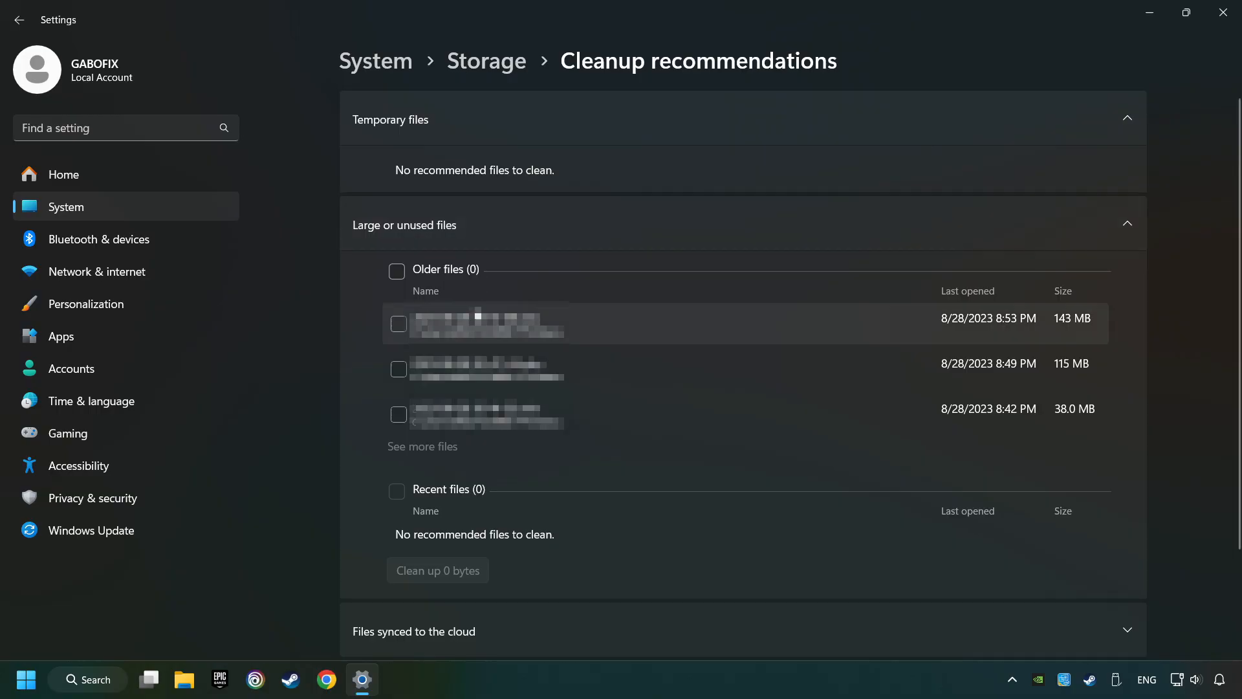
{"action": "left_click", "coordinate": [399, 370]}
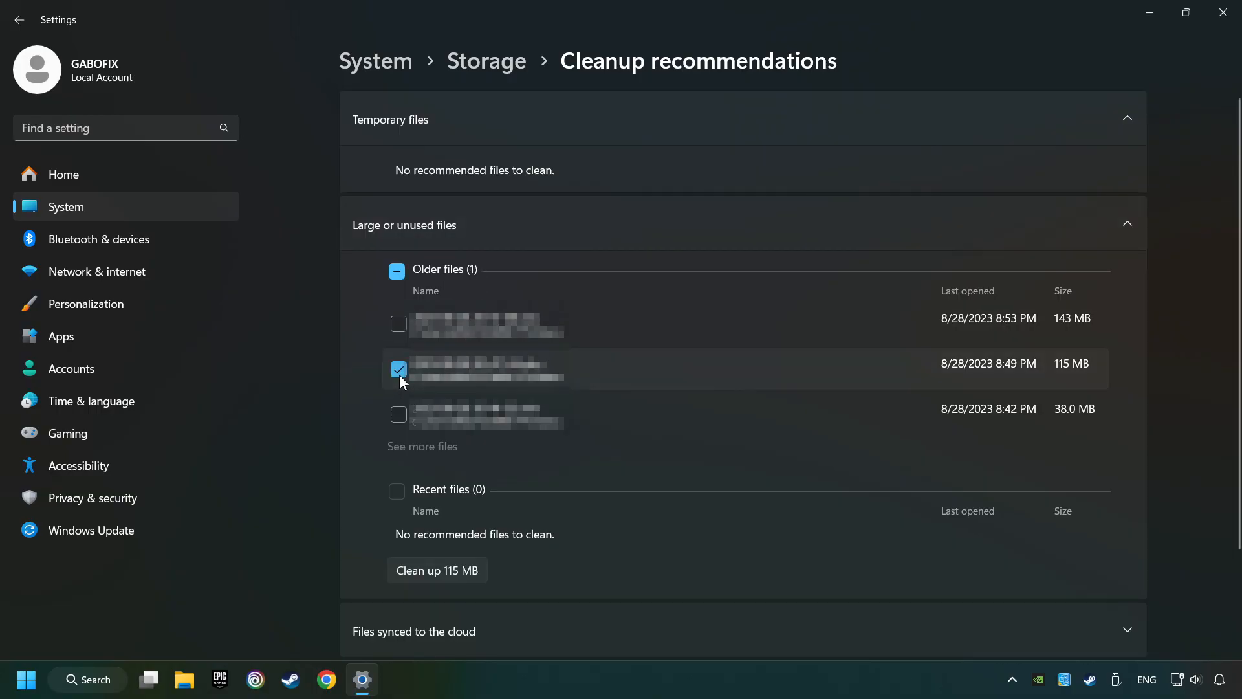
{"action": "scroll", "scroll_direction": "down", "scroll_amount": 3}
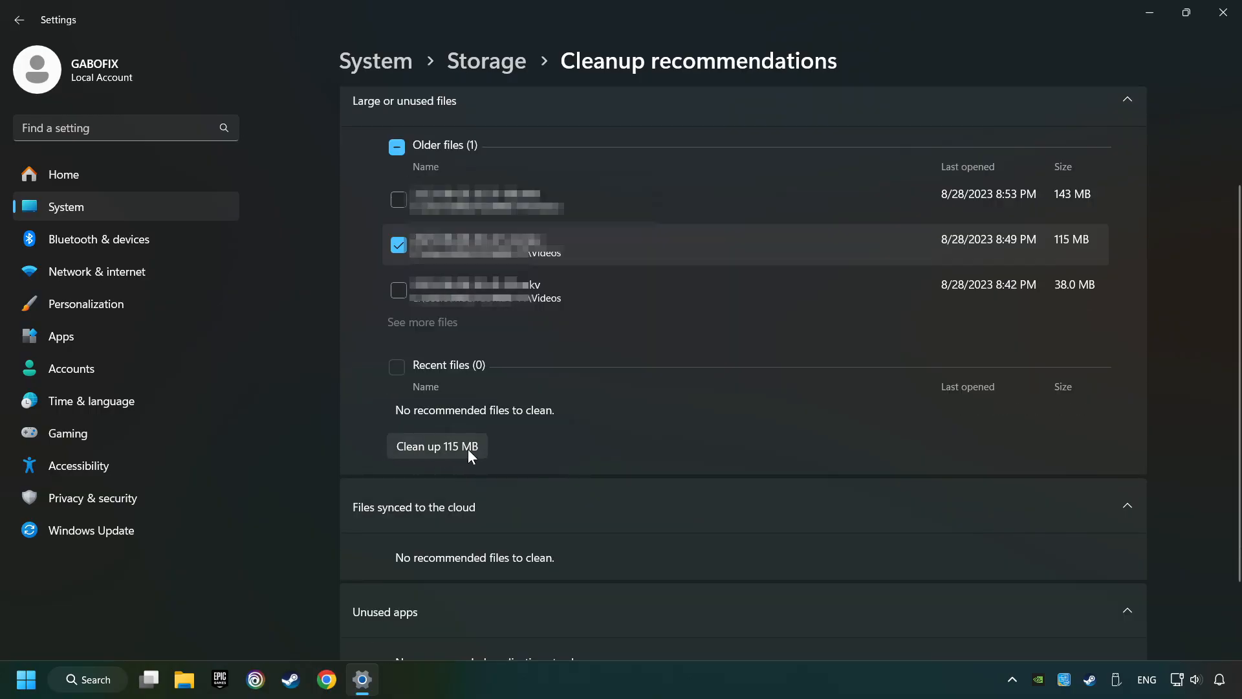
{"action": "left_click", "coordinate": [436, 446]}
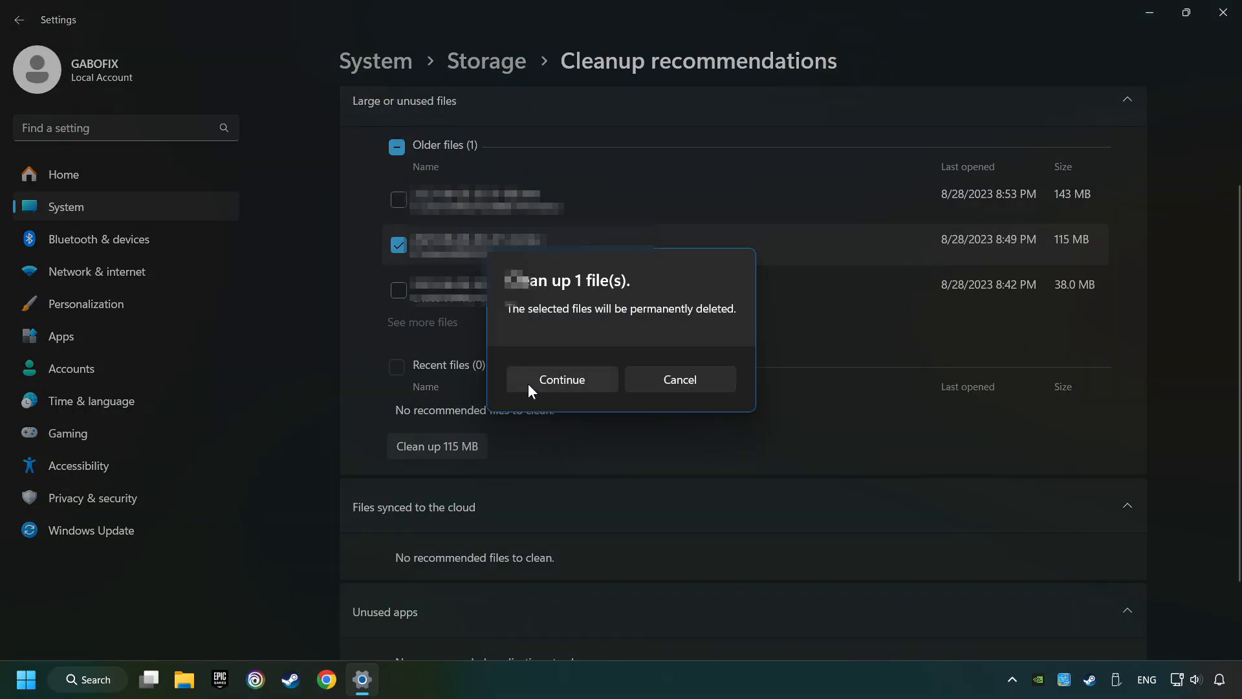
{"action": "mouse_move", "coordinate": [561, 383]}
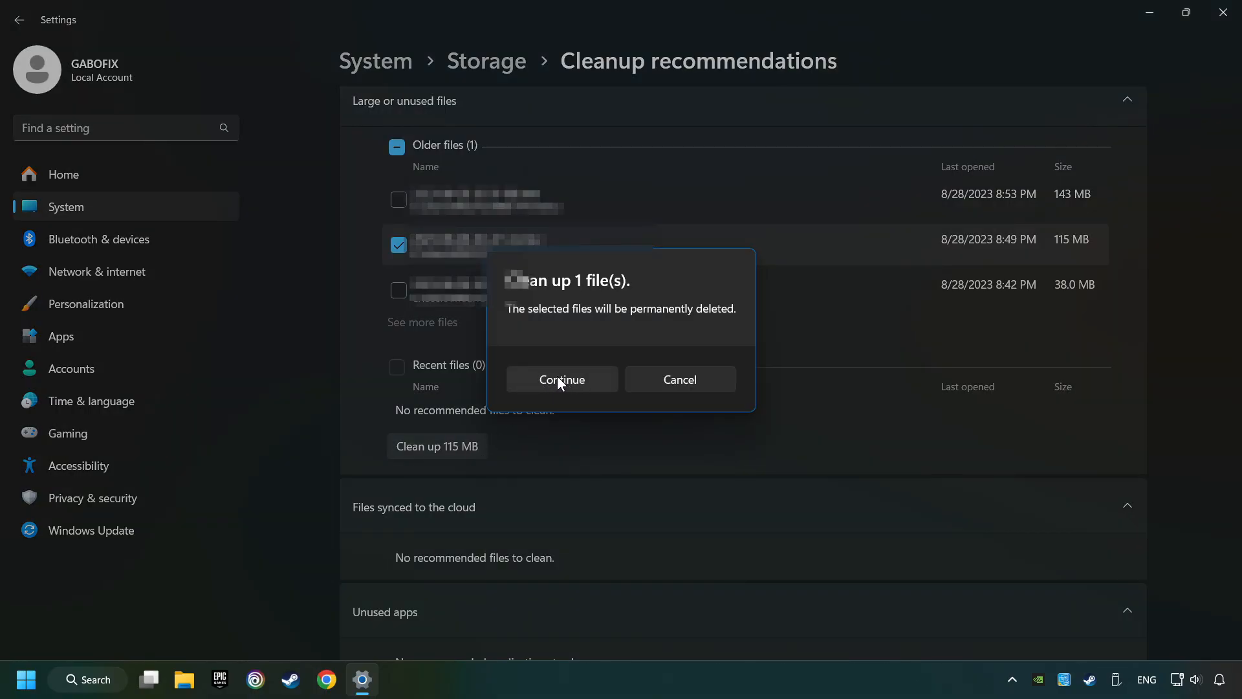
{"action": "left_click", "coordinate": [562, 378]}
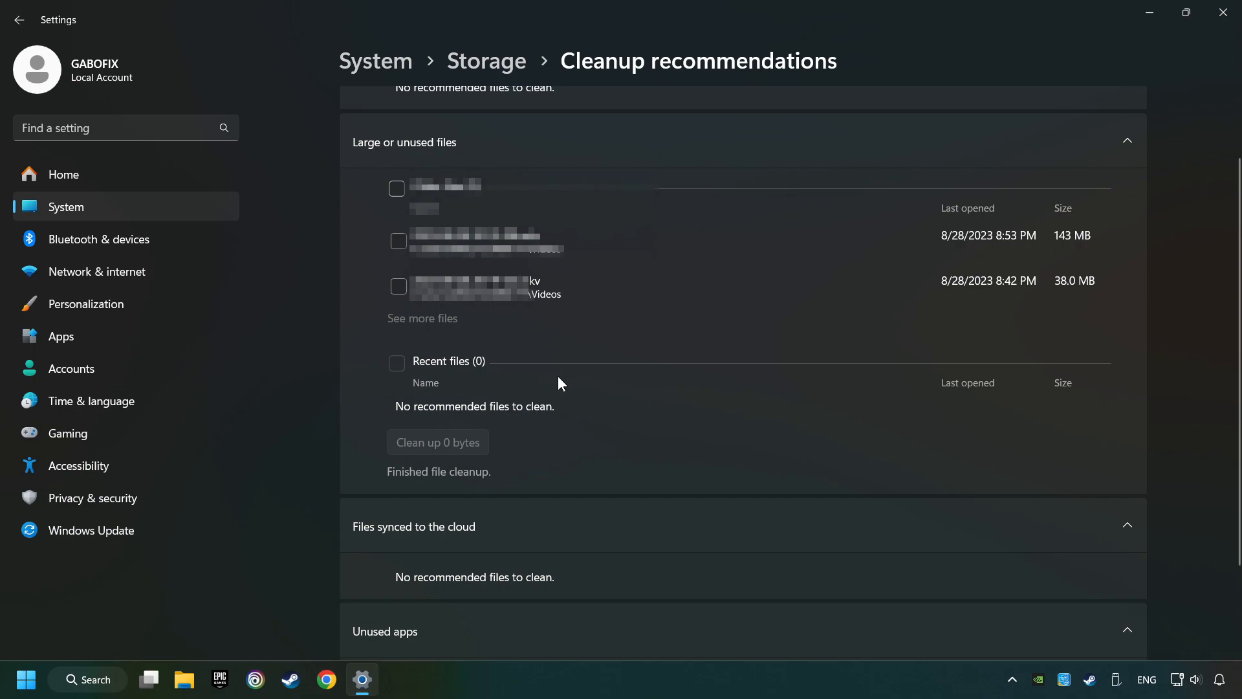
{"action": "mouse_move", "coordinate": [967, 185]}
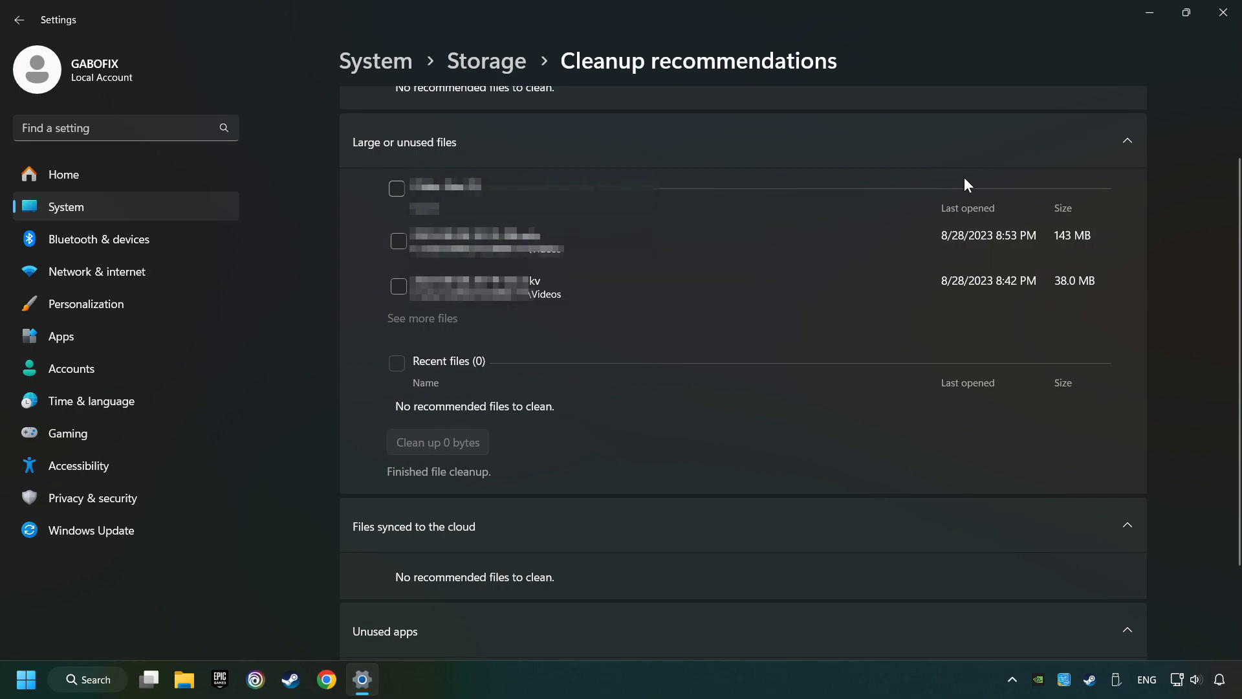
{"action": "mouse_move", "coordinate": [1224, 13]}
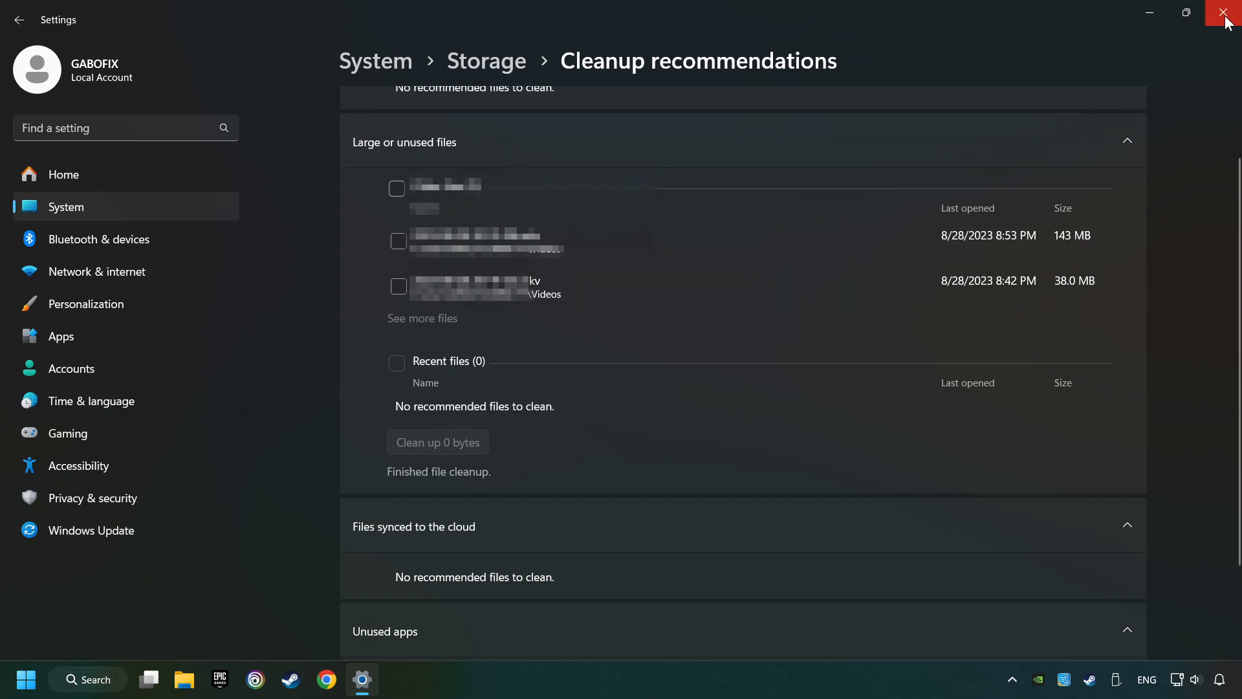
Close Settings and search for %temp% to open the temporary files folder
{"action": "left_click", "coordinate": [1227, 14]}
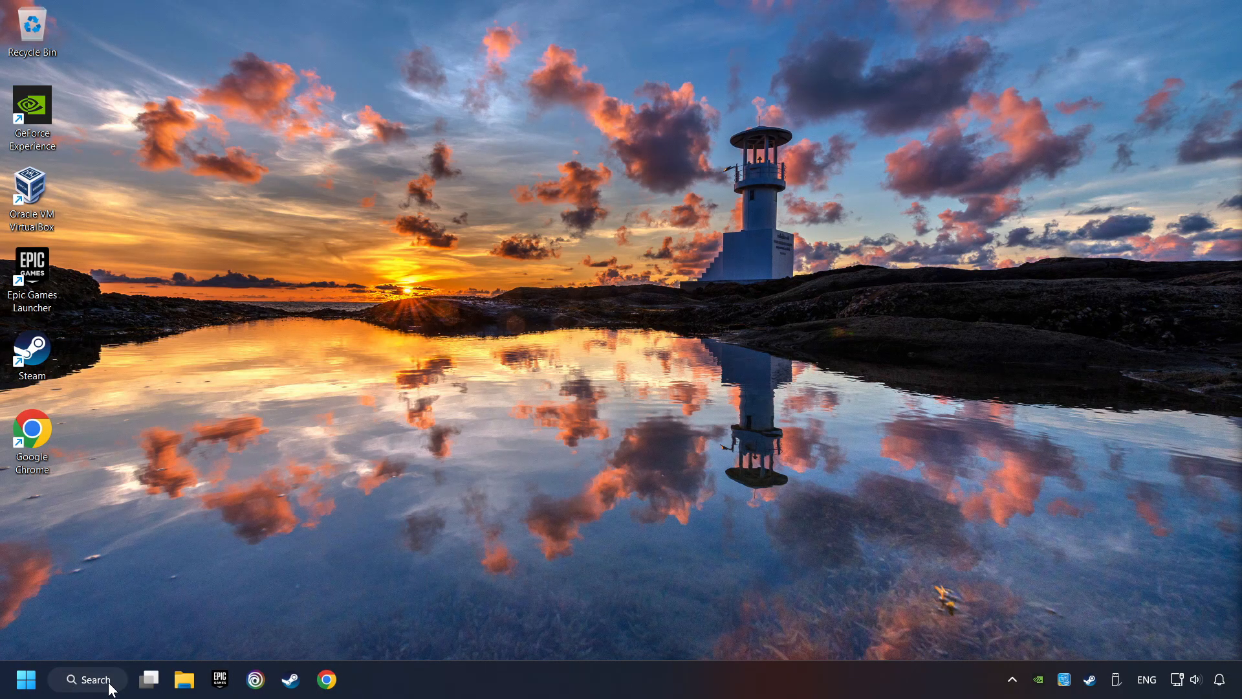
{"action": "left_click", "coordinate": [87, 678]}
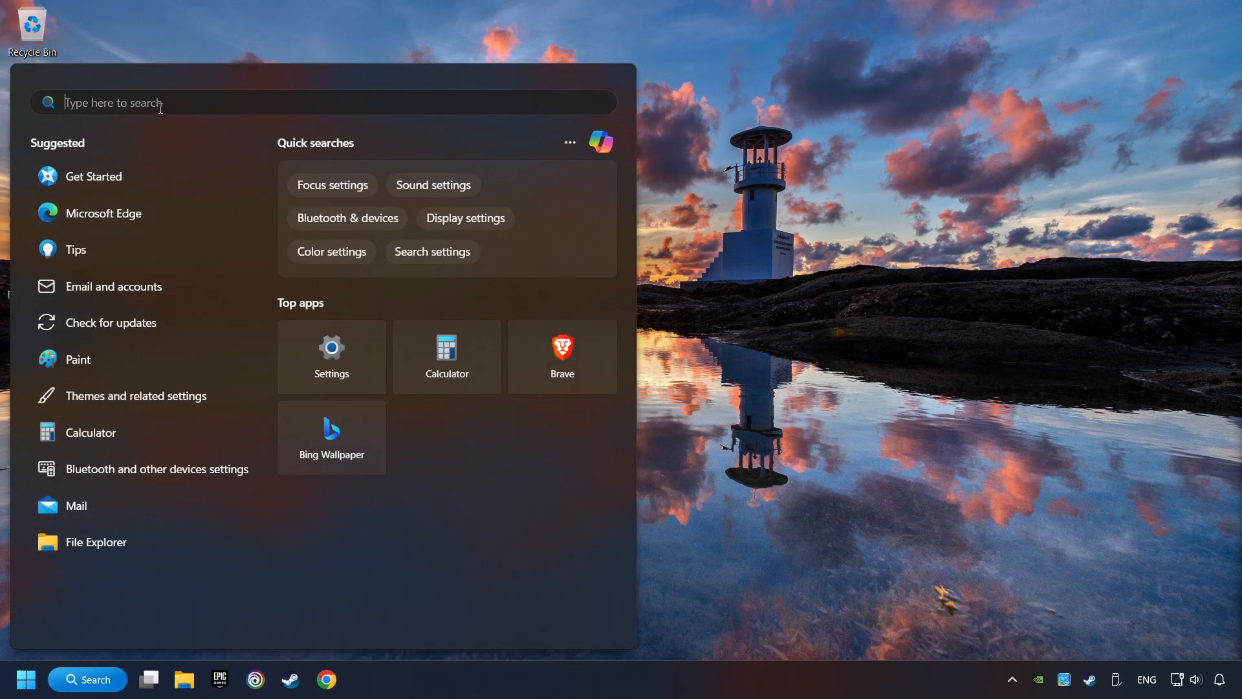
{"action": "type", "text": "%temp%"}
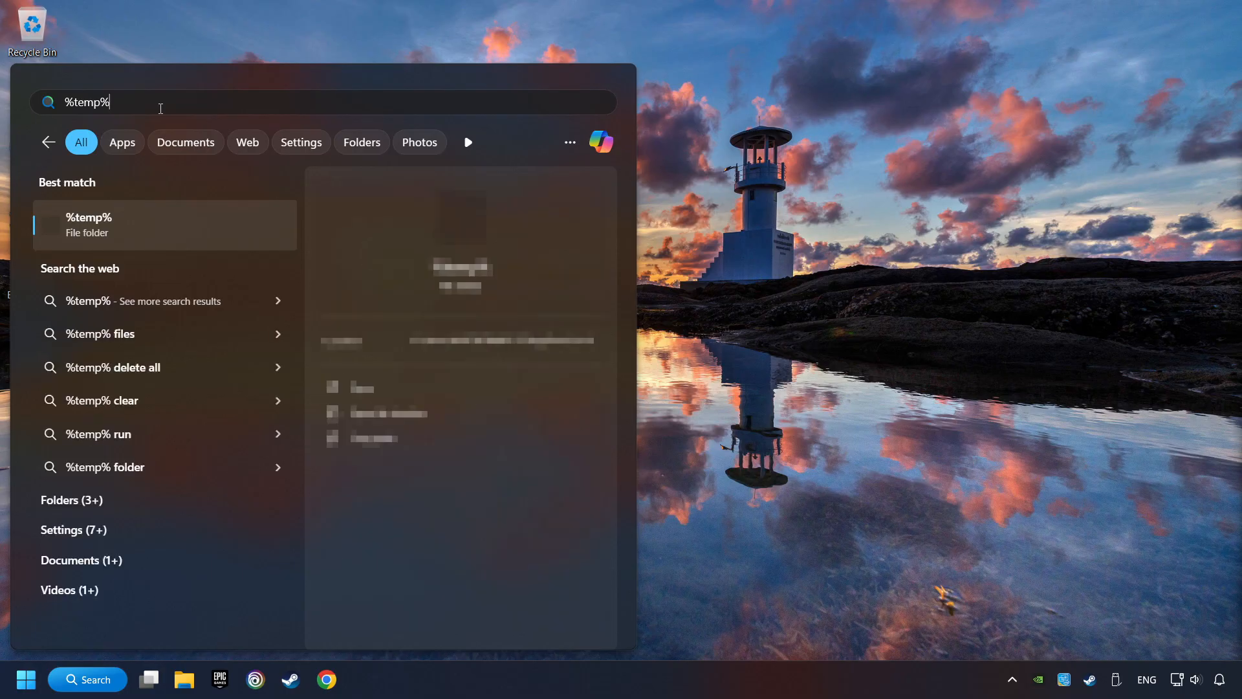
{"action": "key", "text": "Escape"}
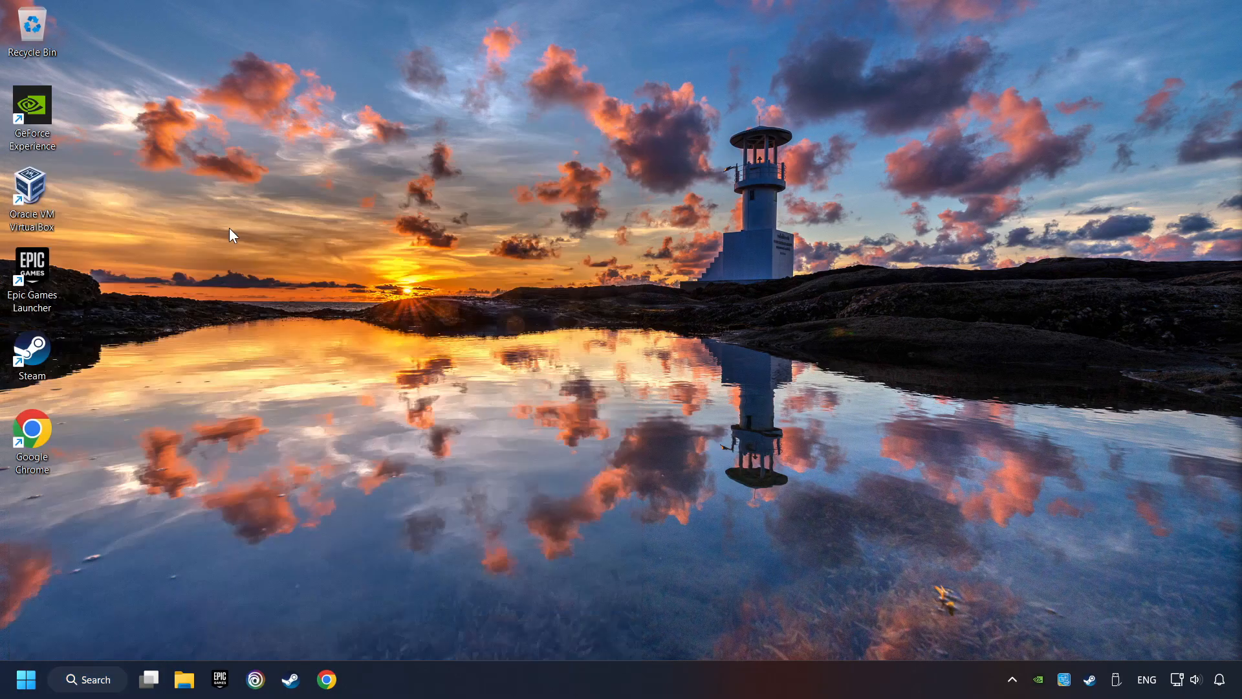
Delete all Temp folder items, skipping every in-use file, then close File Explorer
{"action": "left_click", "coordinate": [184, 678]}
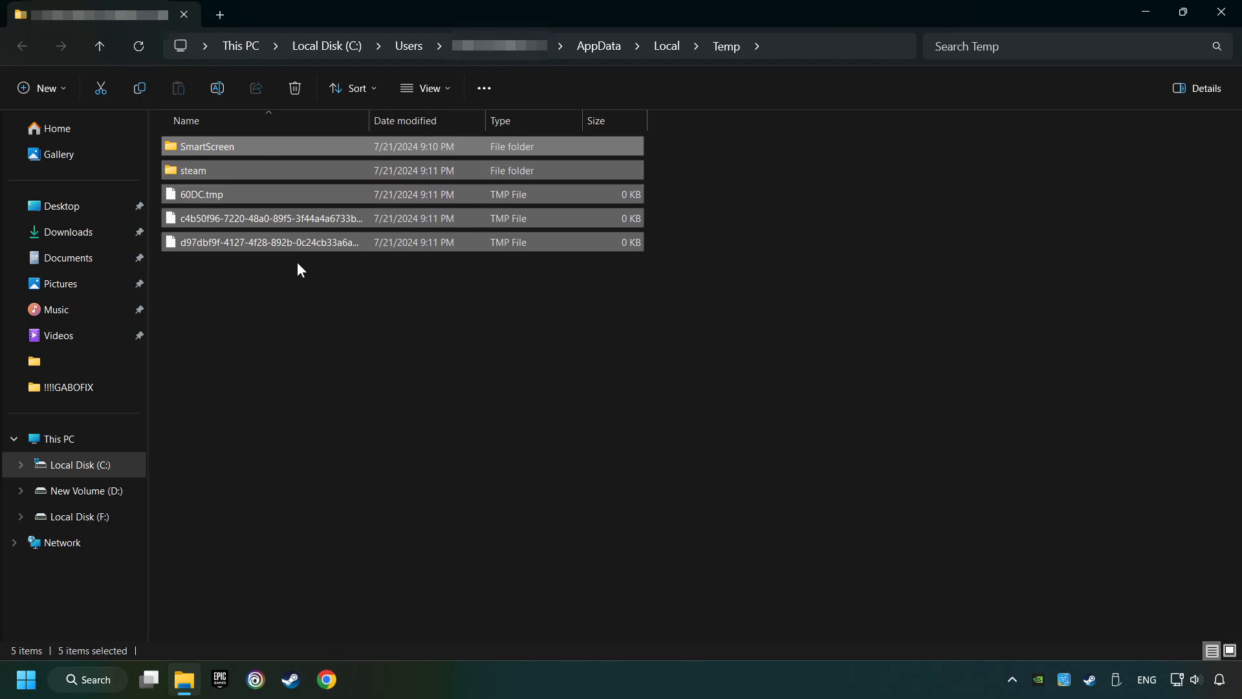
{"action": "mouse_move", "coordinate": [485, 197]}
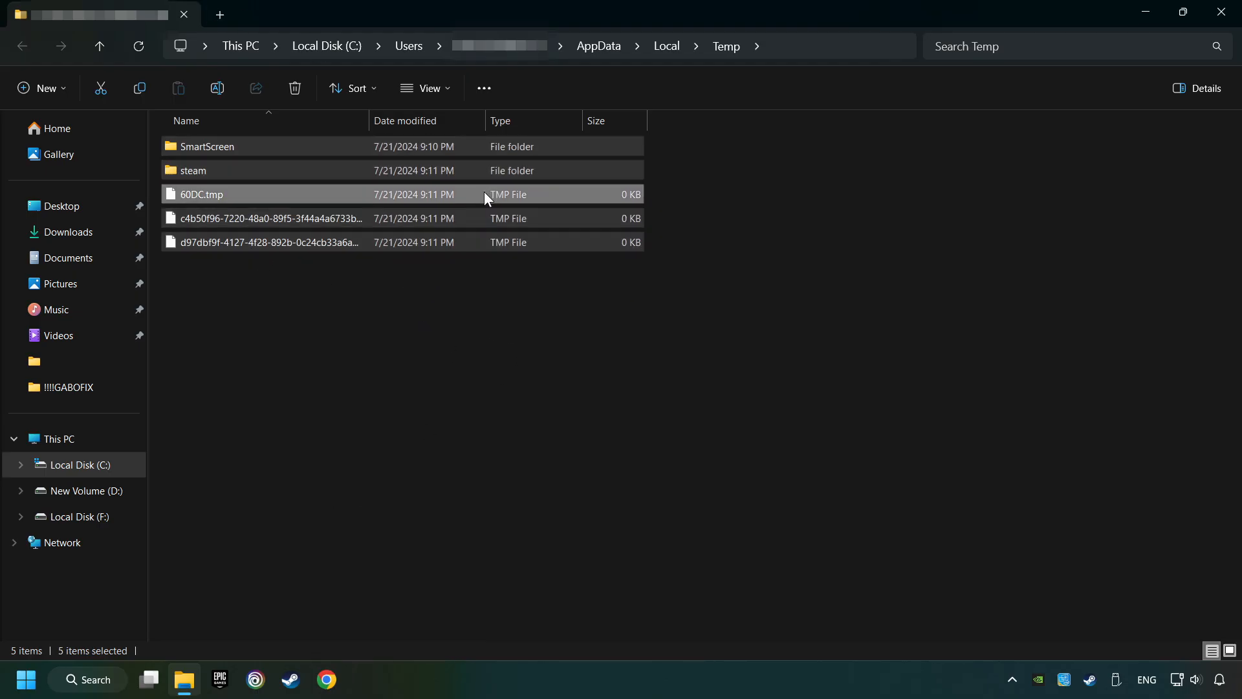
{"action": "right_click", "coordinate": [484, 195]}
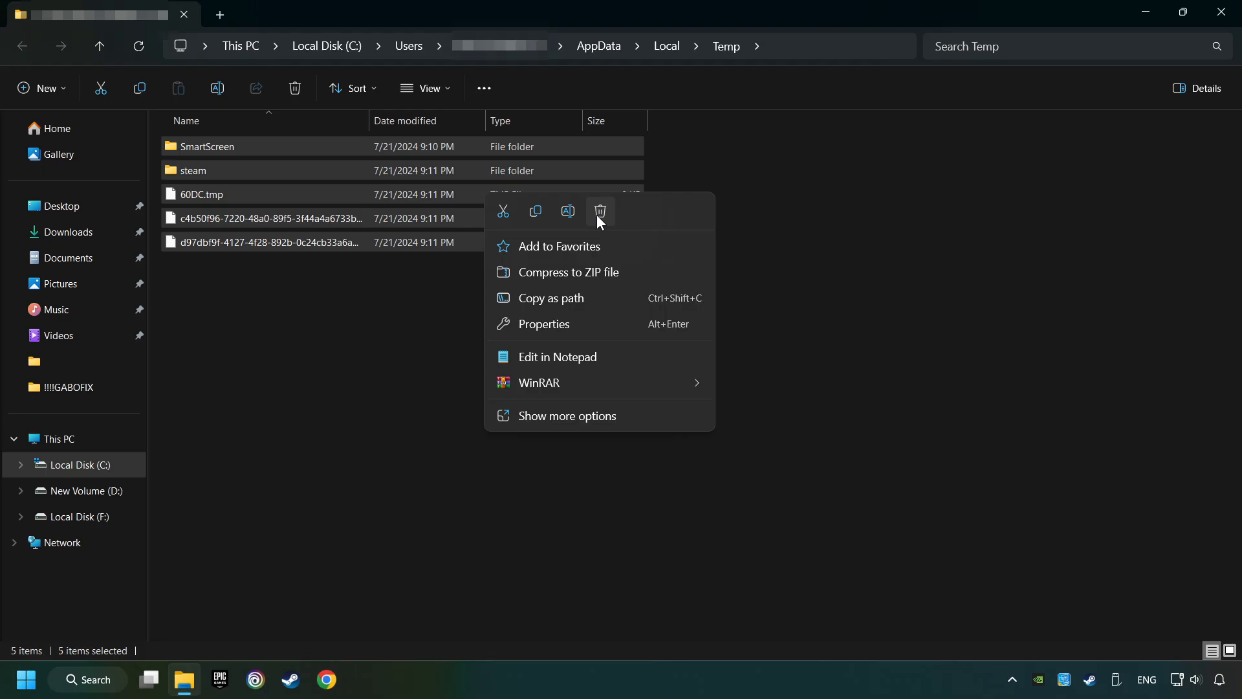
{"action": "left_click", "coordinate": [600, 211]}
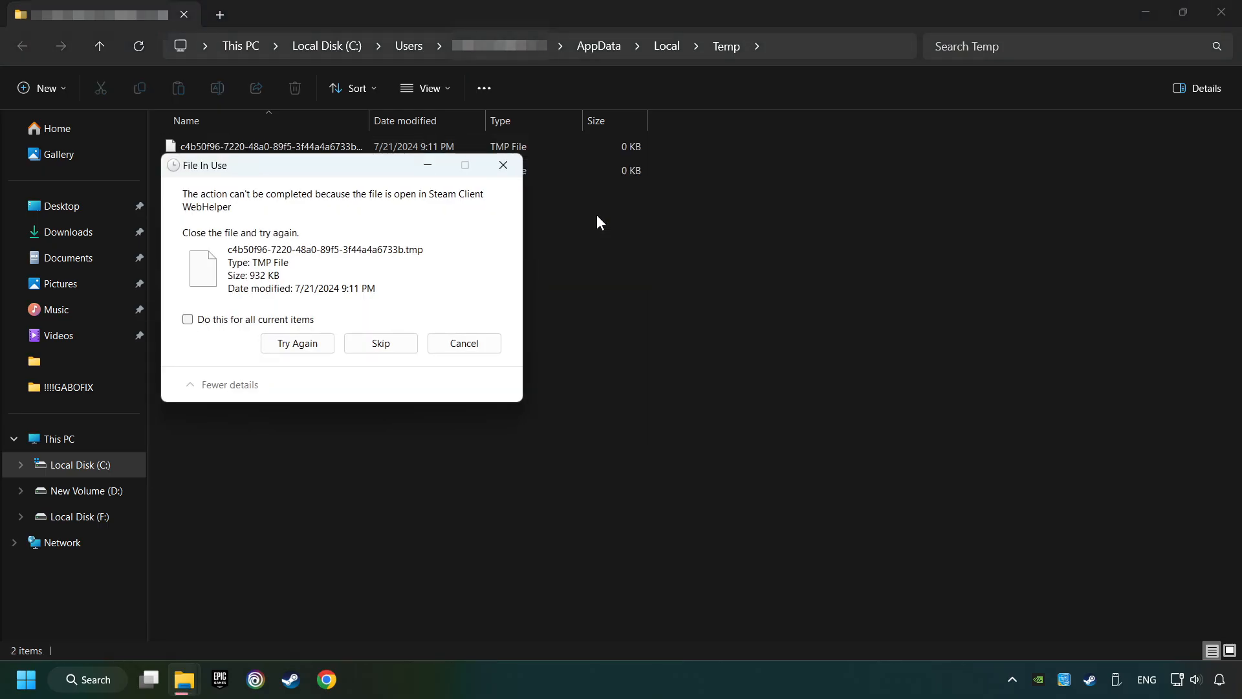
{"action": "left_click", "coordinate": [188, 319]}
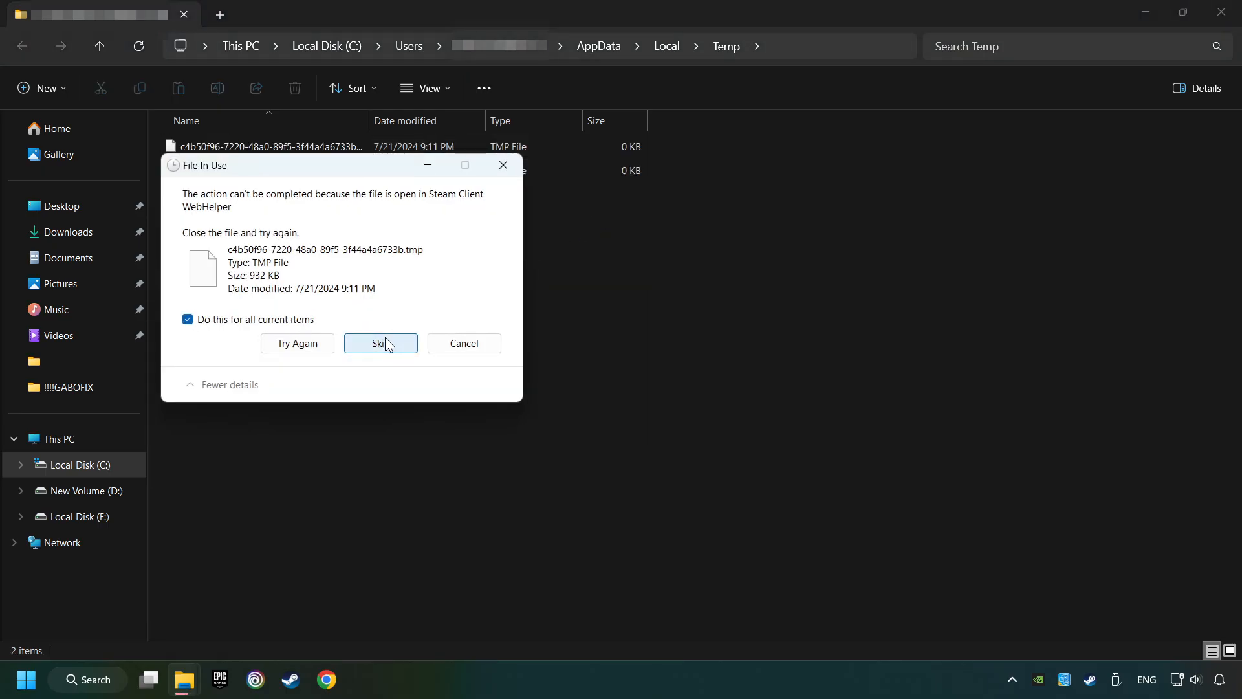
{"action": "left_click", "coordinate": [380, 343]}
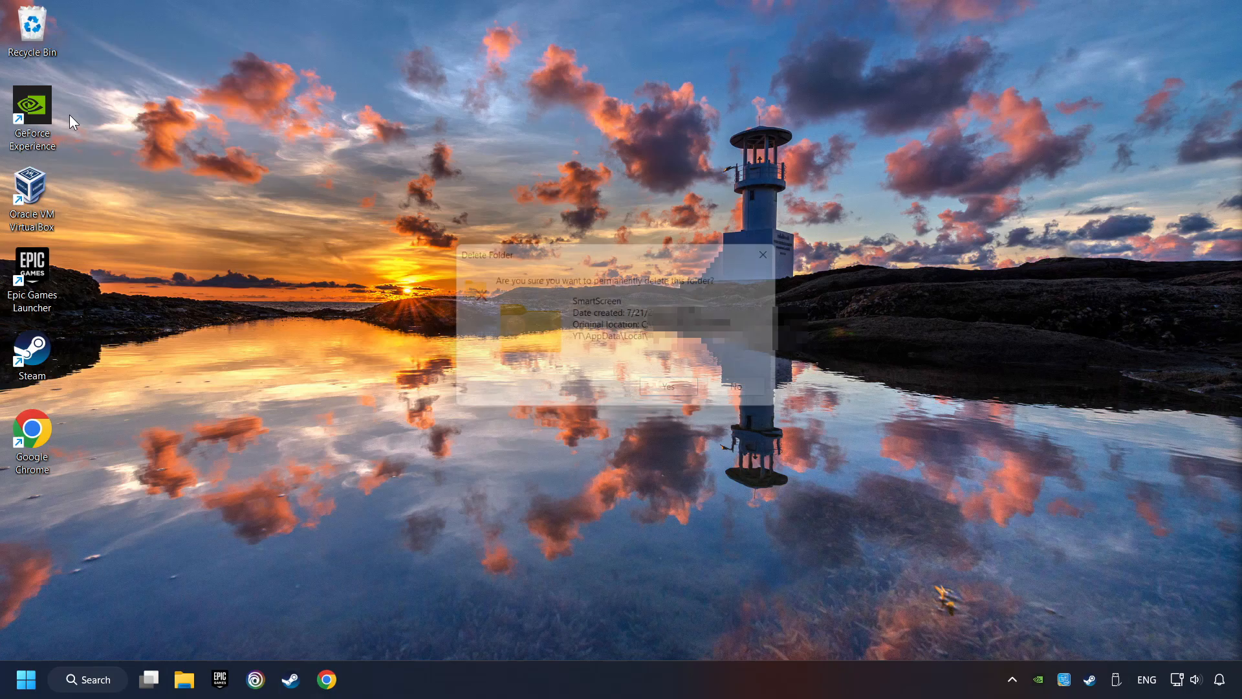
{"action": "left_click", "coordinate": [667, 387]}
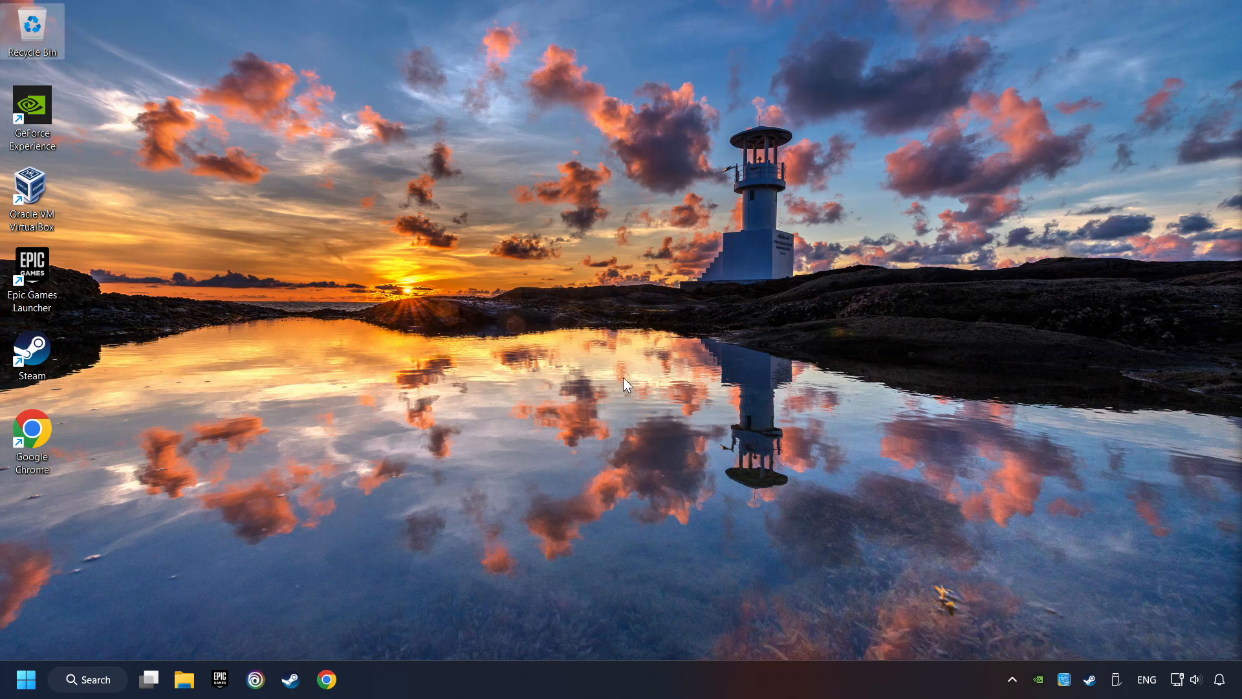
Search Windows for 'device Manager' and open it
{"action": "left_click", "coordinate": [88, 679]}
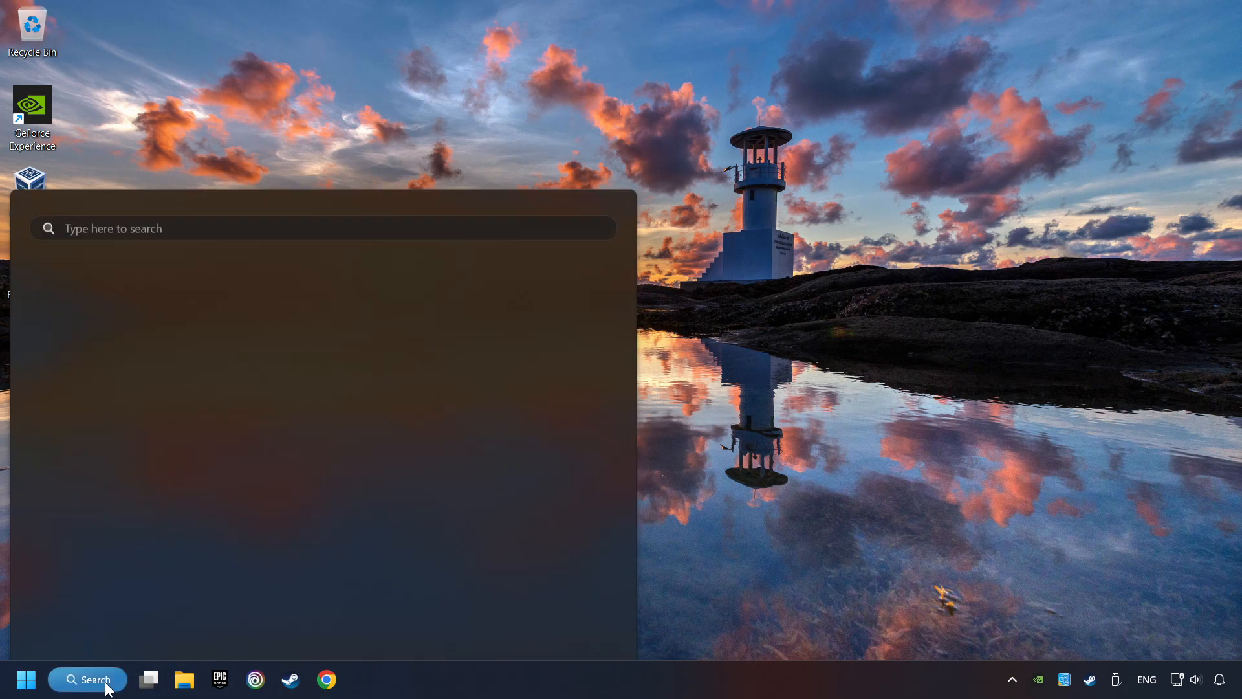
{"action": "type", "text": "device Manager"}
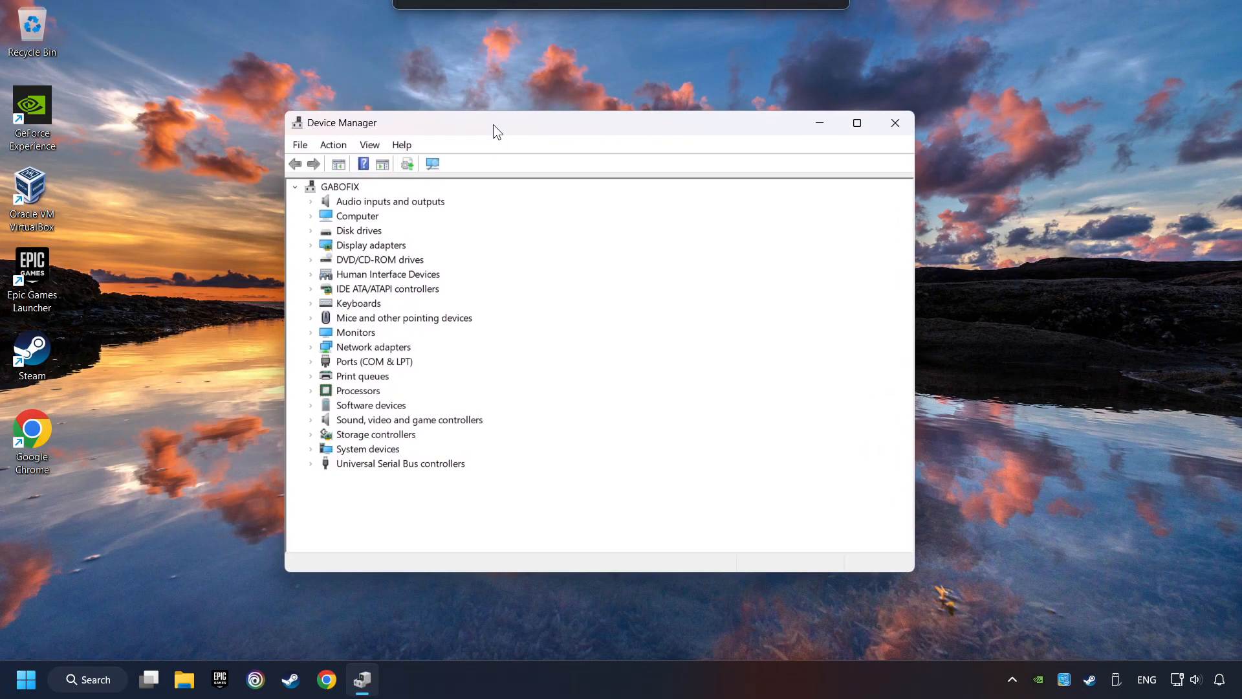
Auto-search for a GeForce GTX 1050 Ti driver, dismiss the result, and close Device Manager
{"action": "left_click", "coordinate": [370, 244]}
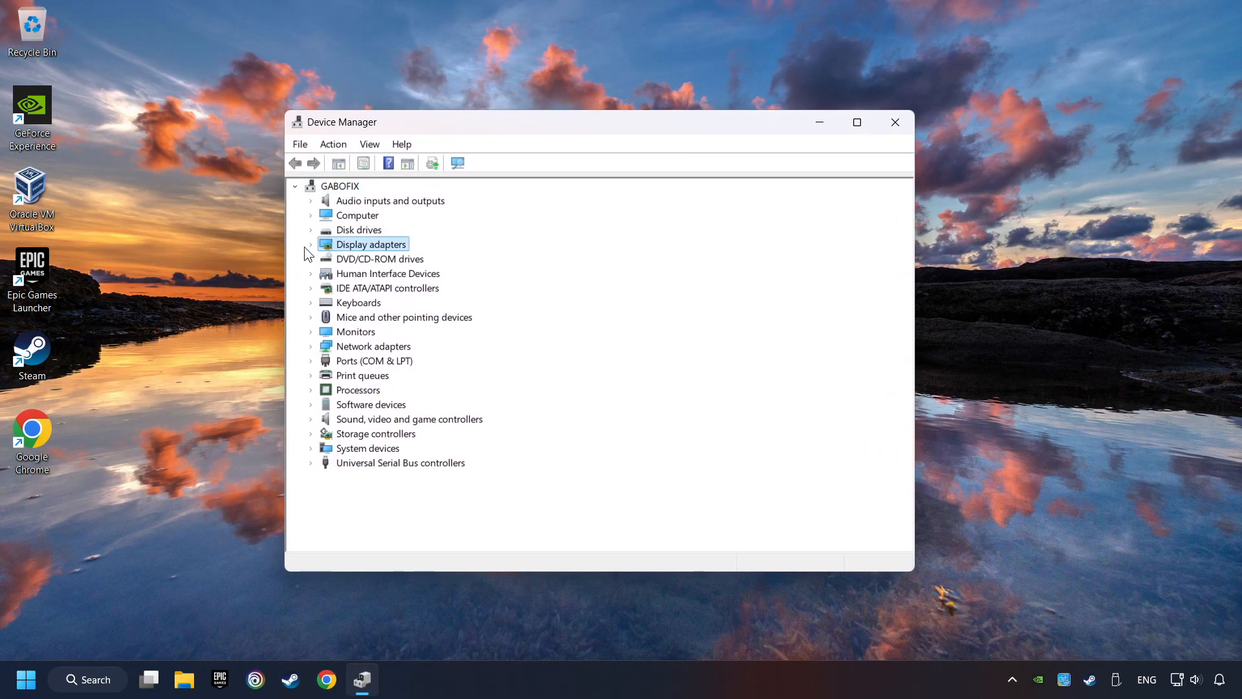
{"action": "left_click", "coordinate": [311, 244]}
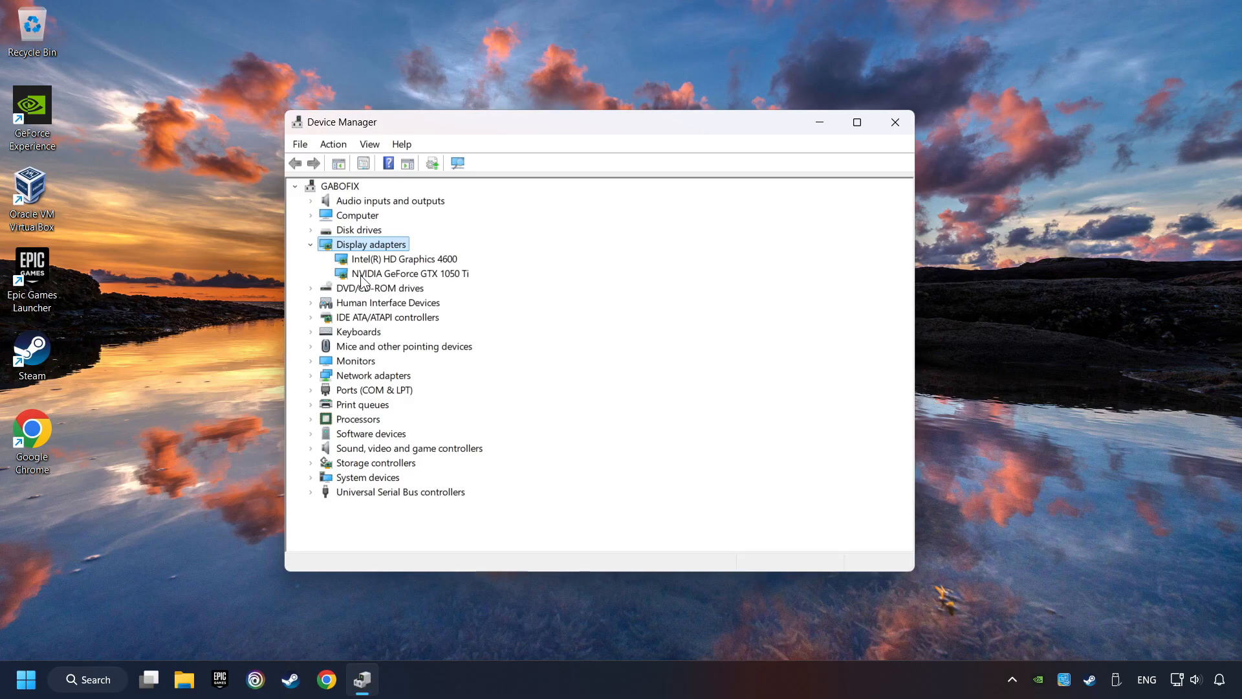
{"action": "right_click", "coordinate": [409, 273]}
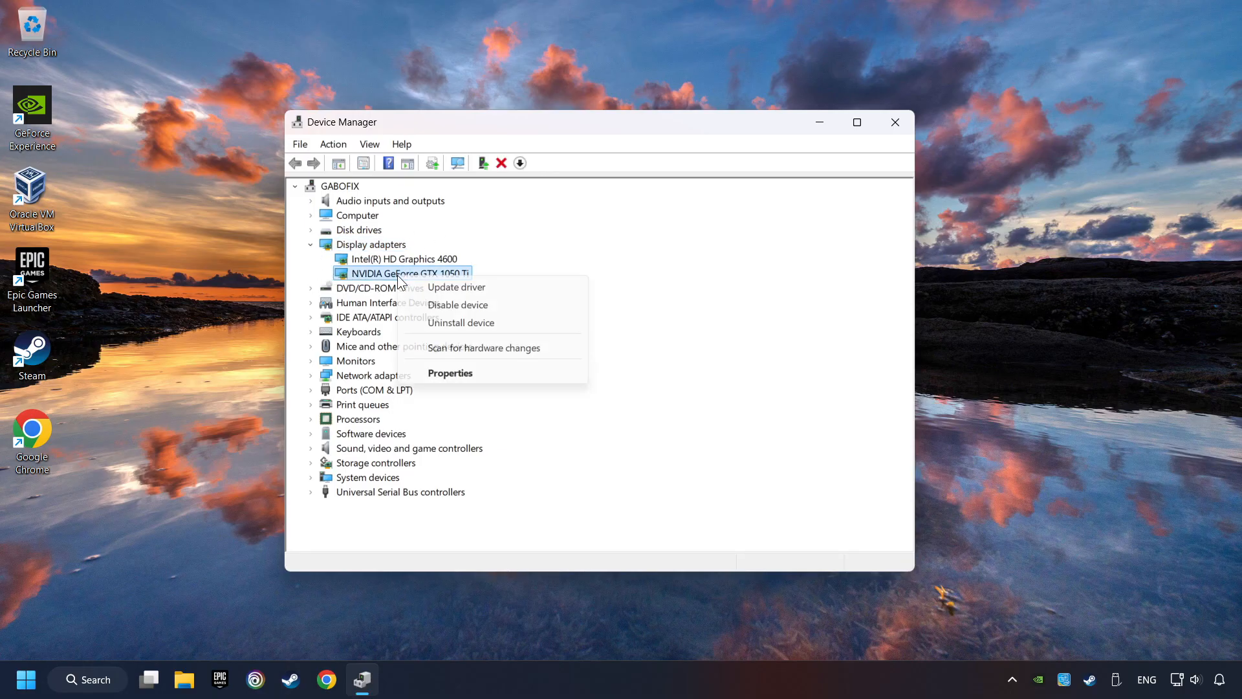
{"action": "left_click", "coordinate": [456, 287]}
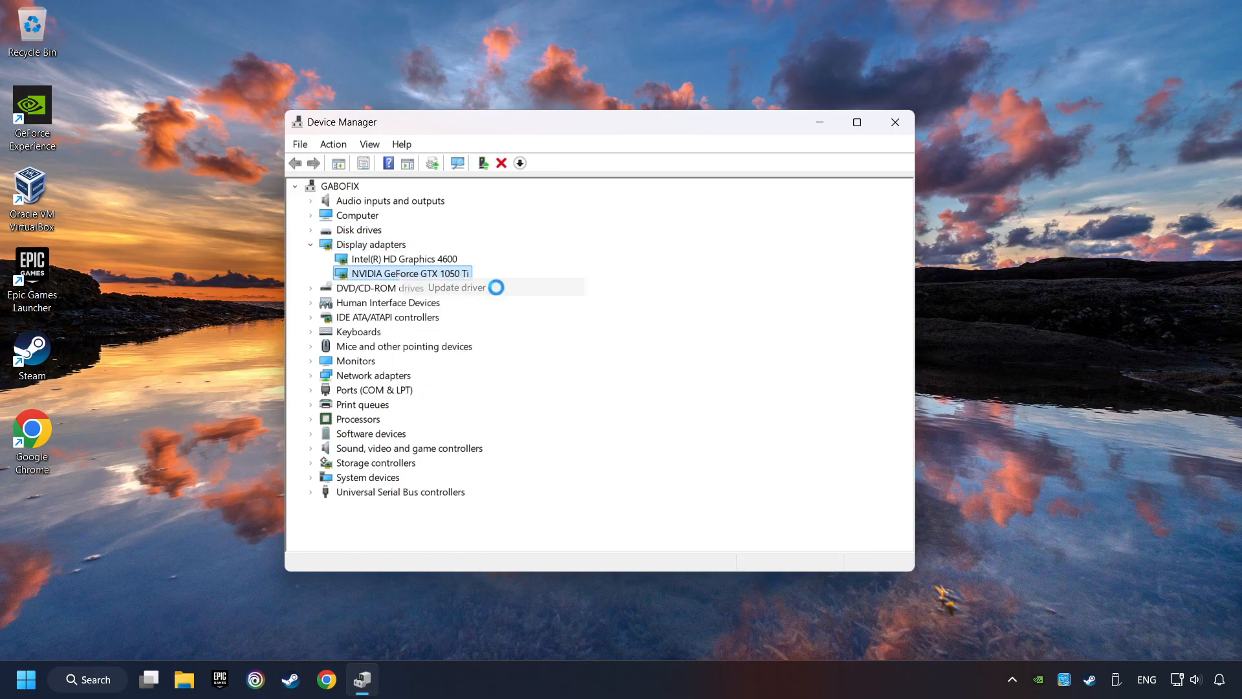
{"action": "left_click", "coordinate": [457, 287]}
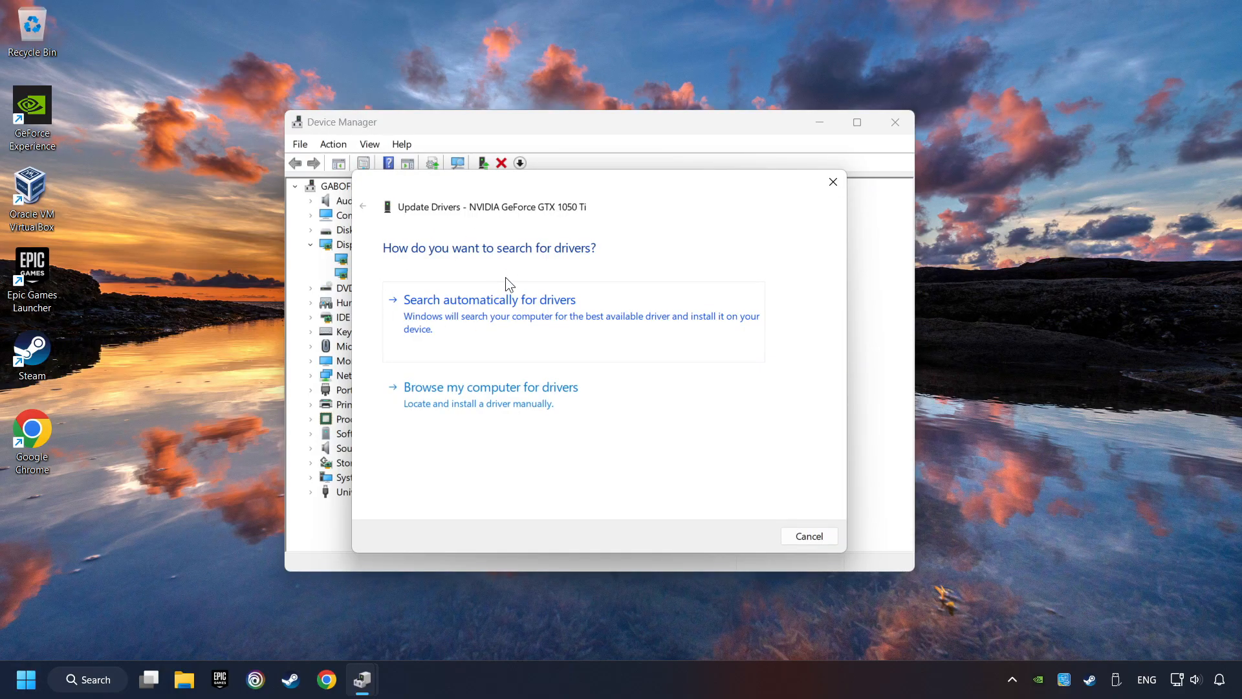
{"action": "left_click", "coordinate": [490, 299]}
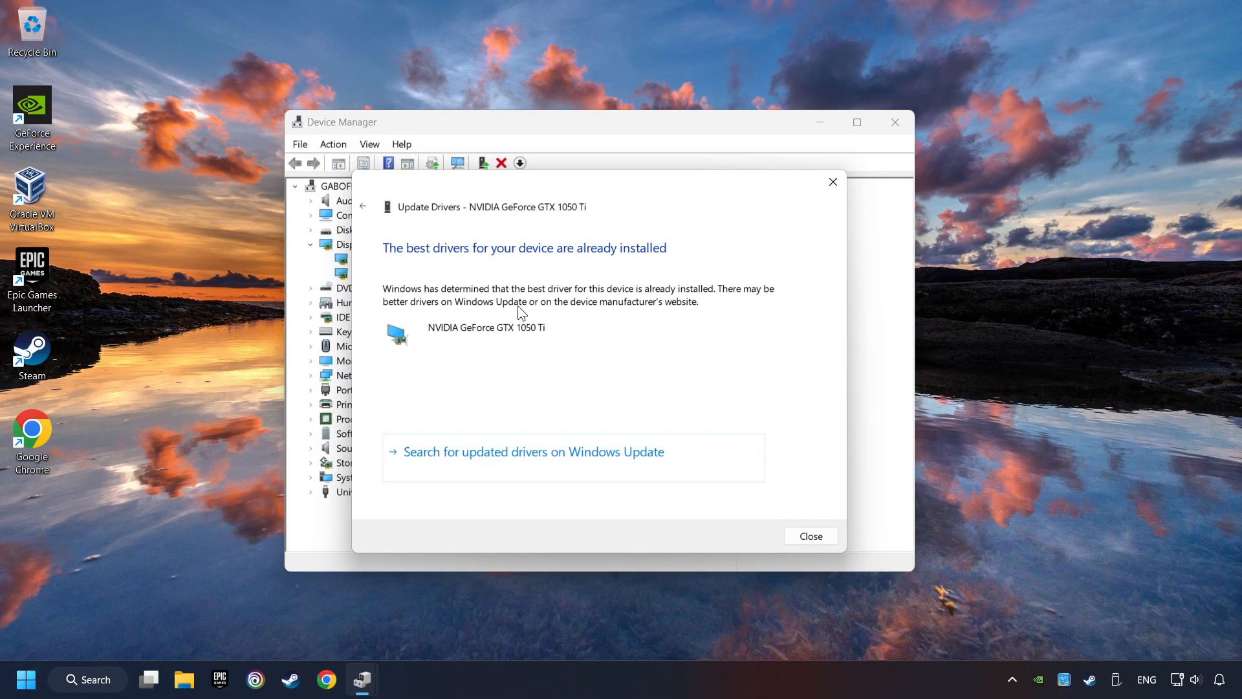
{"action": "mouse_move", "coordinate": [473, 290]}
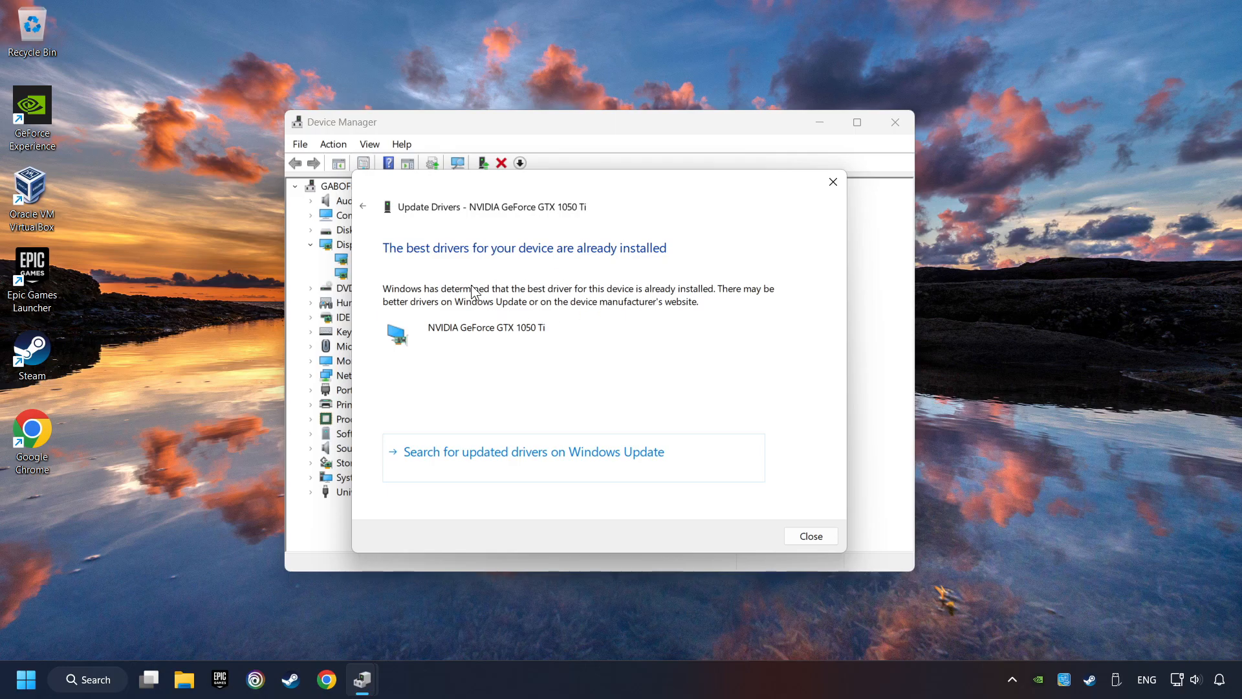
{"action": "mouse_move", "coordinate": [811, 536]}
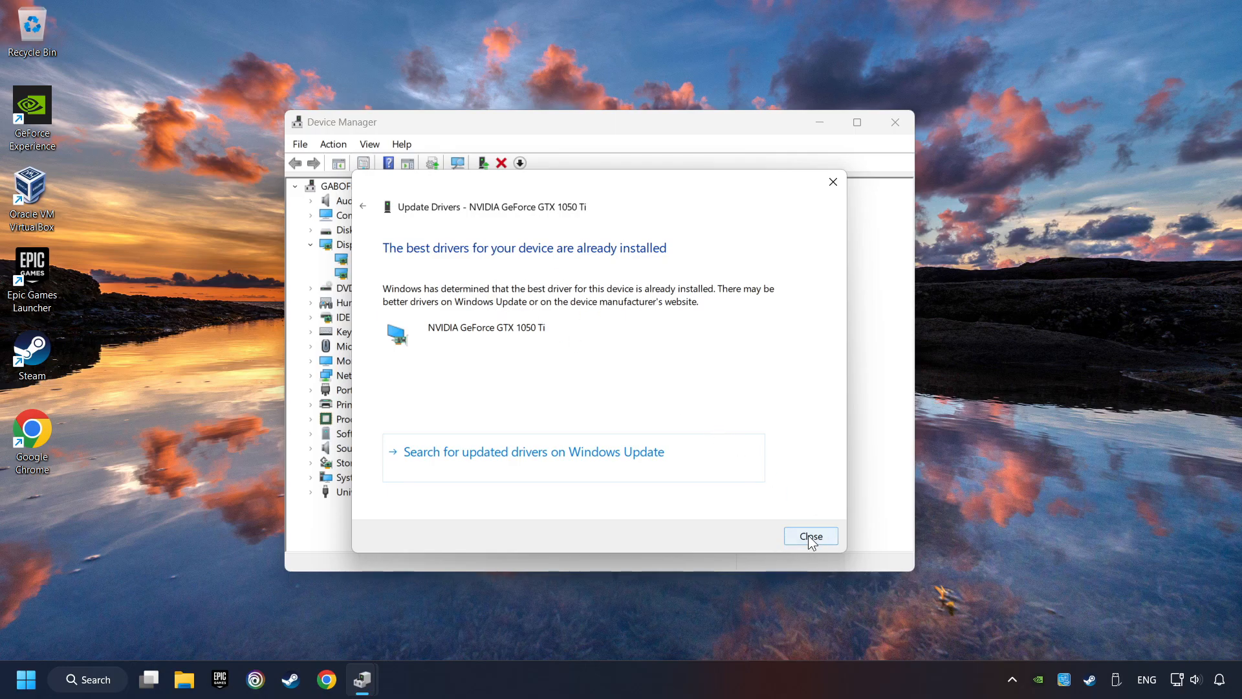
{"action": "left_click", "coordinate": [810, 536]}
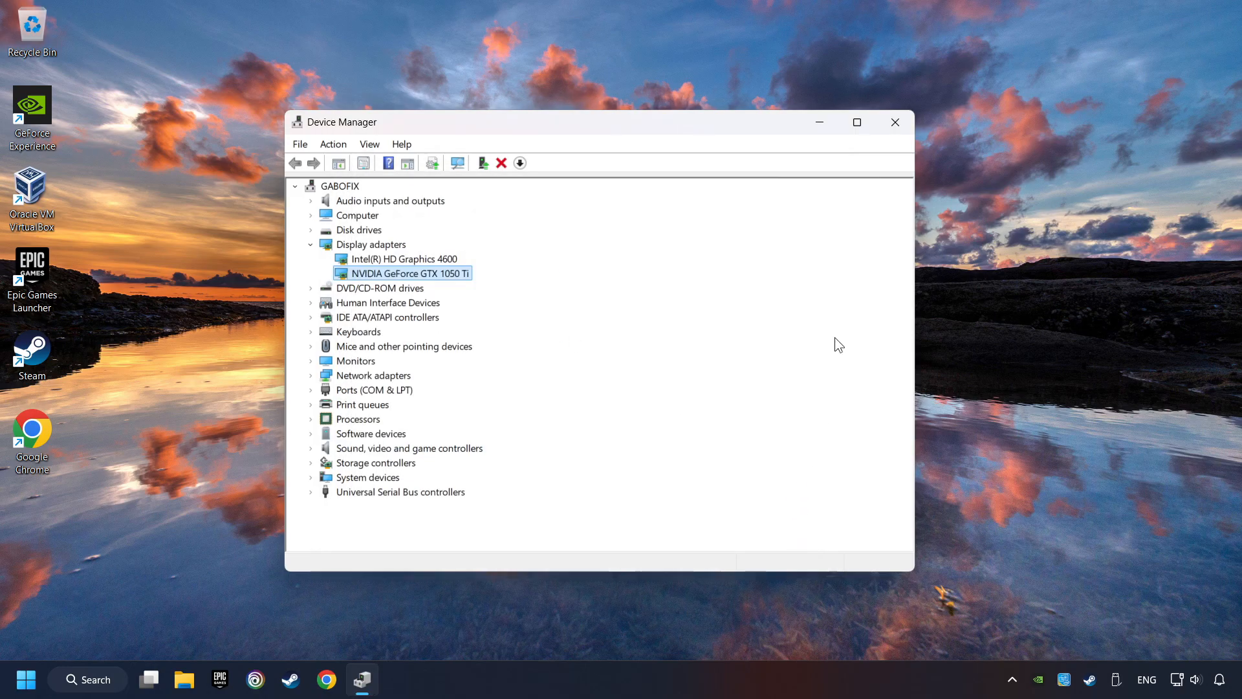
{"action": "left_click", "coordinate": [895, 122]}
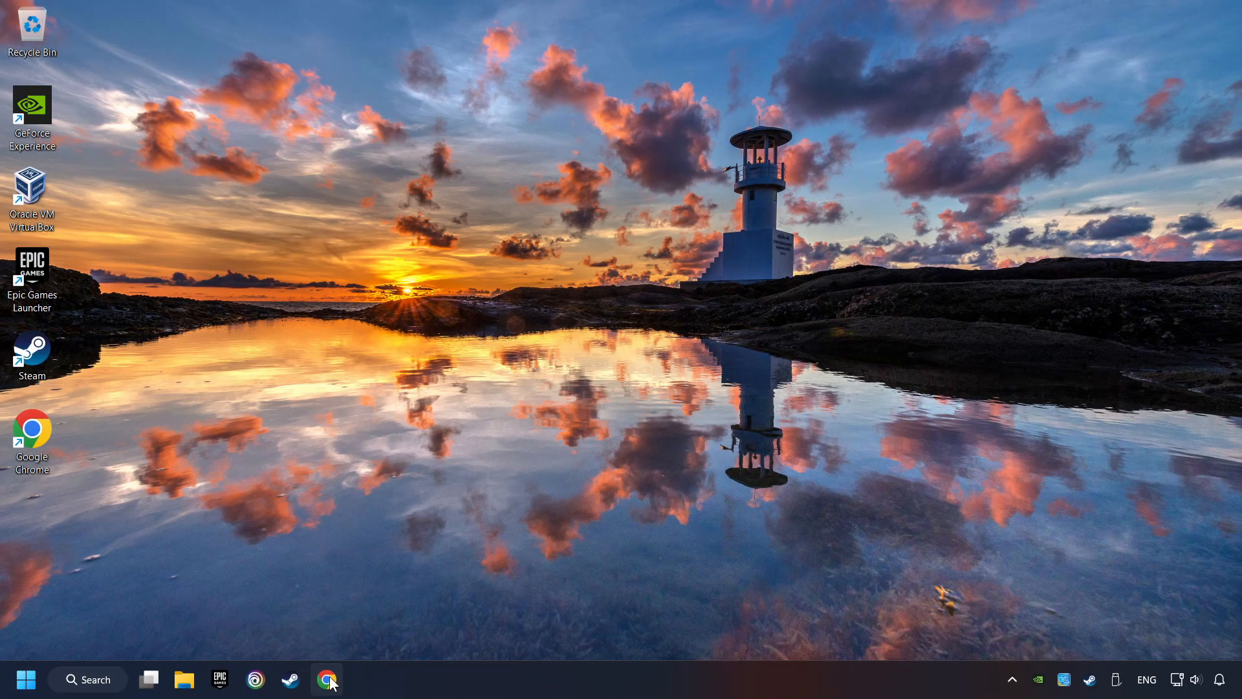
Search Chrome for 'nvidia geforce driver download', then download and launch the GeForce Experience installer
{"action": "left_click", "coordinate": [328, 679]}
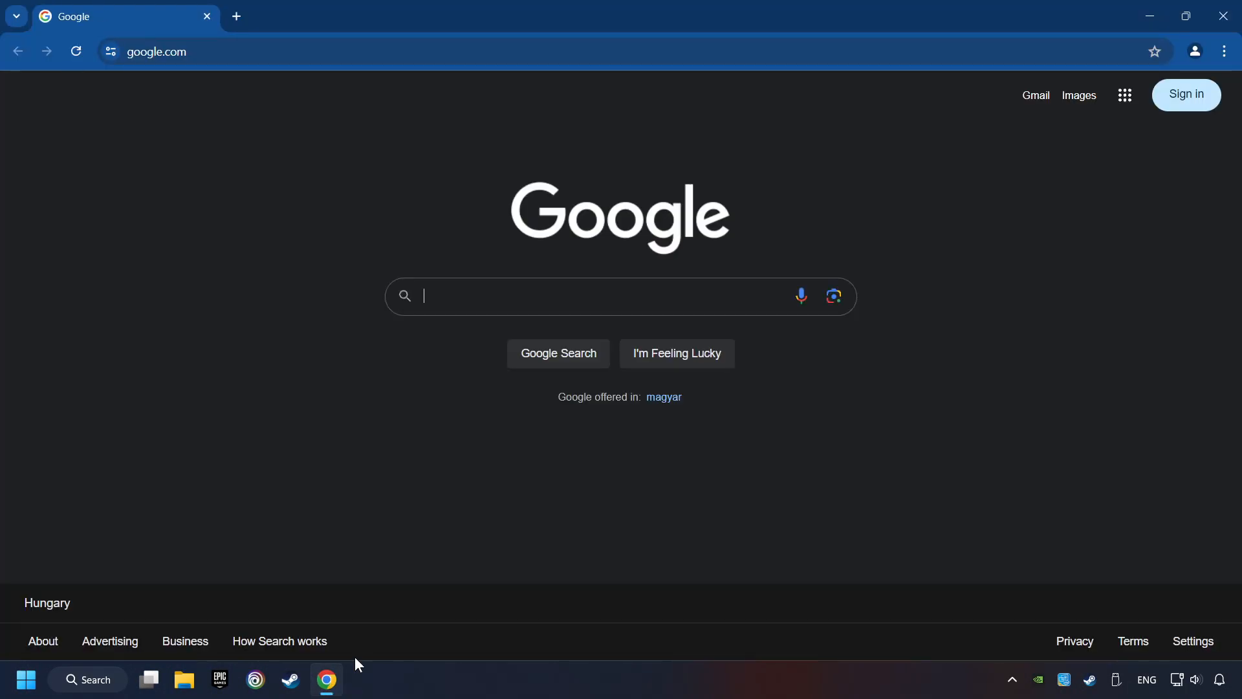
{"action": "type", "text": "nvidia geforce dri"}
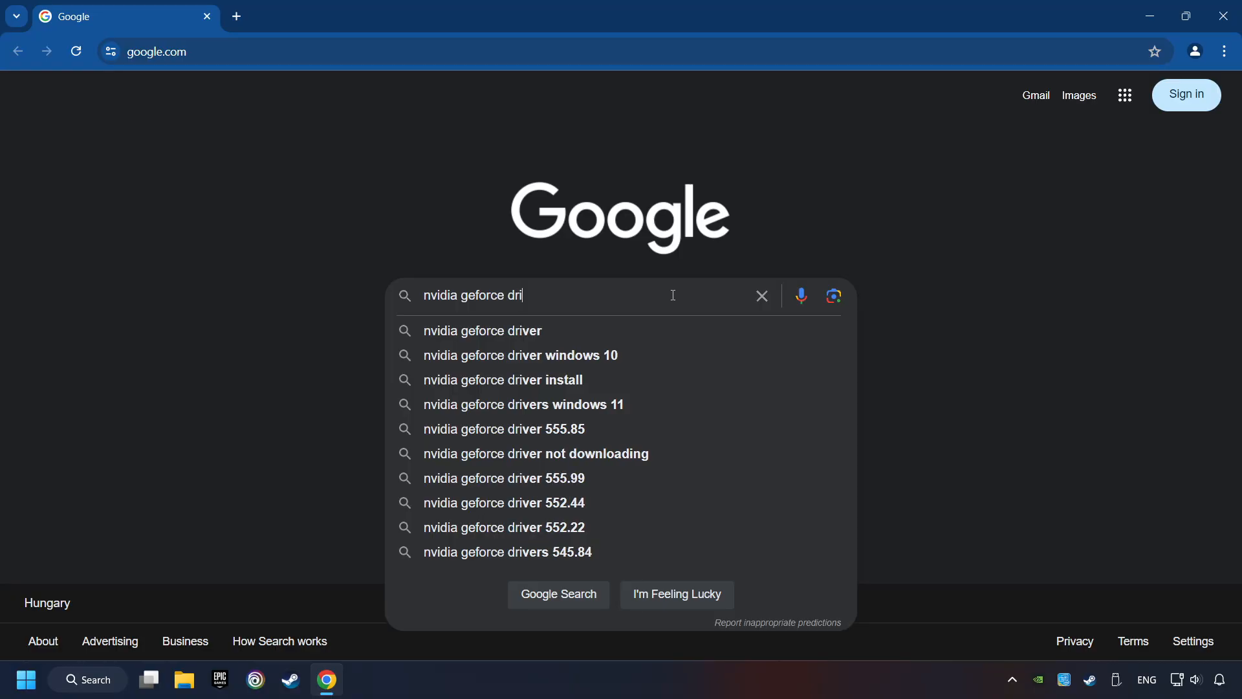
{"action": "type", "text": "ver download"}
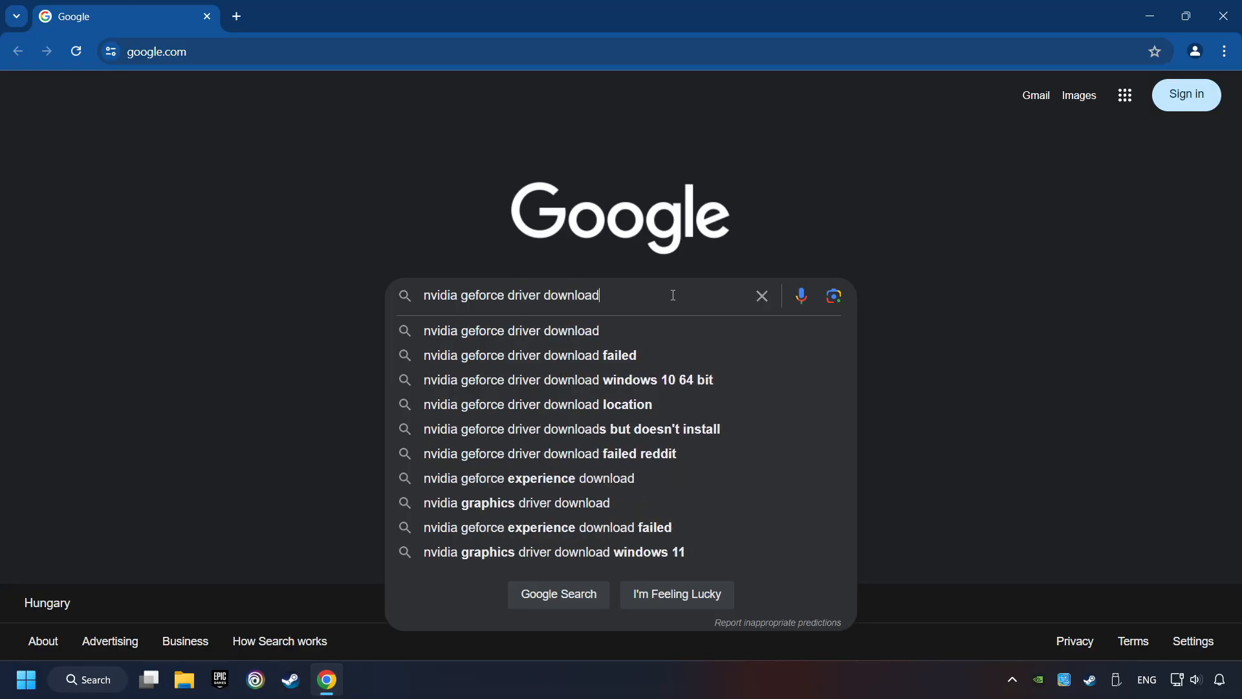
{"action": "key", "text": "Return"}
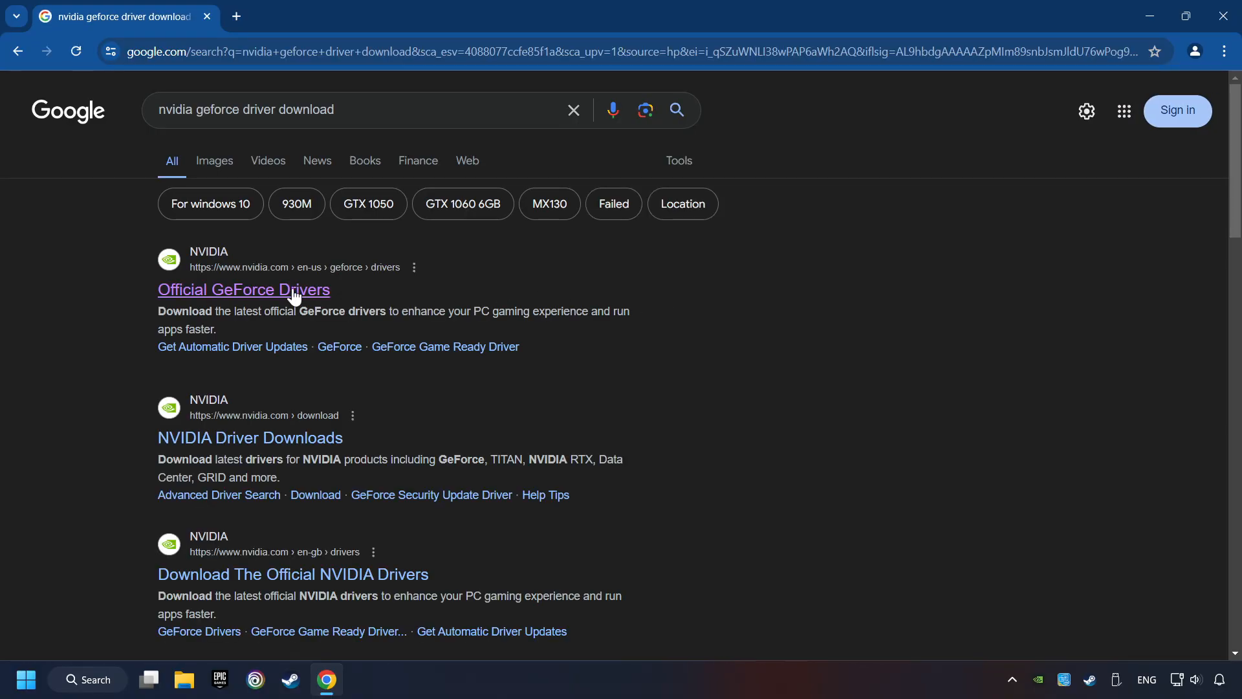
{"action": "left_click", "coordinate": [243, 289]}
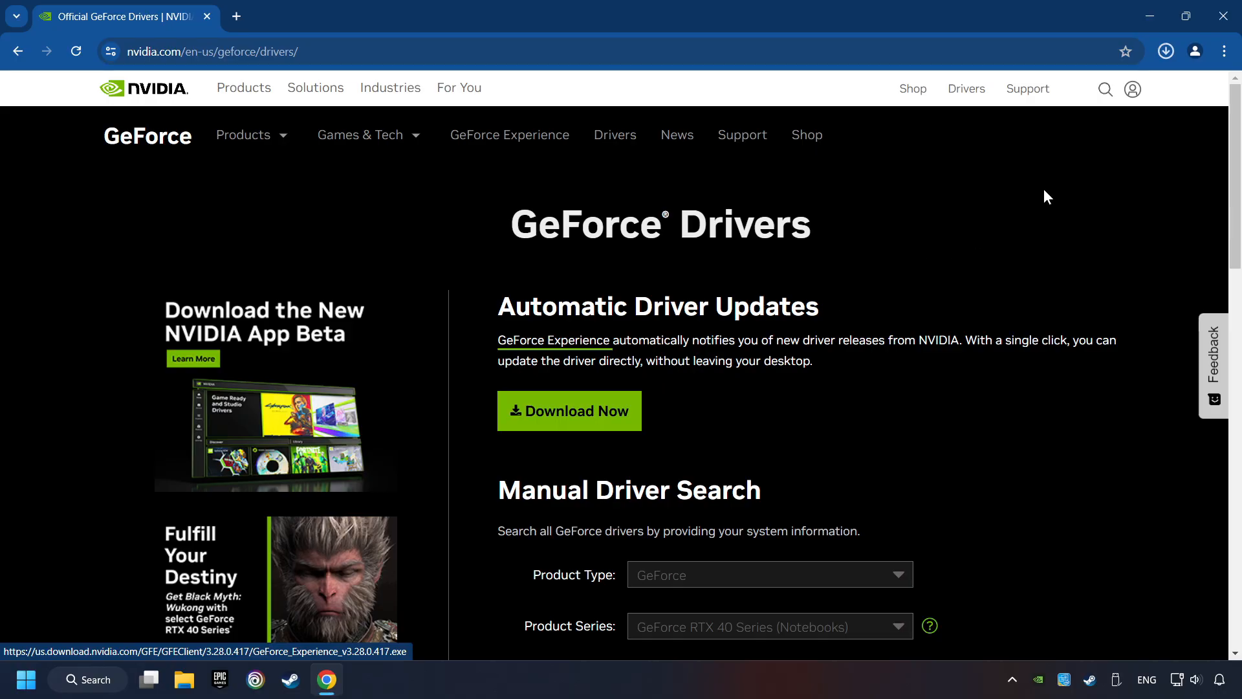
{"action": "left_click", "coordinate": [1165, 52]}
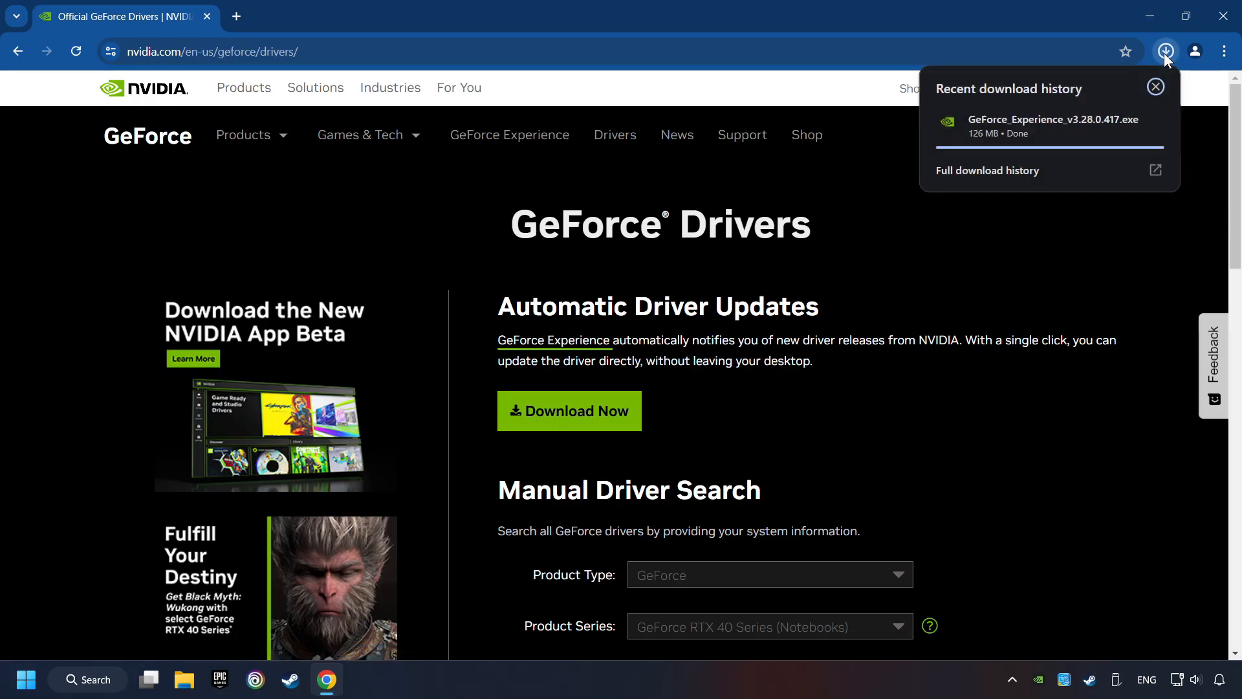
{"action": "left_click", "coordinate": [1154, 87]}
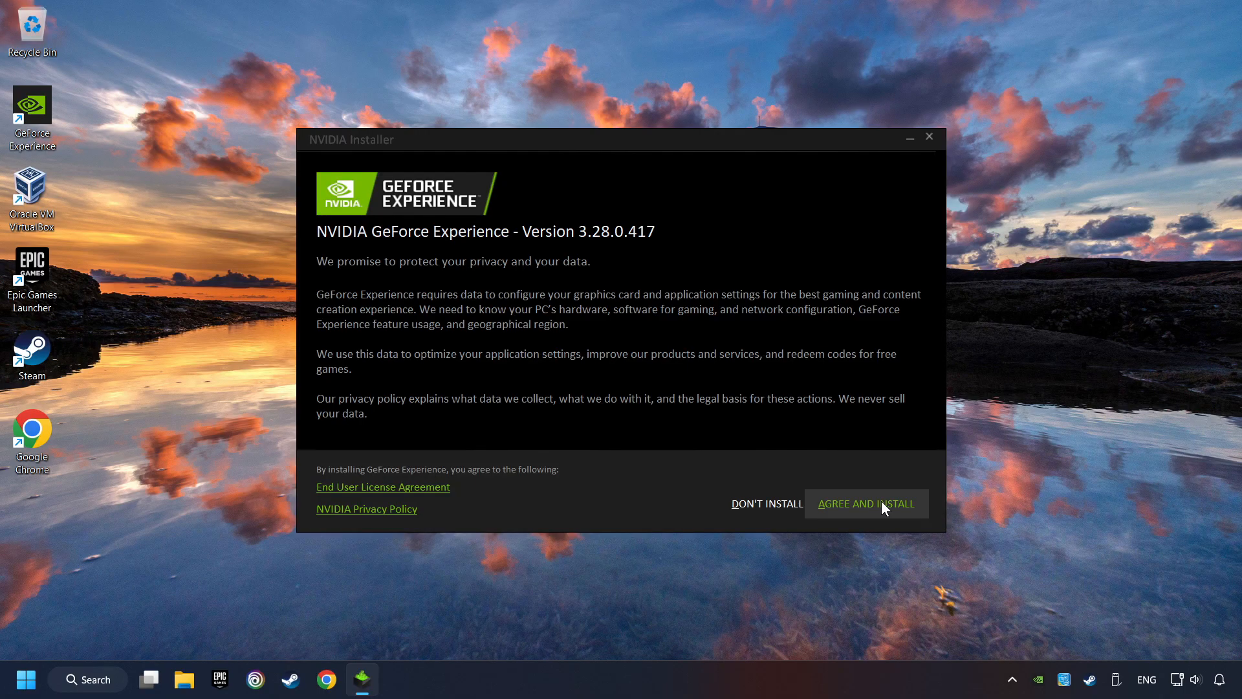
Accept the NVIDIA license agreement and finish installing GeForce Experience 3.28.0.417
{"action": "left_click", "coordinate": [866, 504]}
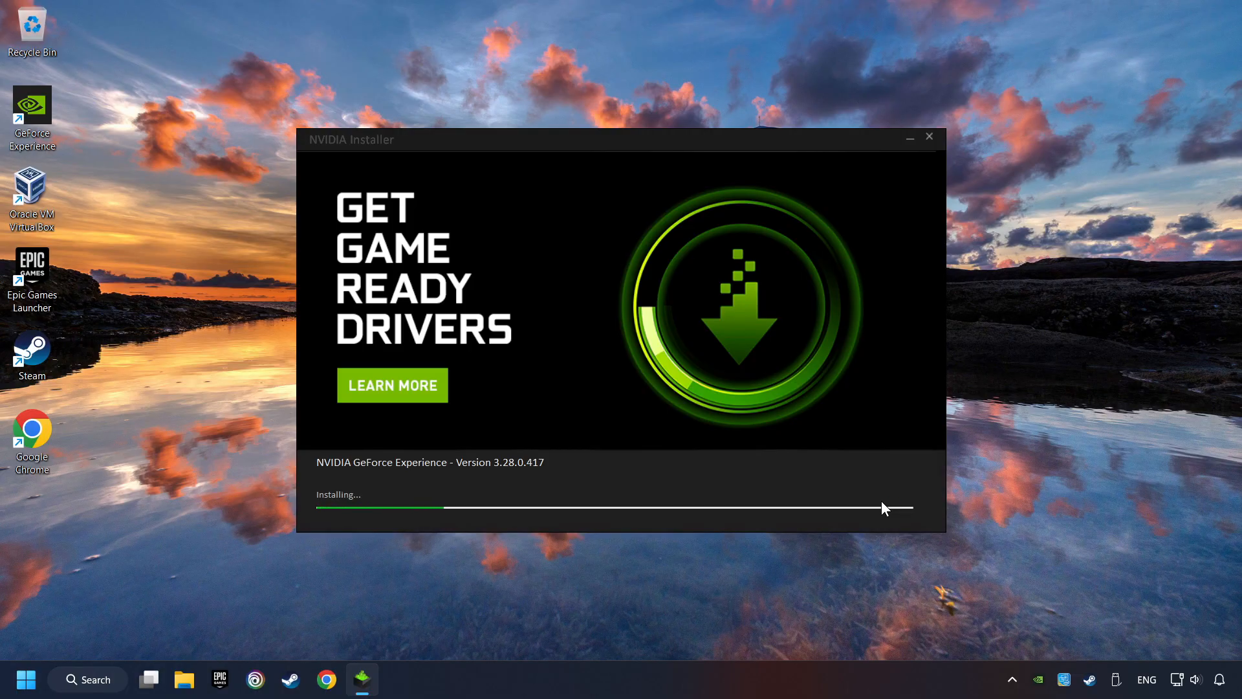
{"action": "left_click", "coordinate": [391, 385]}
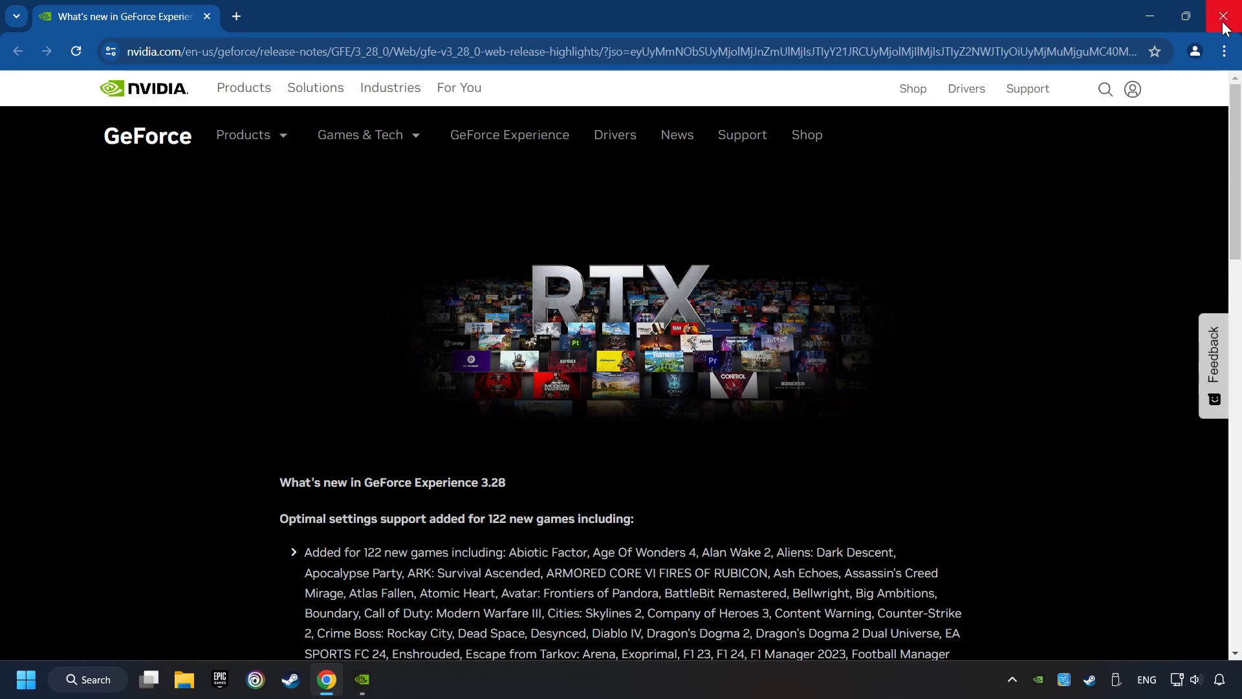
Close Chrome, check drivers in GeForce Experience to confirm Game Ready 556.12, then close it
{"action": "left_click", "coordinate": [1224, 16]}
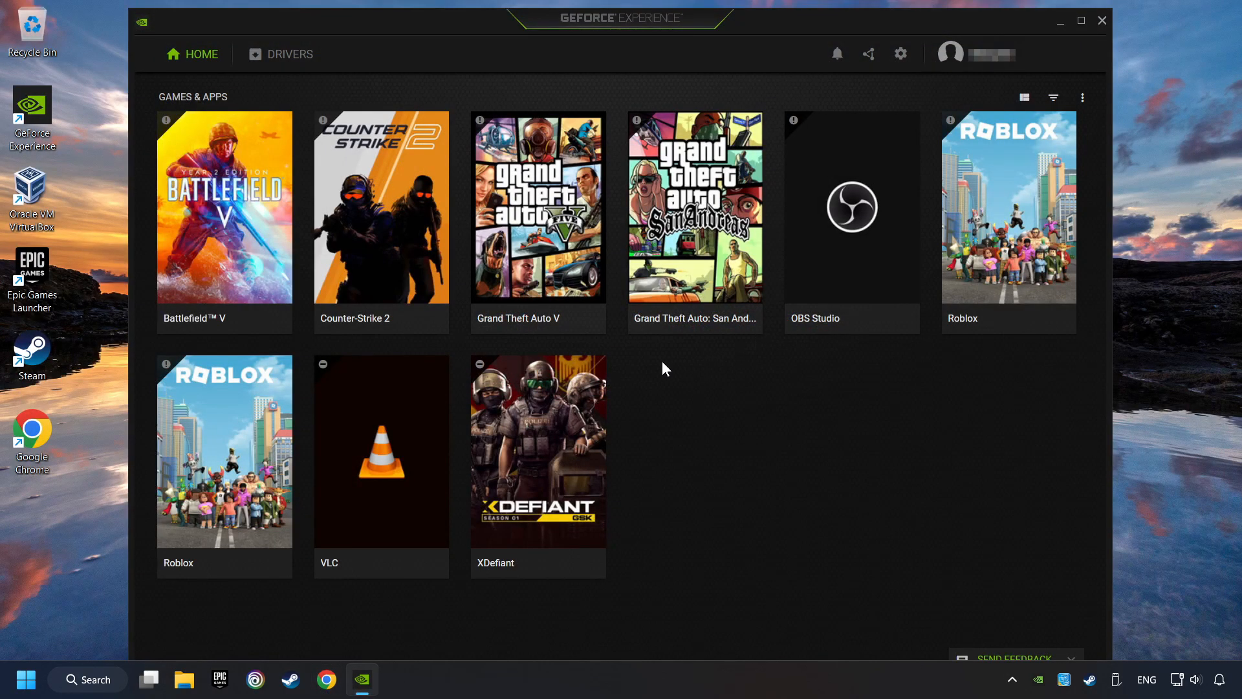
{"action": "mouse_move", "coordinate": [290, 54]}
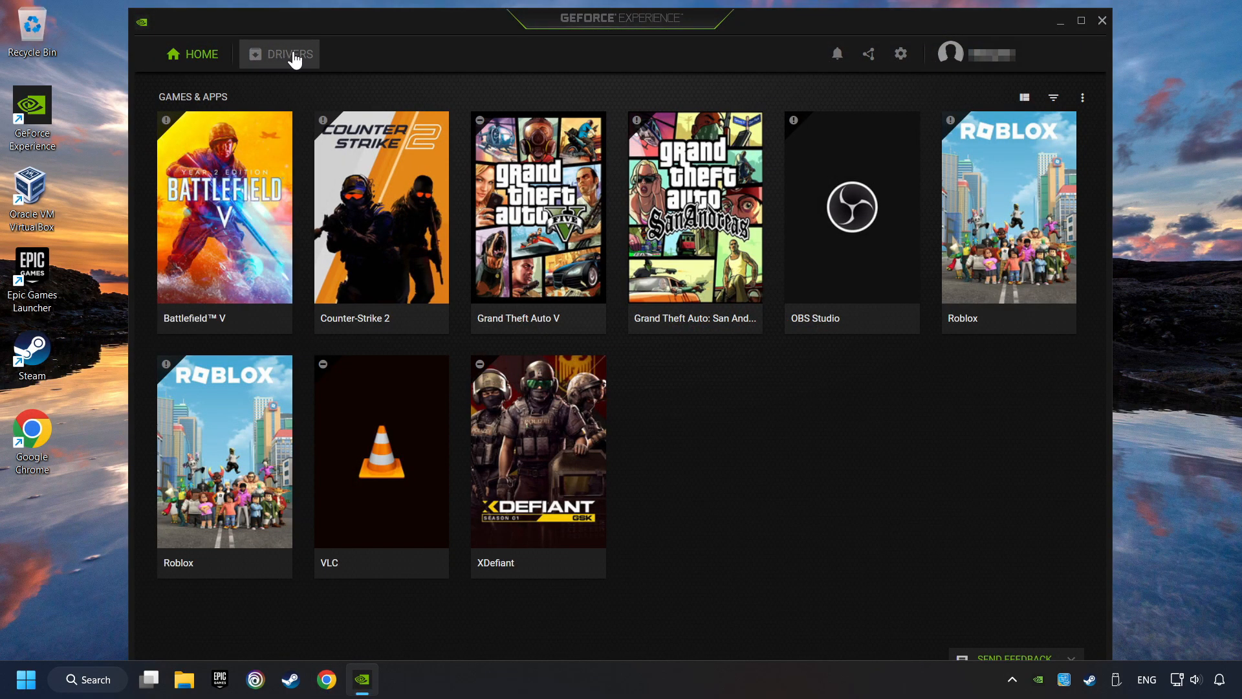
{"action": "left_click", "coordinate": [289, 54]}
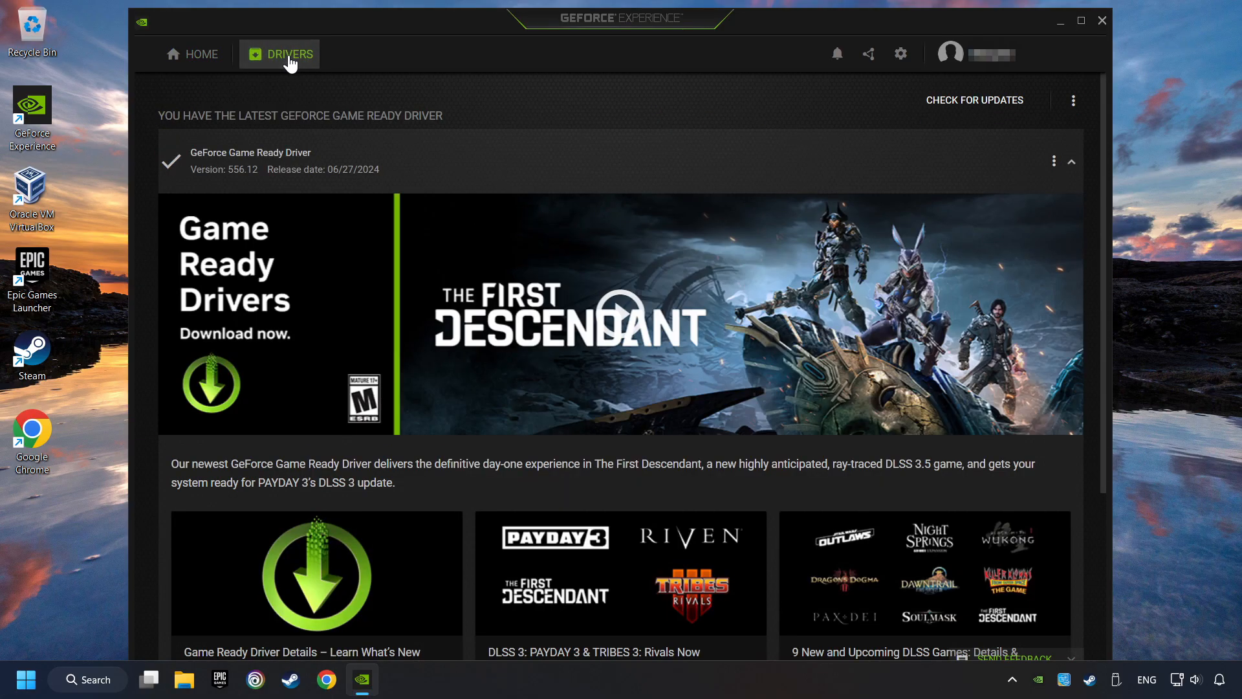
{"action": "mouse_move", "coordinate": [975, 100]}
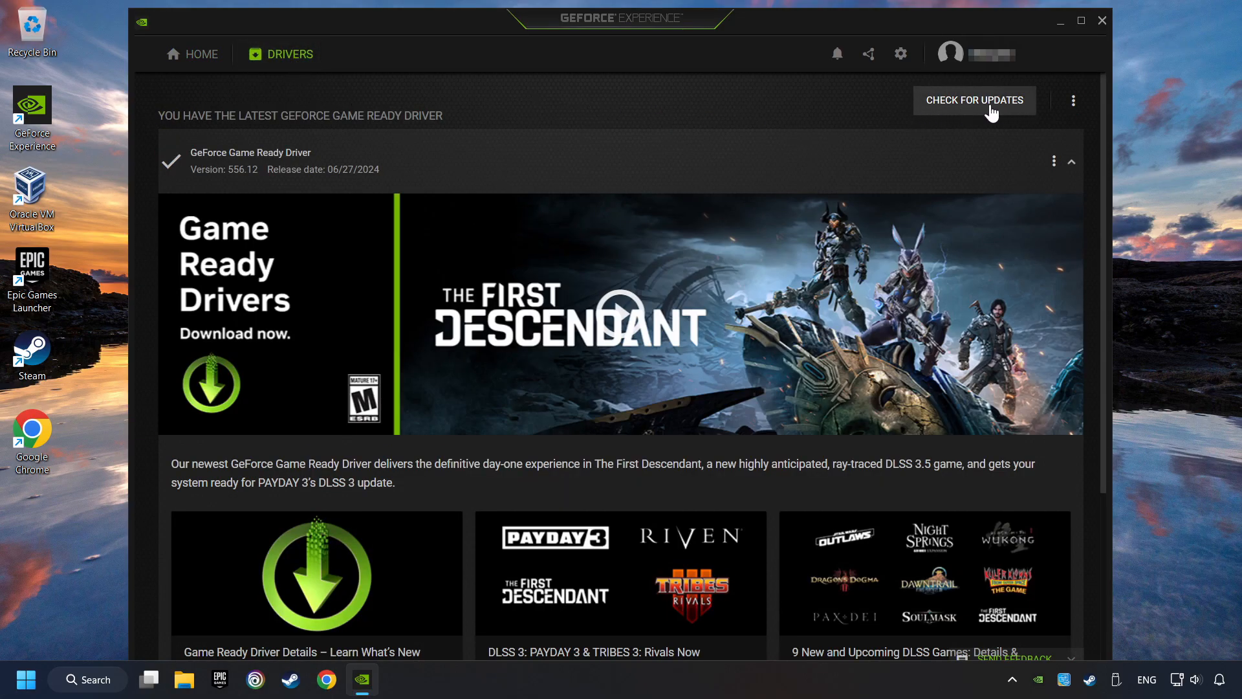
{"action": "left_click", "coordinate": [974, 99]}
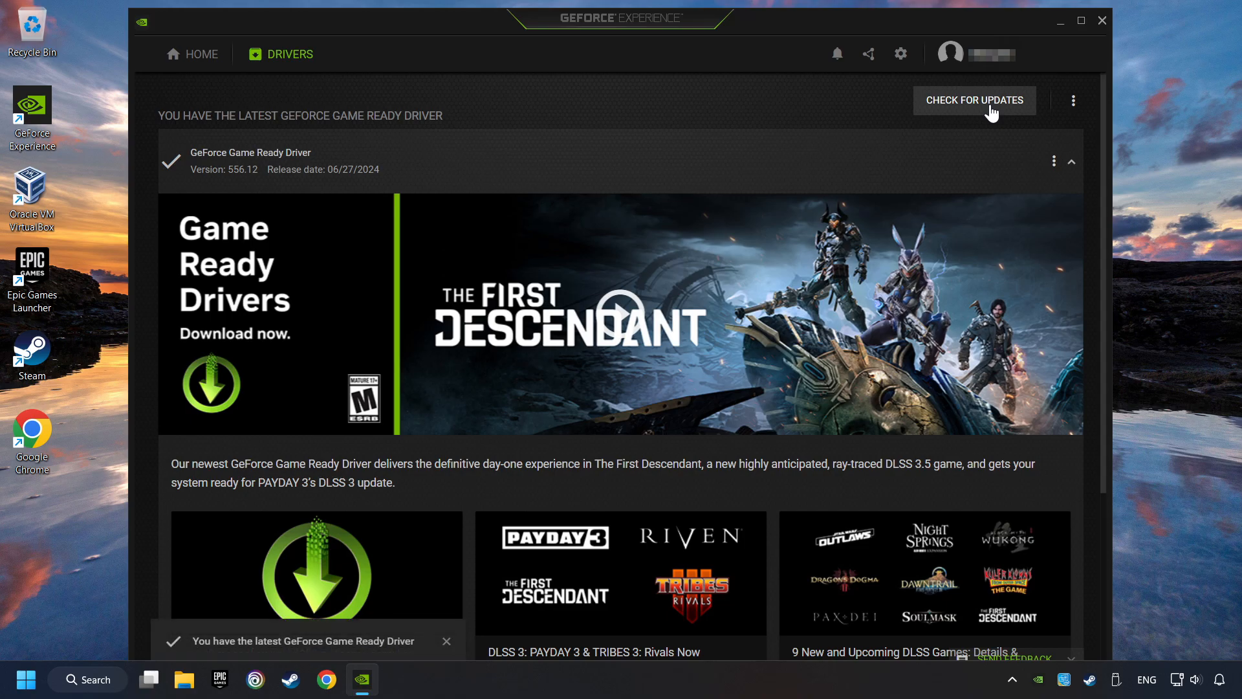
{"action": "mouse_move", "coordinate": [927, 158]}
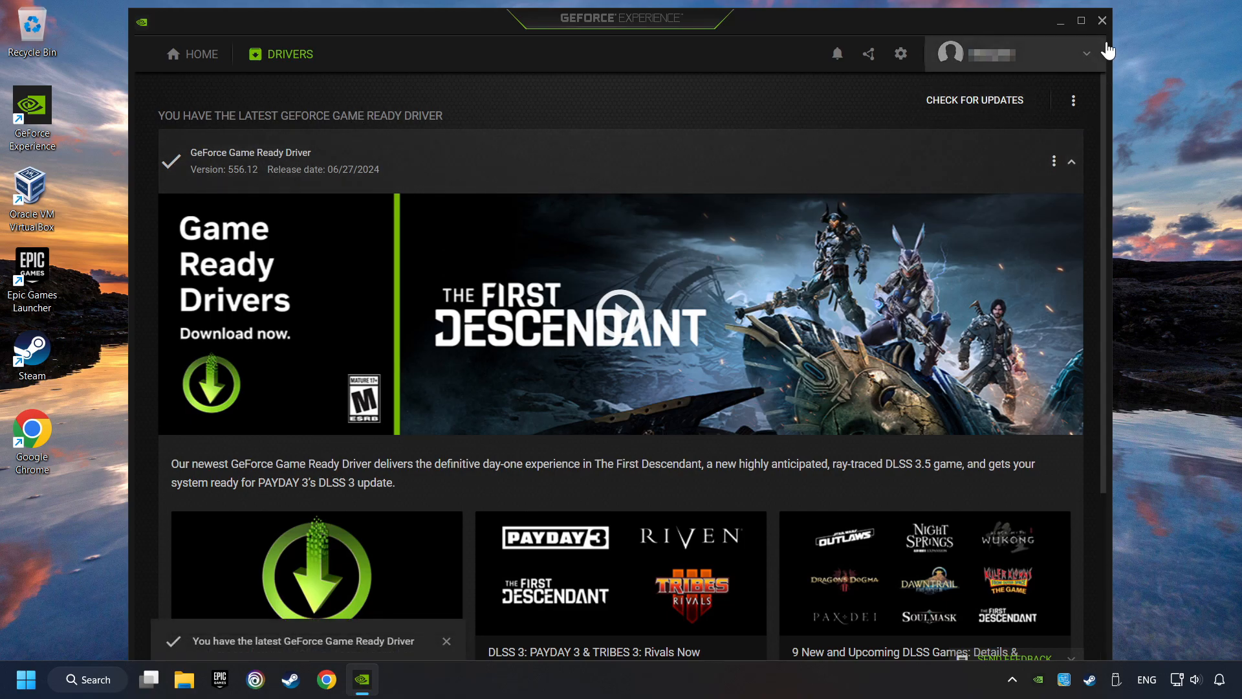
{"action": "left_click", "coordinate": [1101, 21]}
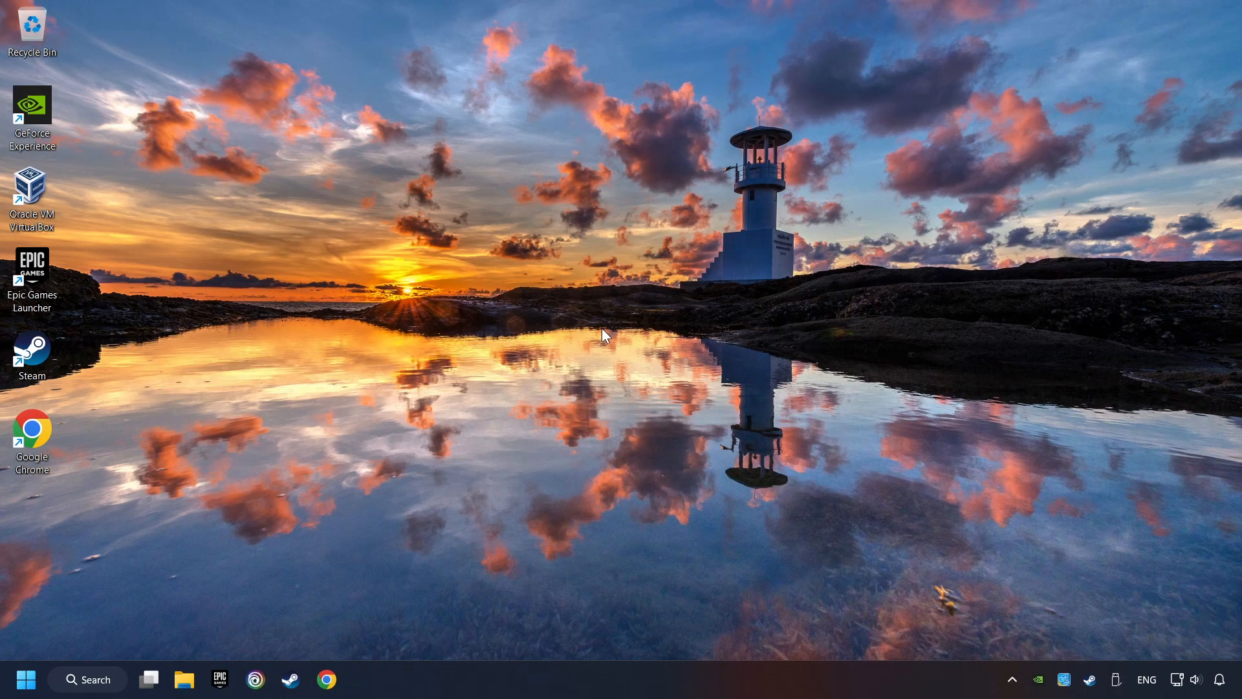
{"action": "mouse_move", "coordinate": [422, 449]}
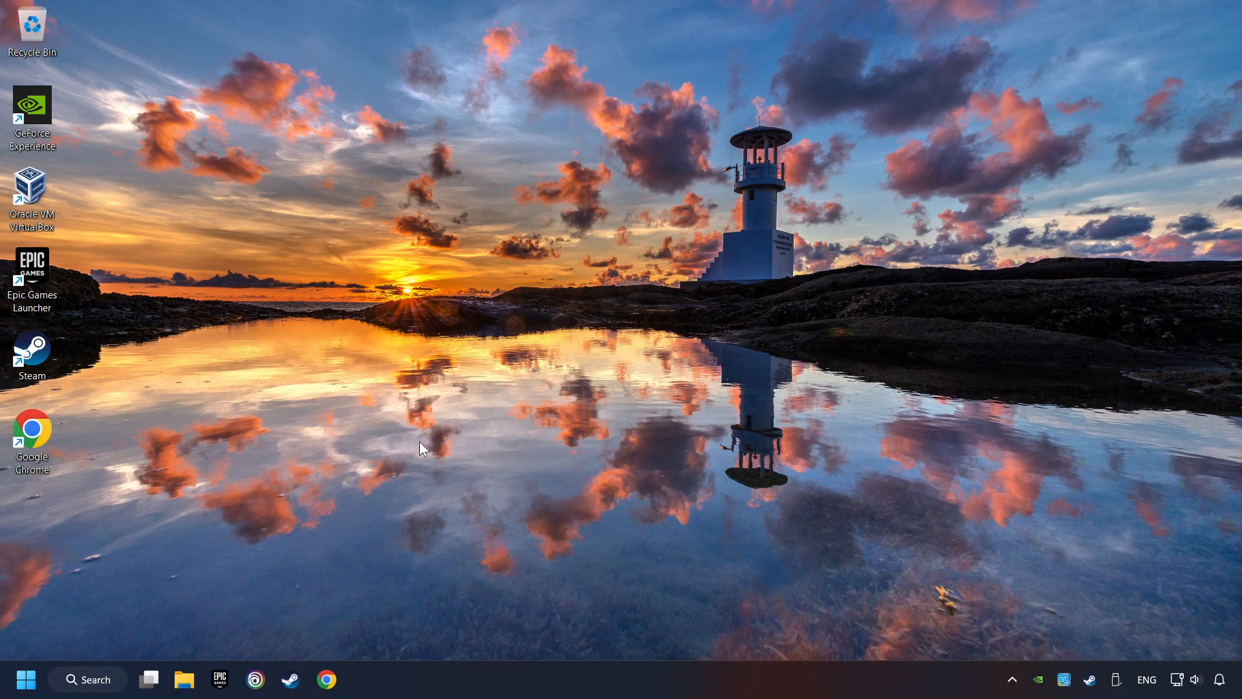
Search Windows for 'graphics settings' to reach the System > Display > Graphics page
{"action": "left_click", "coordinate": [87, 679]}
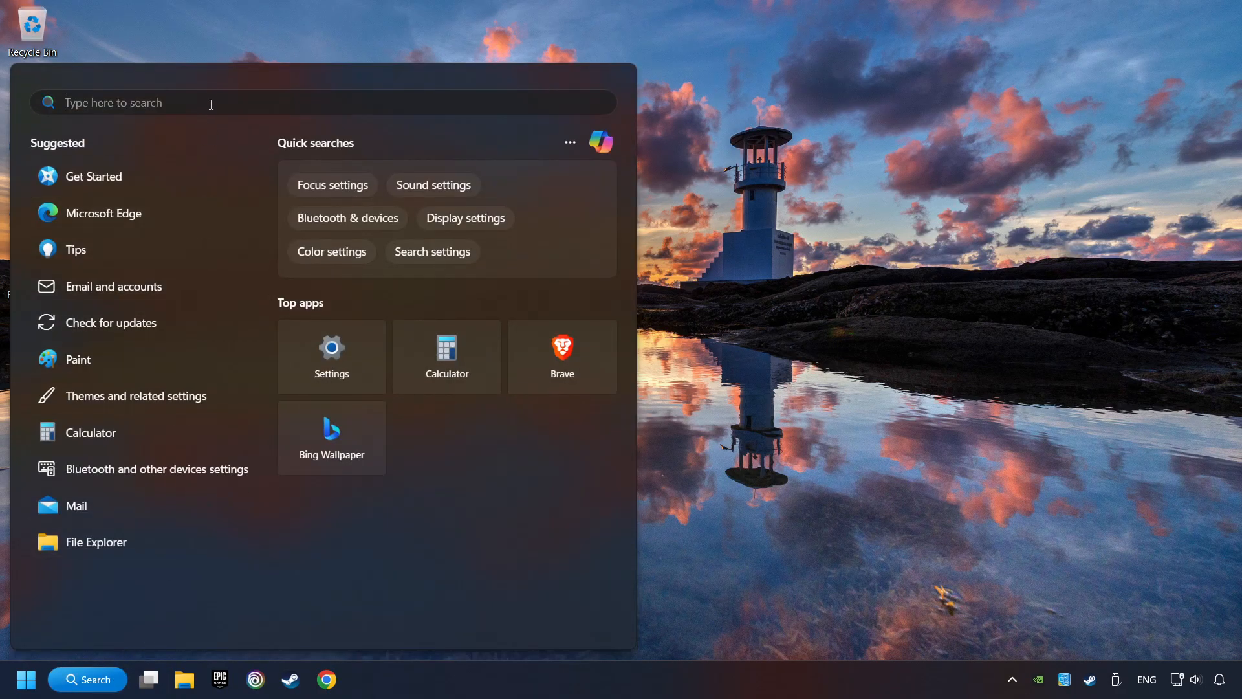
{"action": "type", "text": "graphics"}
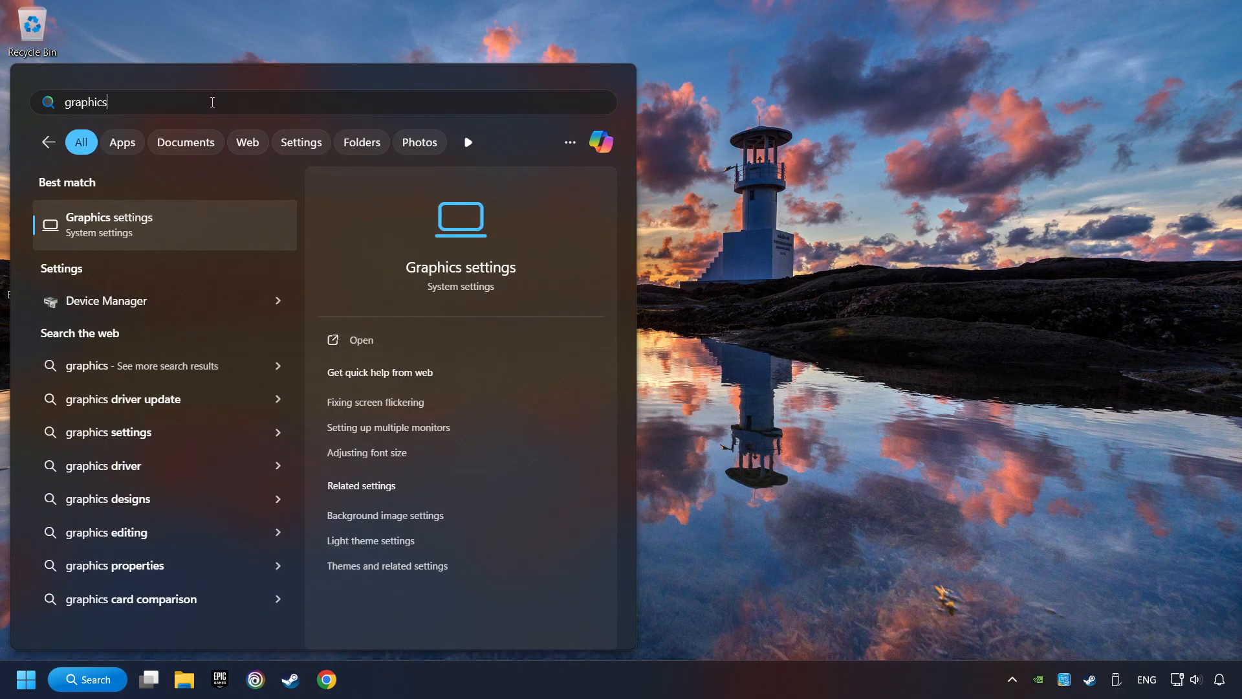
{"action": "type", "text": "settings"}
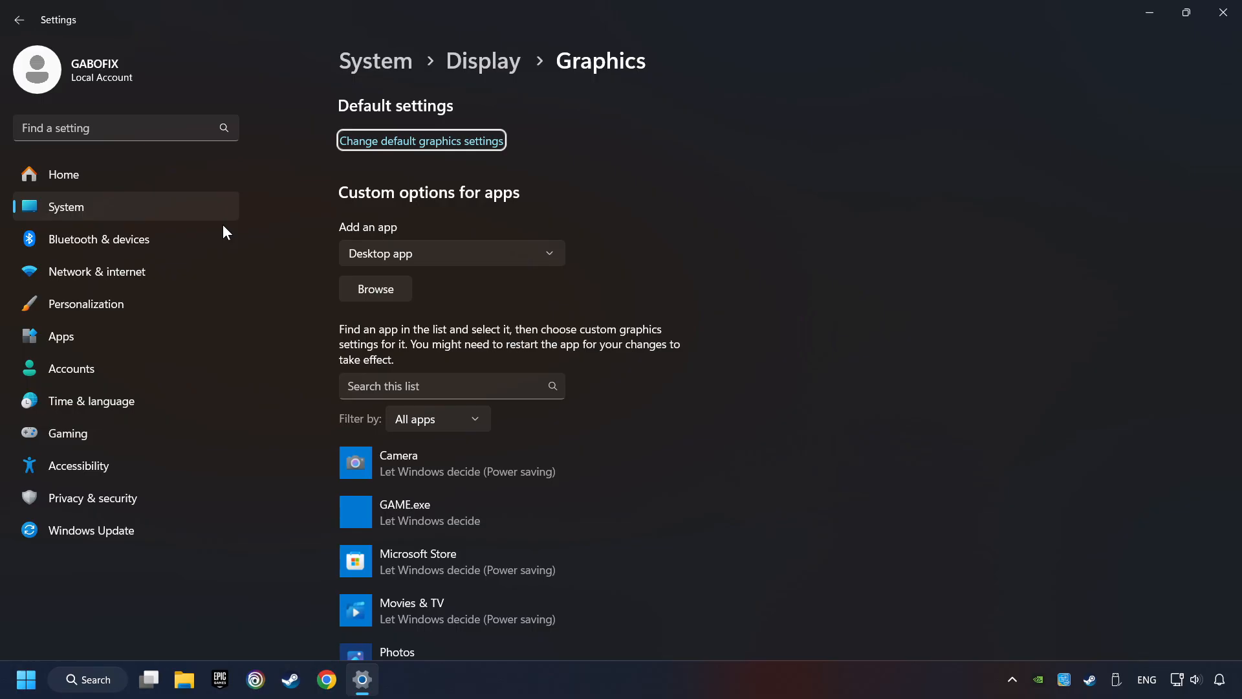
{"action": "mouse_move", "coordinate": [307, 293]}
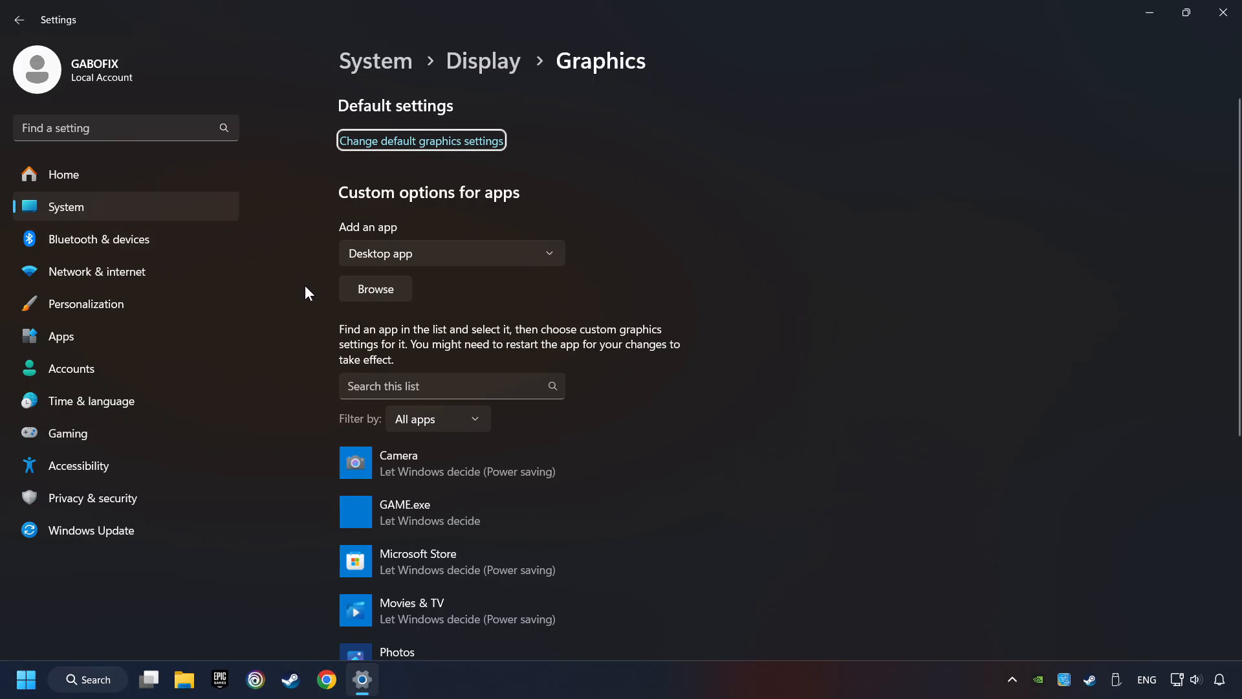
Scroll the Graphics page, then open and cancel the Browse file picker, exposing GAME.exe's entry
{"action": "scroll", "scroll_direction": "down", "scroll_amount": 3}
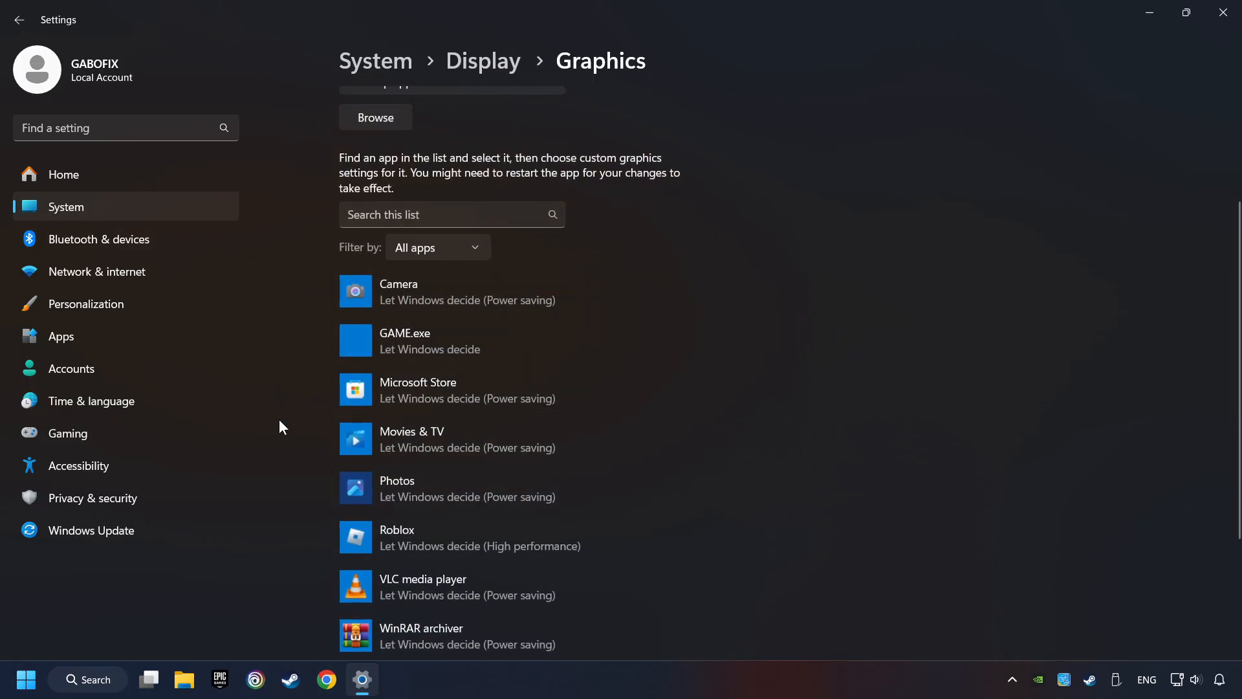
{"action": "scroll", "scroll_direction": "up", "scroll_amount": 3}
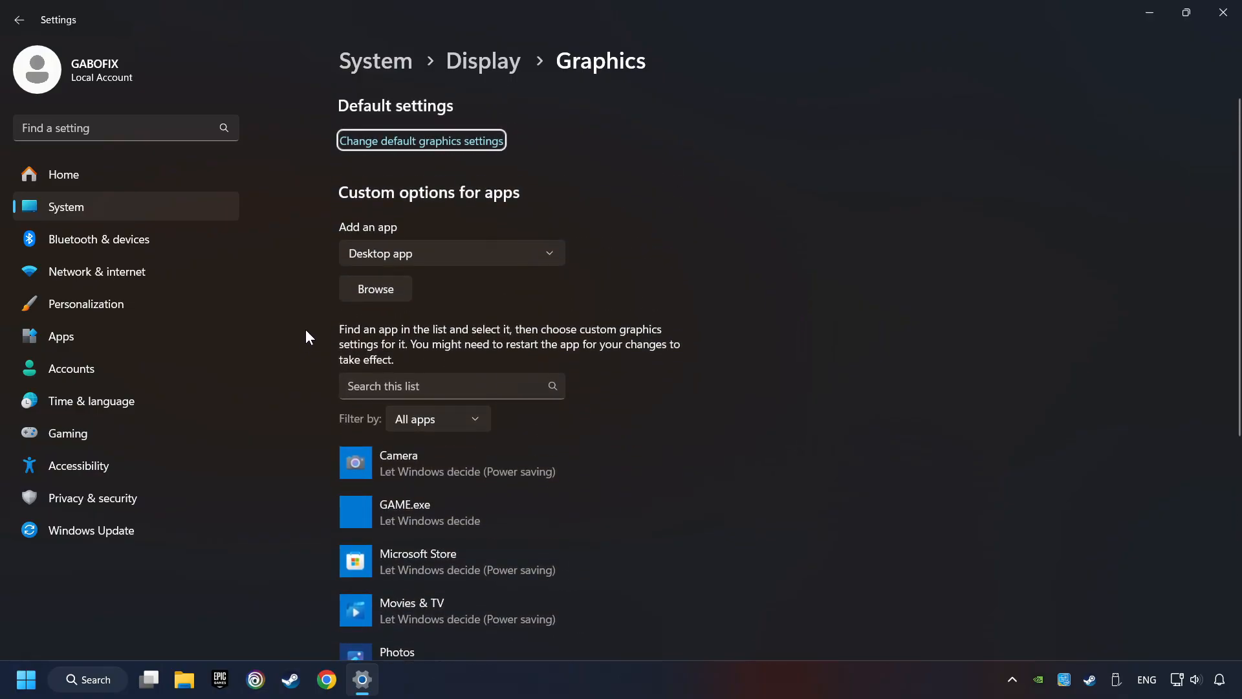
{"action": "left_click", "coordinate": [375, 289]}
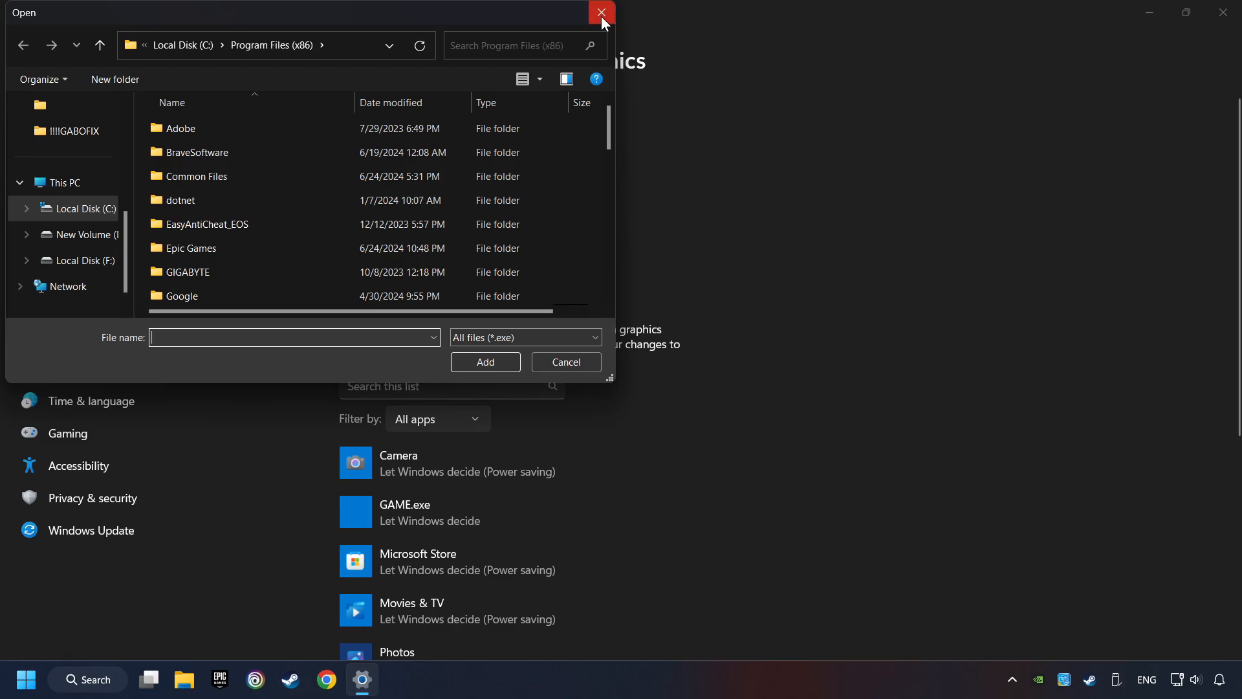
{"action": "left_click", "coordinate": [601, 13]}
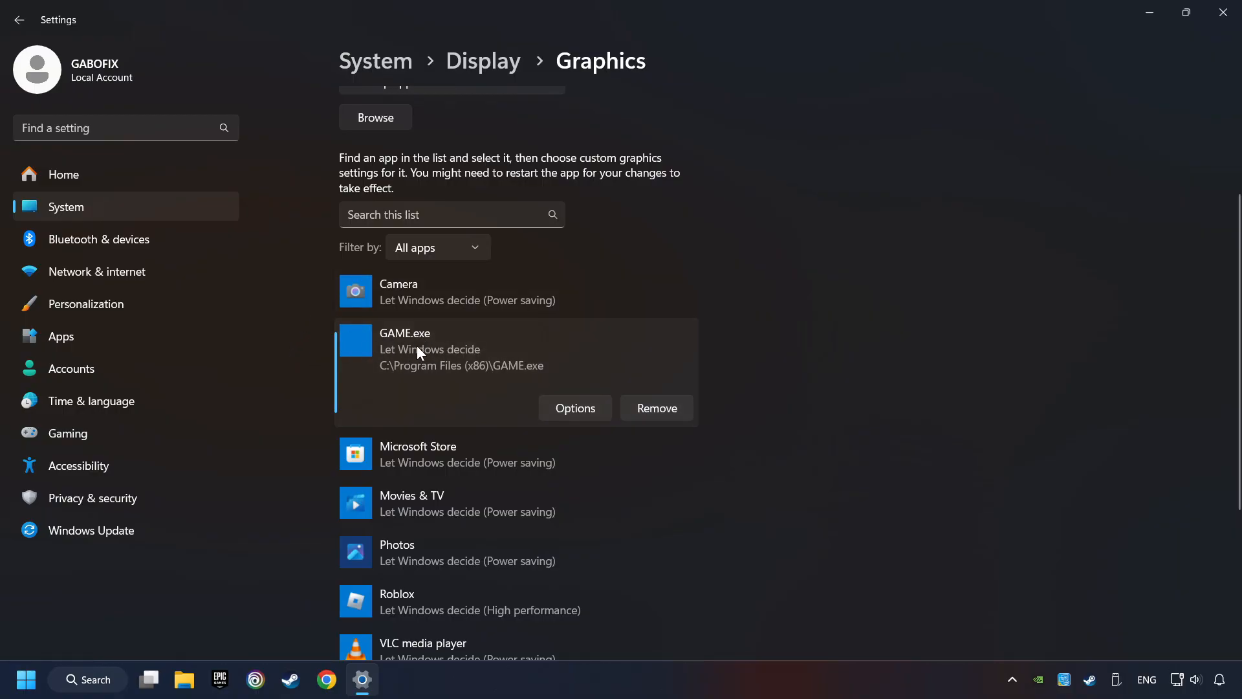
{"action": "mouse_move", "coordinate": [586, 388]}
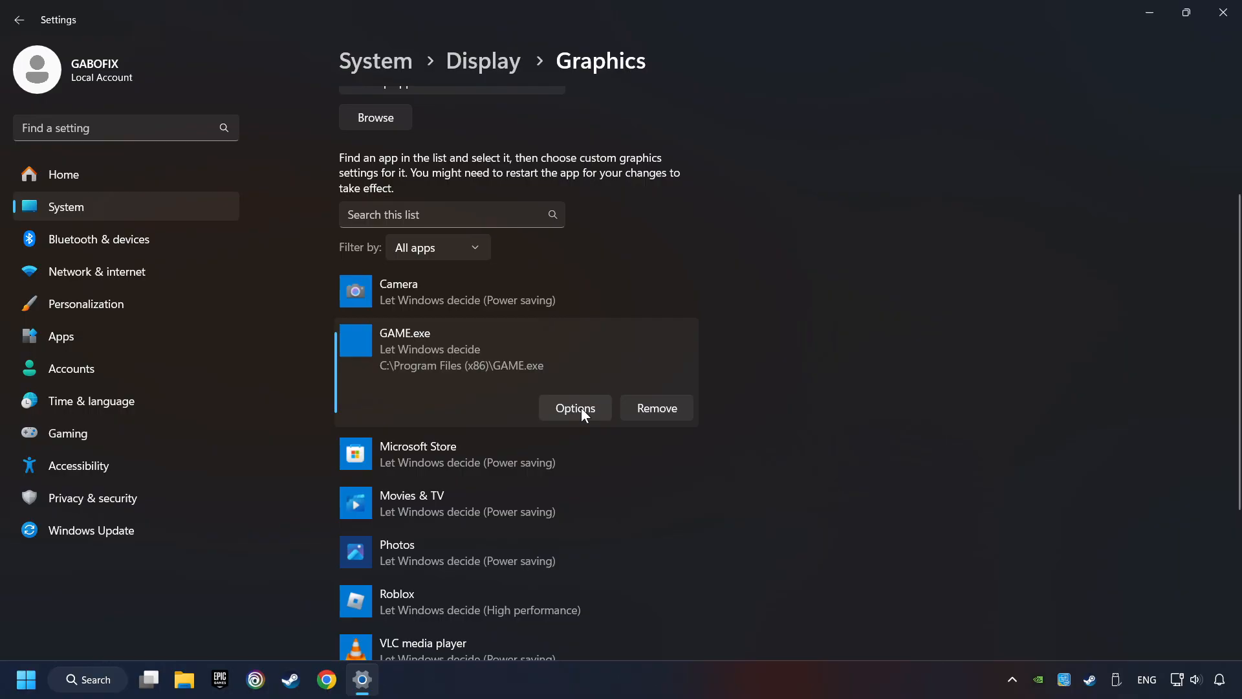
Set GAME.exe's graphics preference to High performance, save it, and close Settings
{"action": "left_click", "coordinate": [575, 408]}
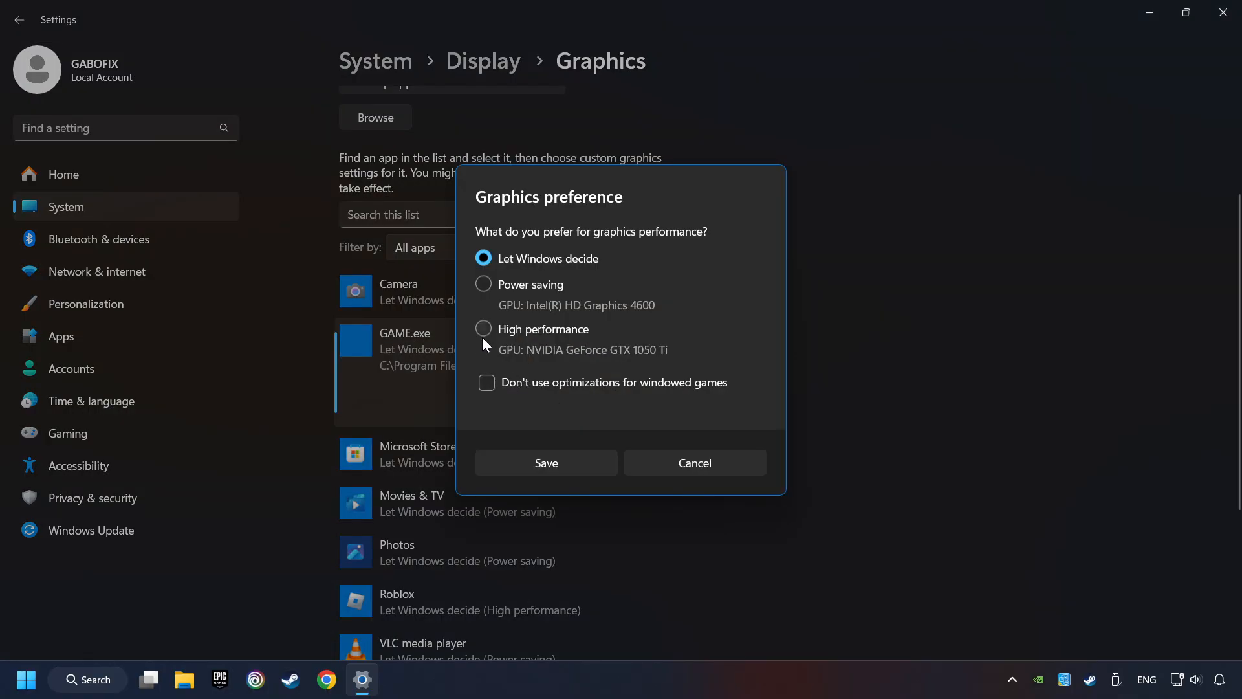
{"action": "left_click", "coordinate": [482, 329]}
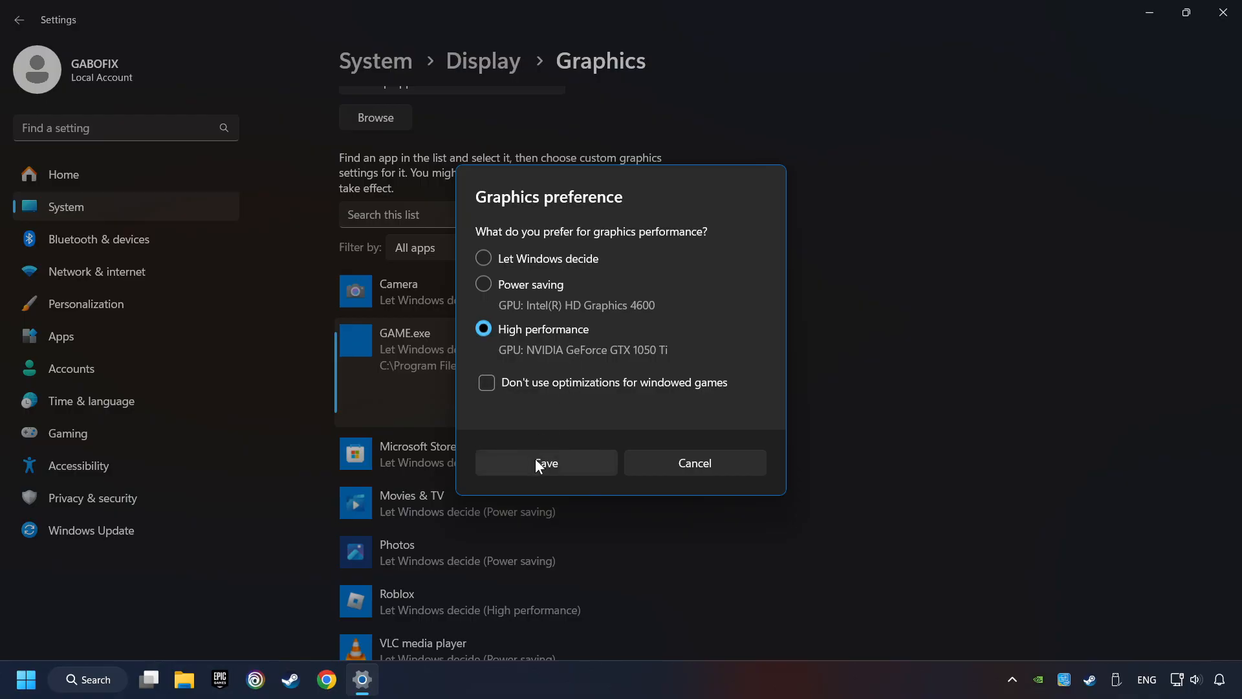
{"action": "left_click", "coordinate": [546, 463]}
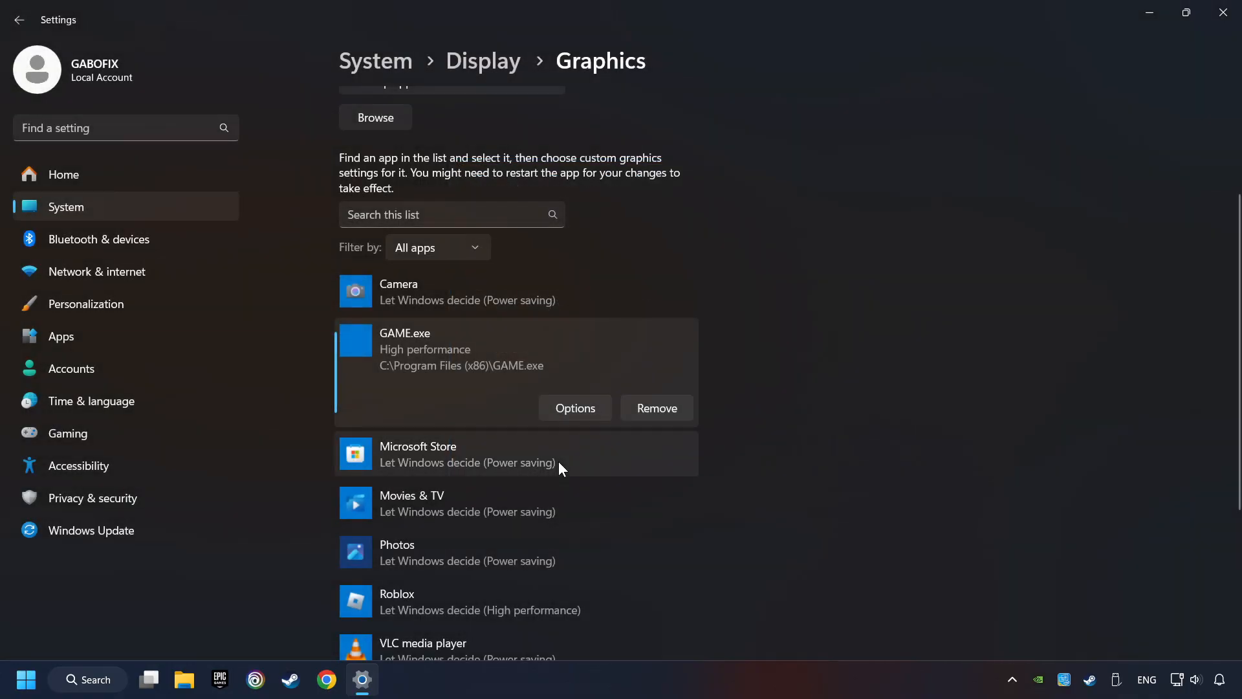
{"action": "mouse_move", "coordinate": [1185, 45]}
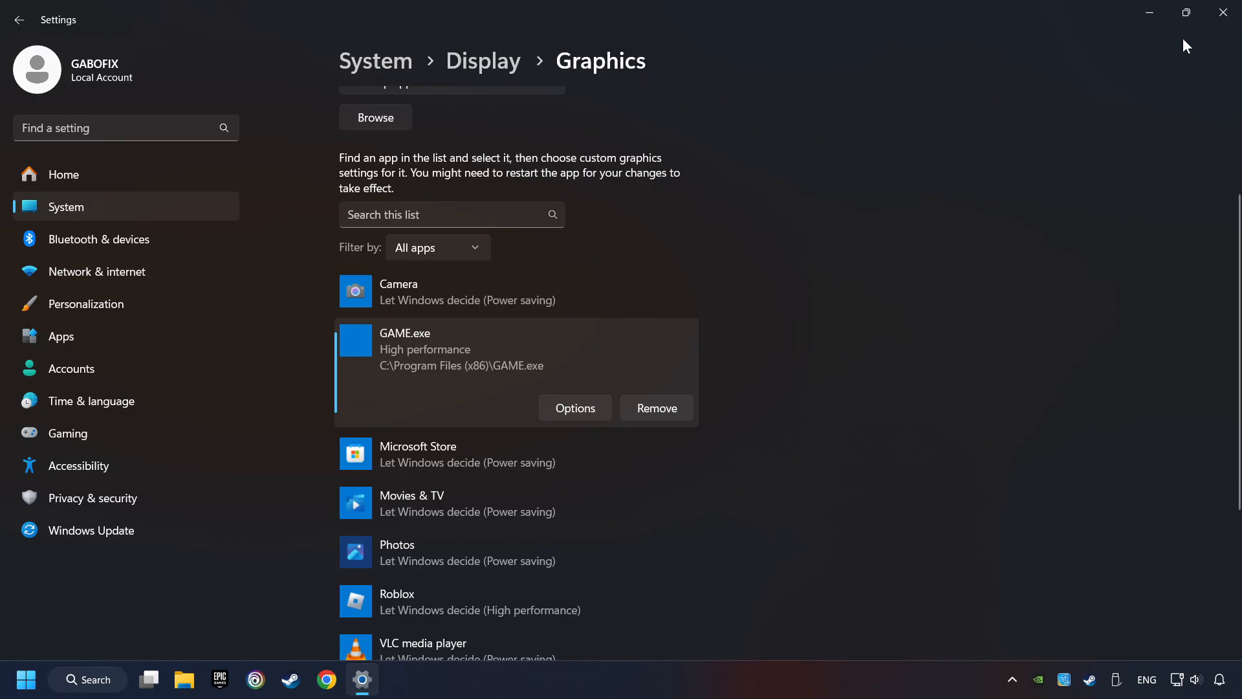
{"action": "left_click", "coordinate": [1223, 13]}
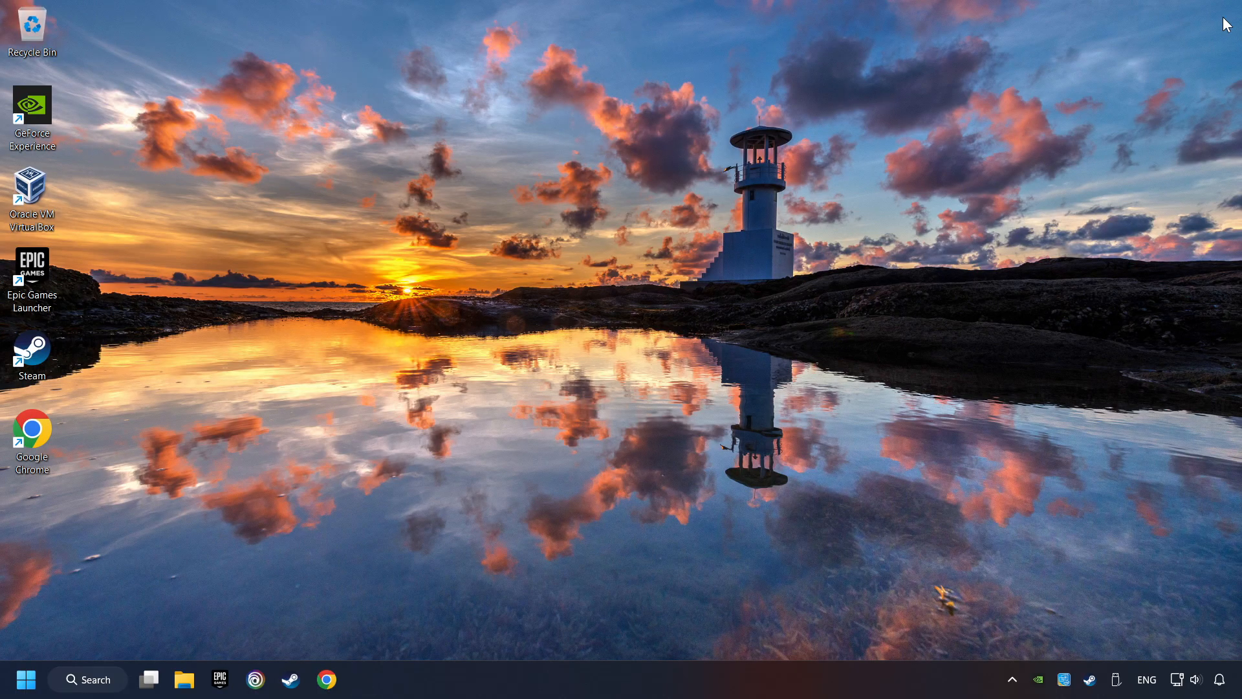
{"action": "mouse_move", "coordinate": [578, 282]}
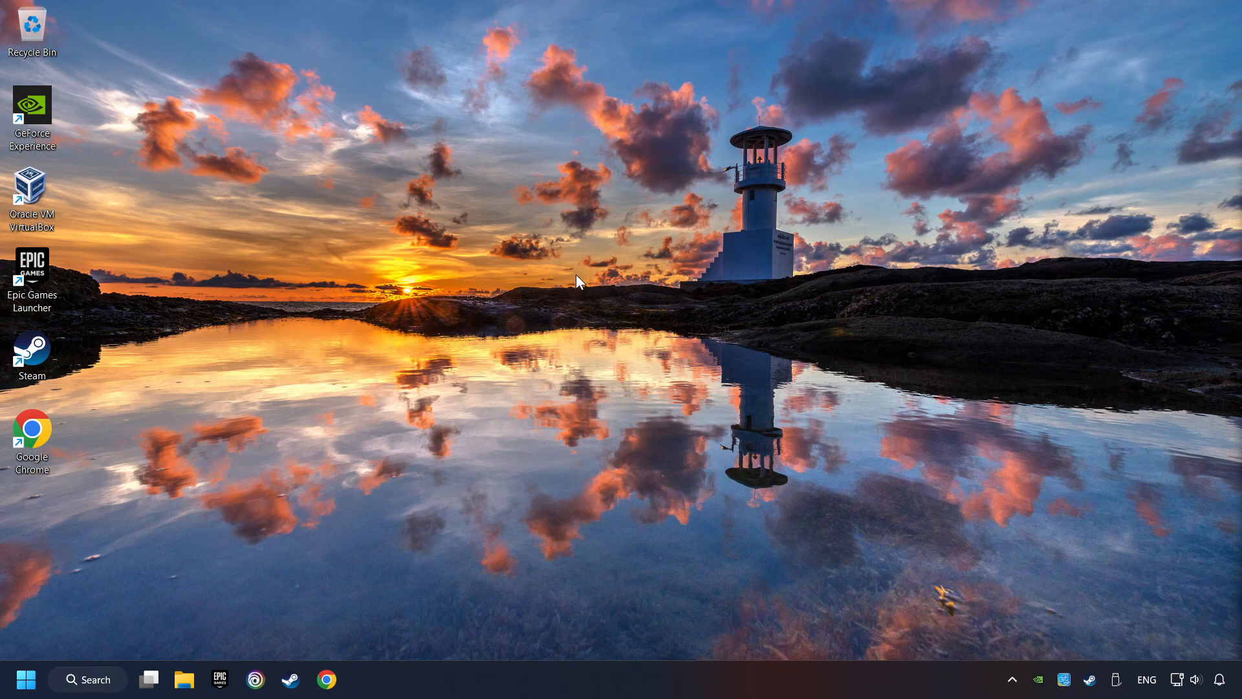
Launch NVIDIA Control Panel from the desktop right-click menu's Show more options
{"action": "right_click", "coordinate": [580, 284]}
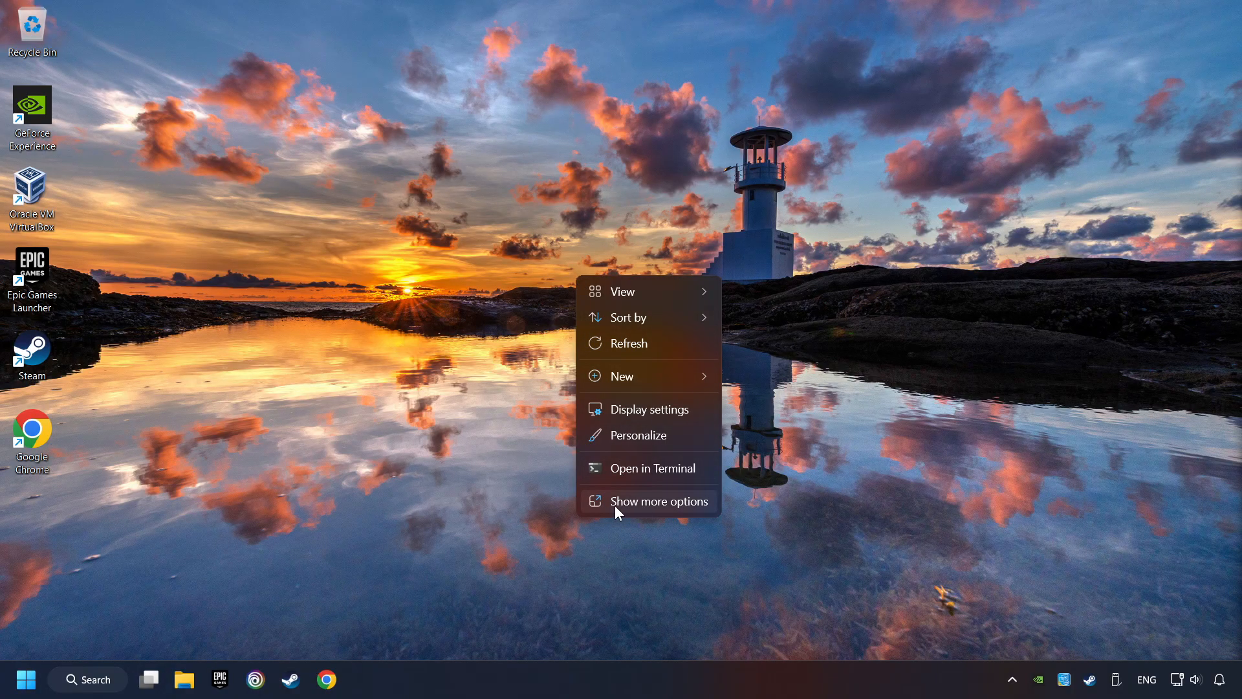
{"action": "left_click", "coordinate": [658, 500]}
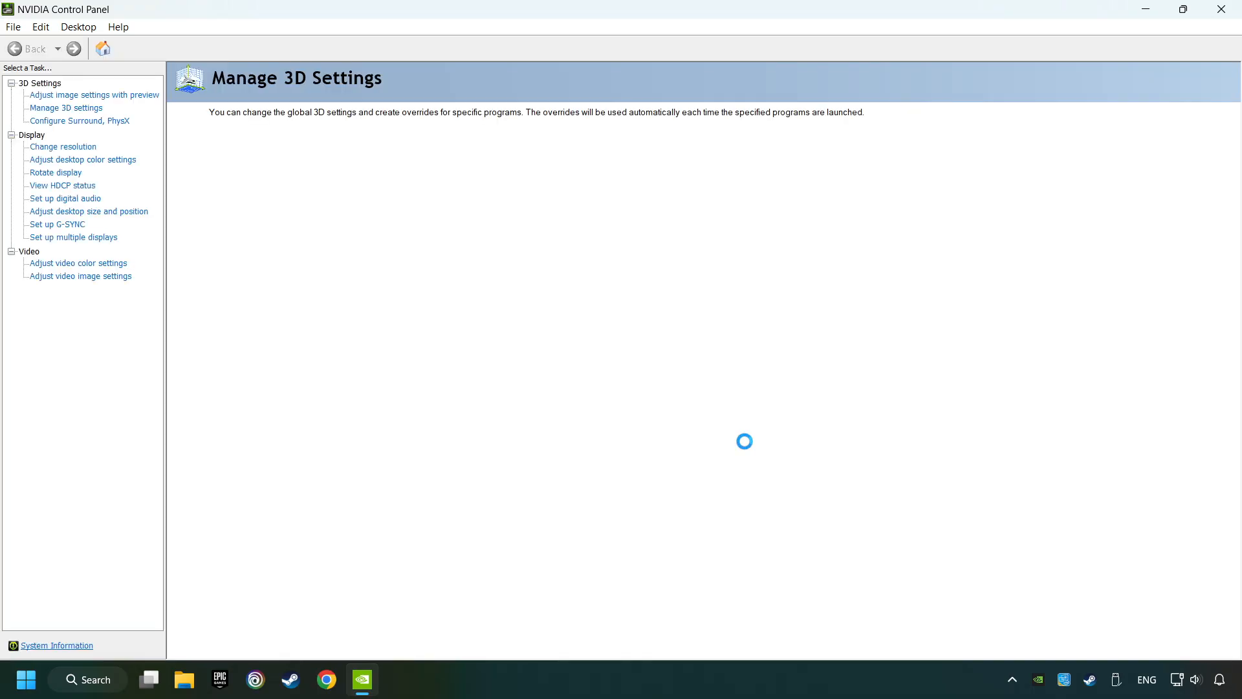
Open Manage 3D settings, scroll through Global Settings, and select OpenGL rendering GPU
{"action": "left_click", "coordinate": [66, 108]}
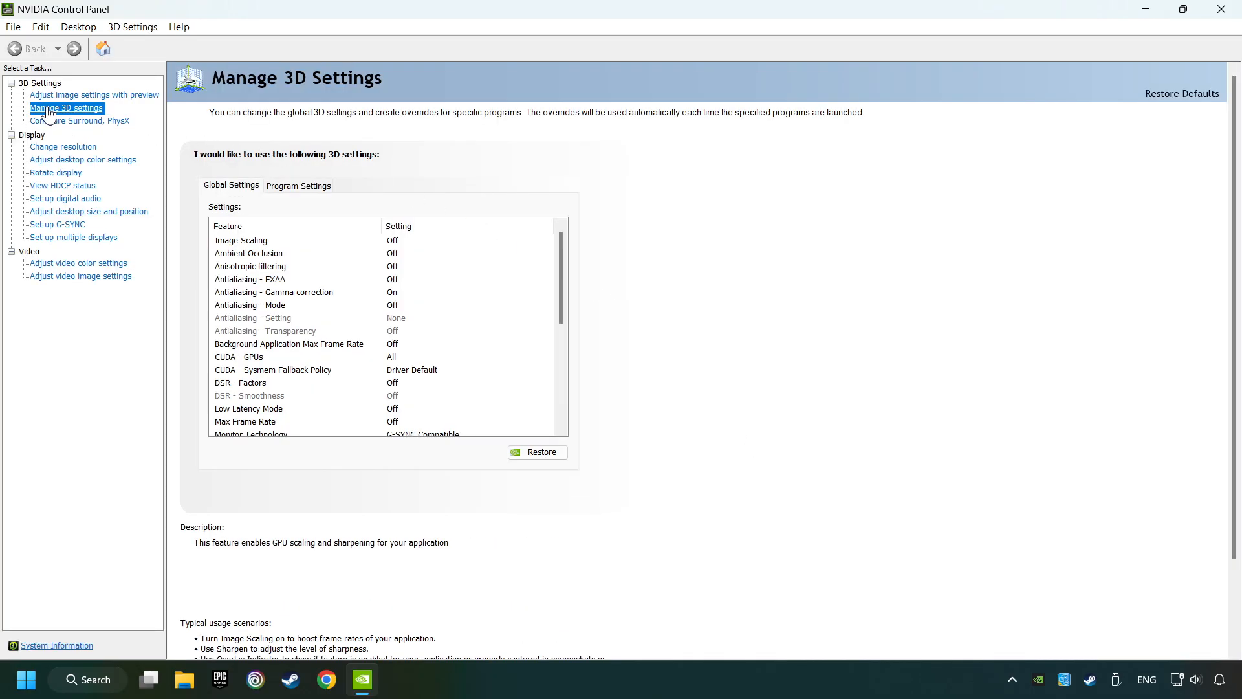
{"action": "mouse_move", "coordinate": [190, 120]}
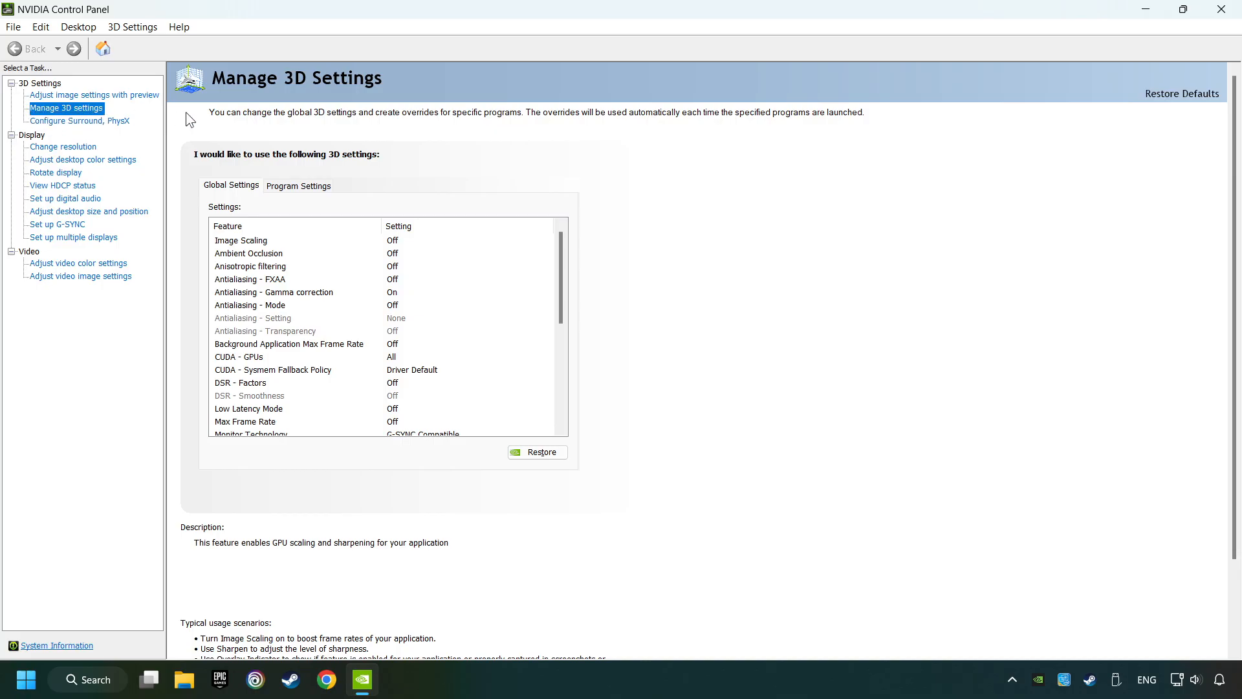
{"action": "scroll", "scroll_direction": "down", "scroll_amount": 3}
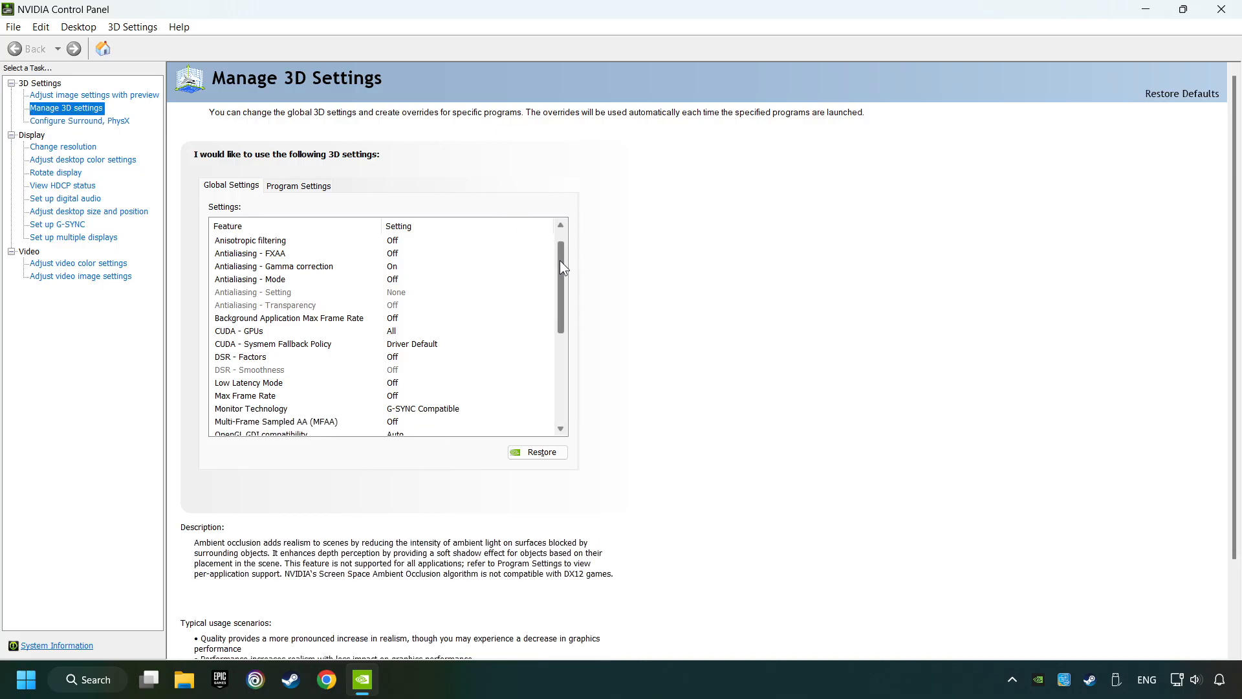
{"action": "scroll", "scroll_direction": "down", "scroll_amount": 3}
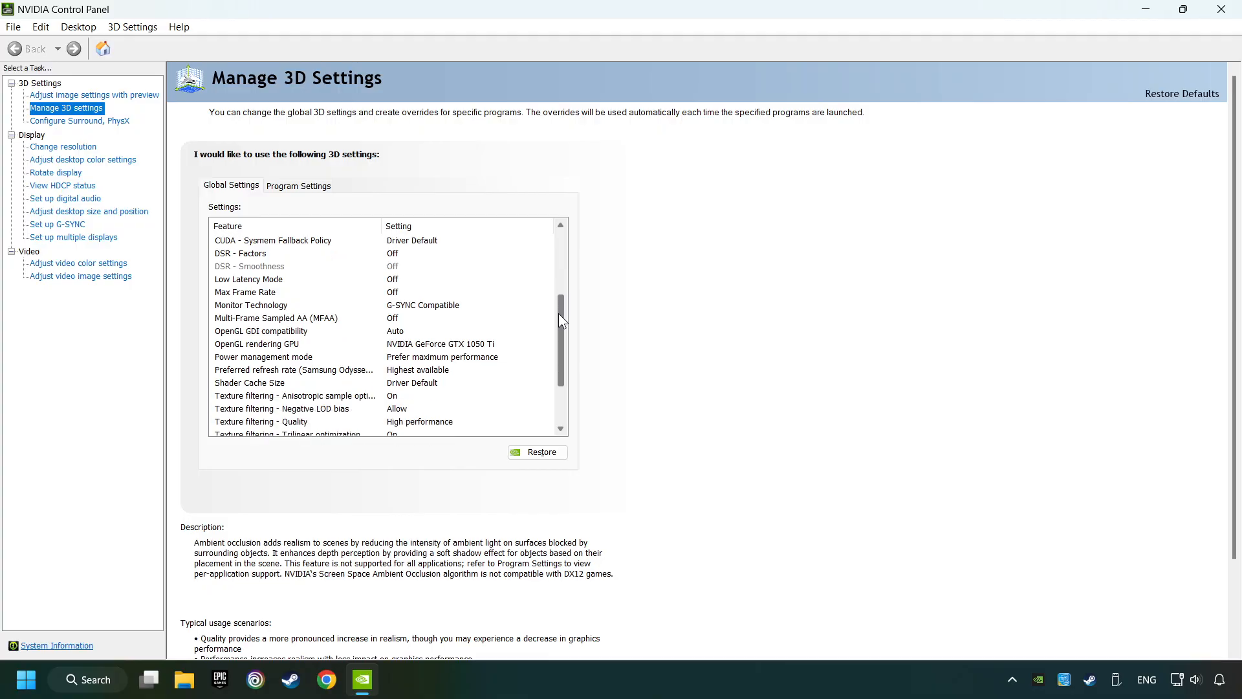
{"action": "scroll", "scroll_direction": "down", "scroll_amount": 3}
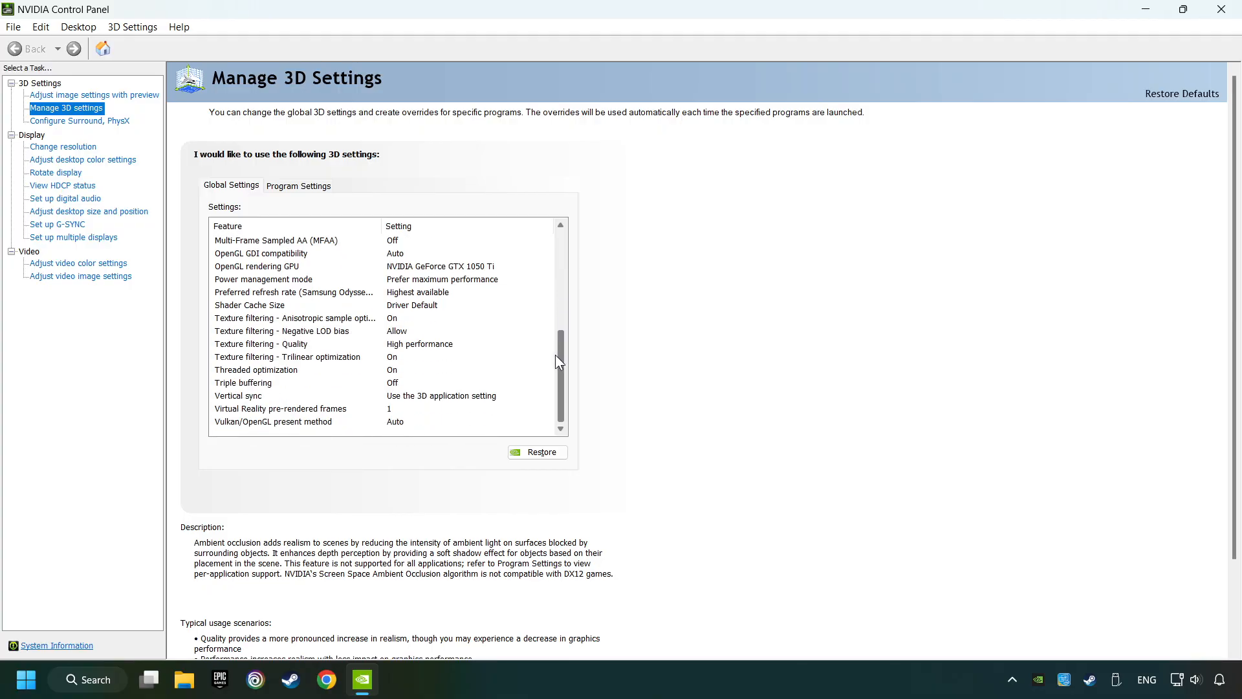
{"action": "scroll", "scroll_direction": "up", "scroll_amount": 3}
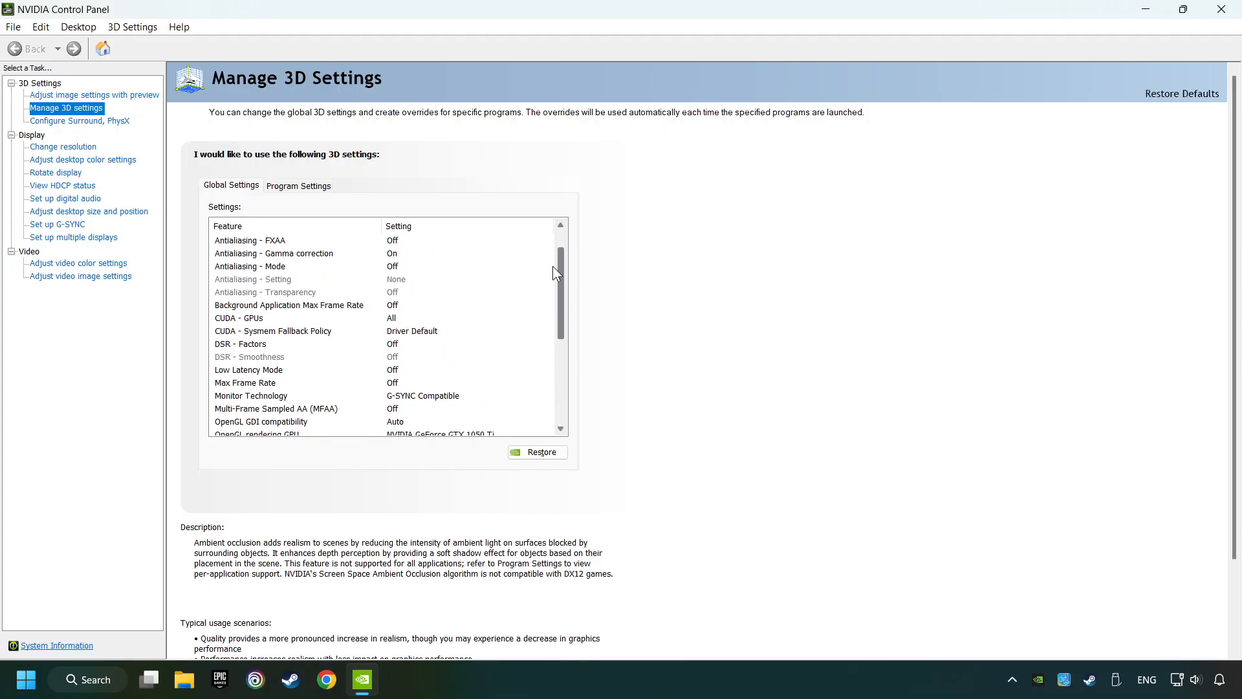
{"action": "scroll", "scroll_direction": "down", "scroll_amount": 3}
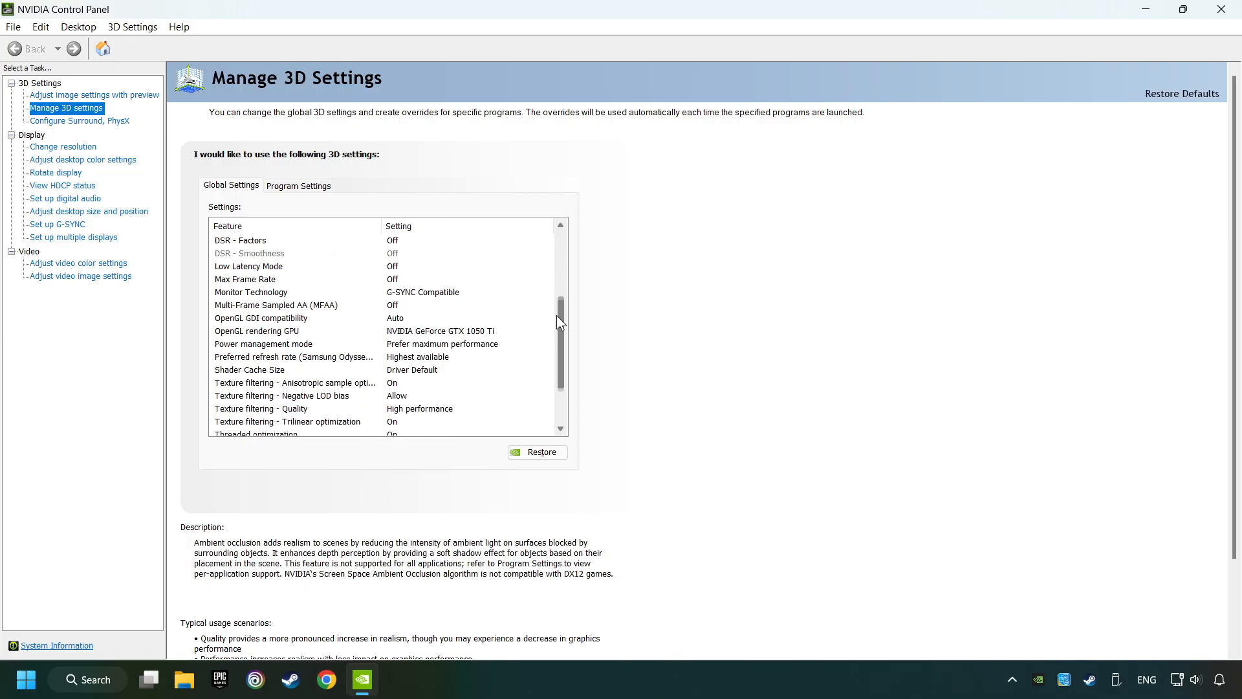
{"action": "left_click", "coordinate": [257, 331]}
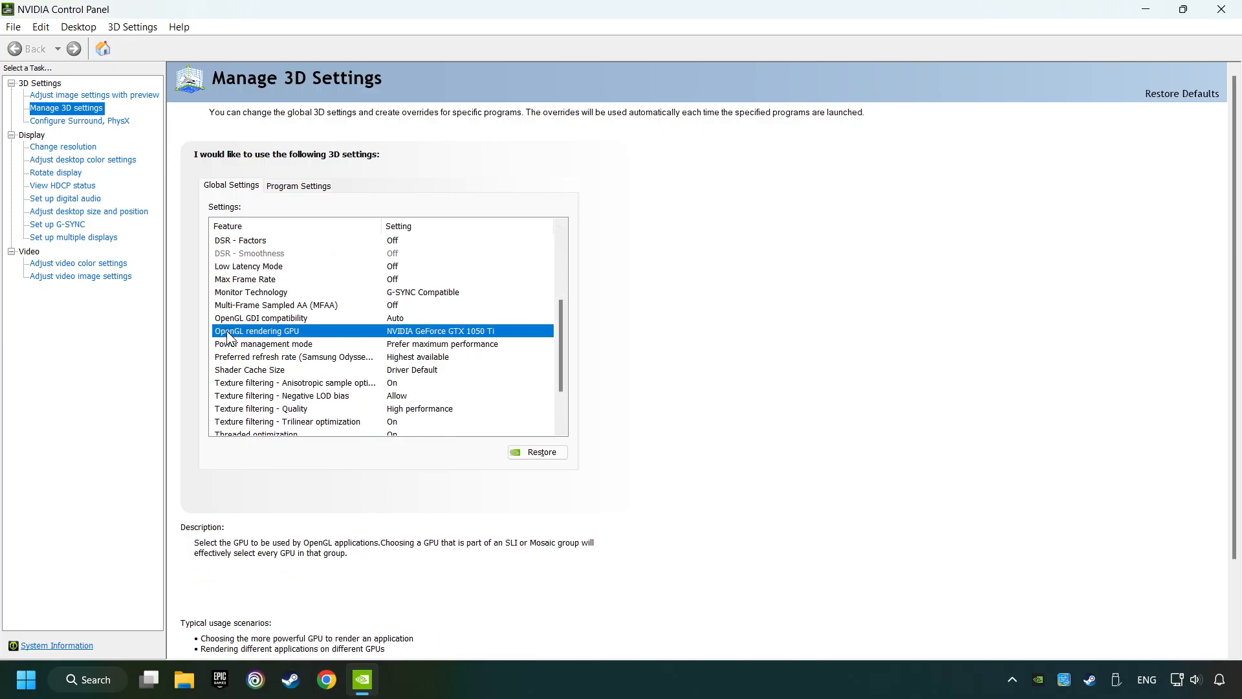
Set OpenGL GPU to GTX 1050 Ti, power to Prefer maximum performance, texture High performance, vsync Off
{"action": "left_click", "coordinate": [547, 331]}
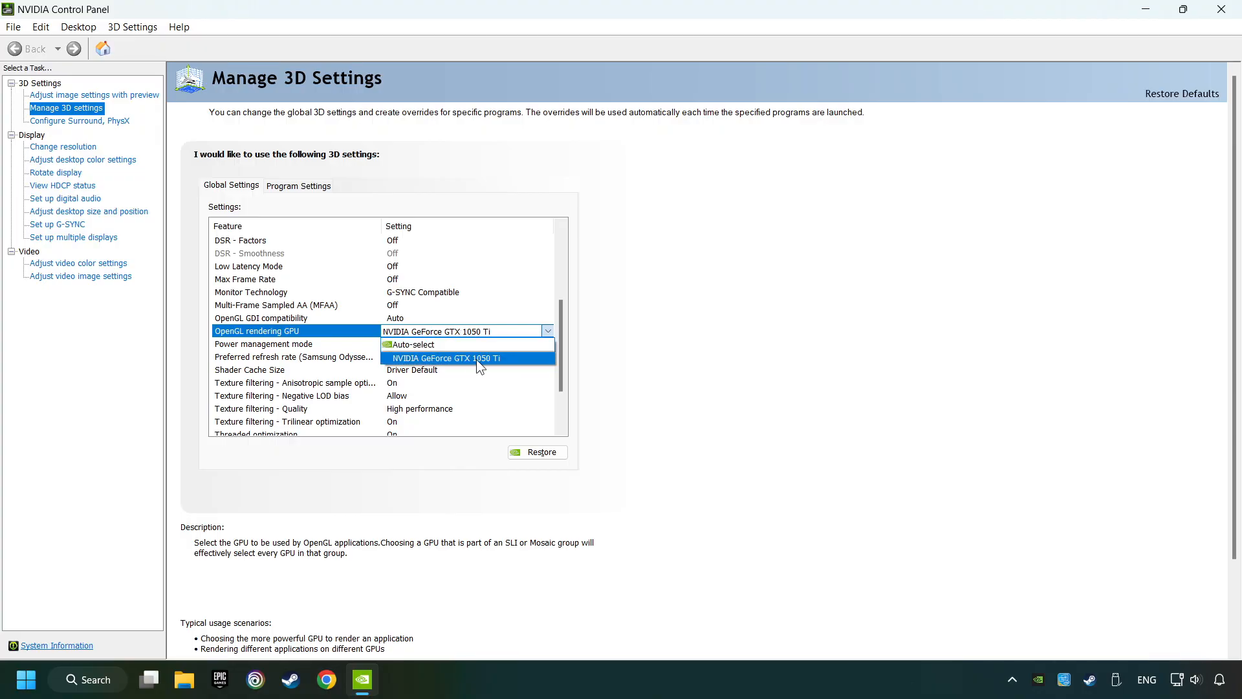
{"action": "left_click", "coordinate": [446, 358]}
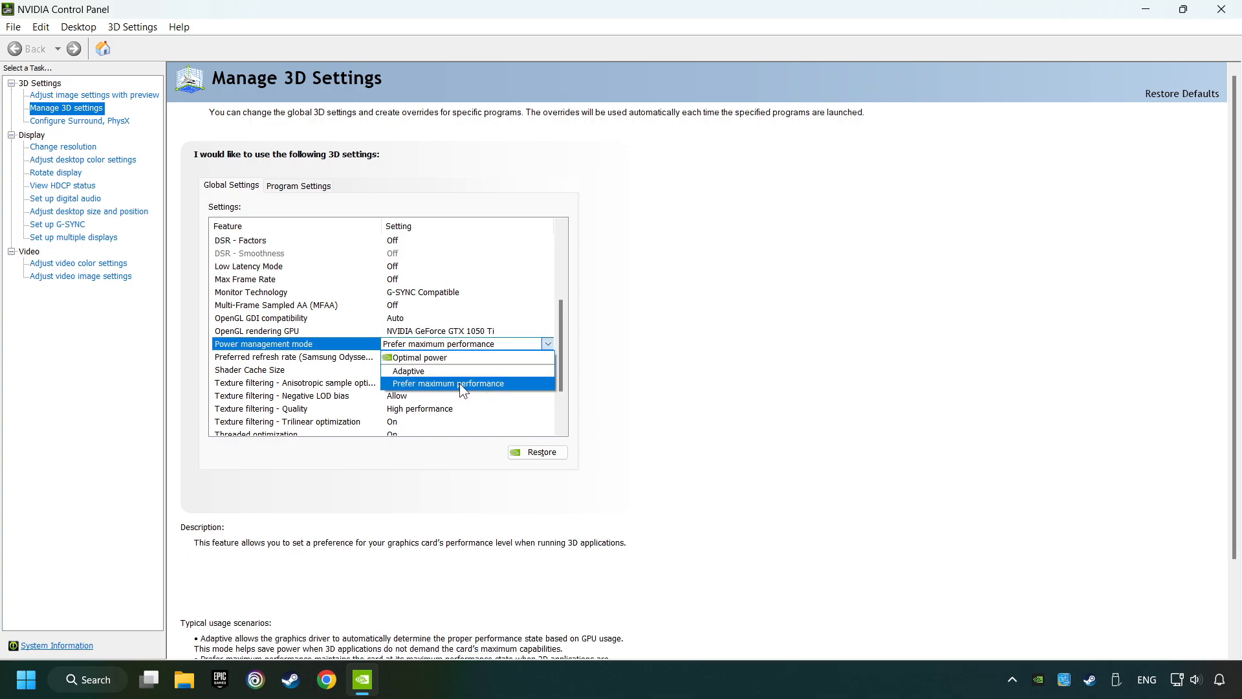
{"action": "left_click", "coordinate": [449, 383]}
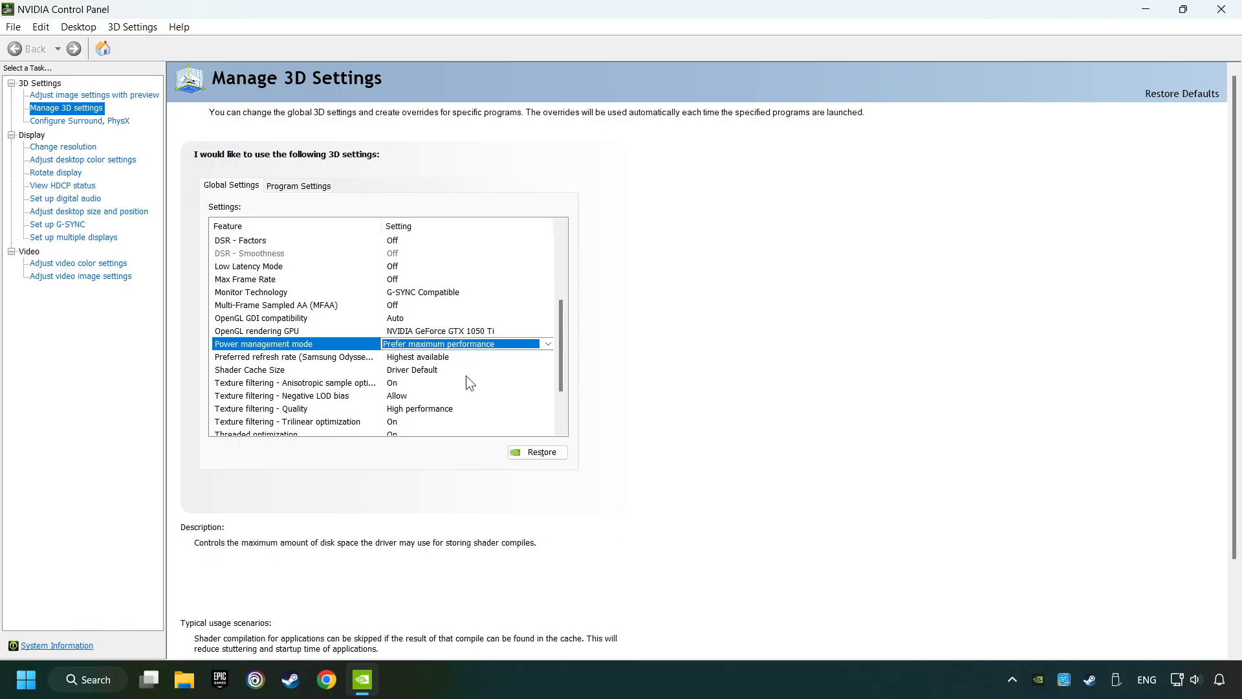
{"action": "scroll", "scroll_direction": "down", "scroll_amount": 3}
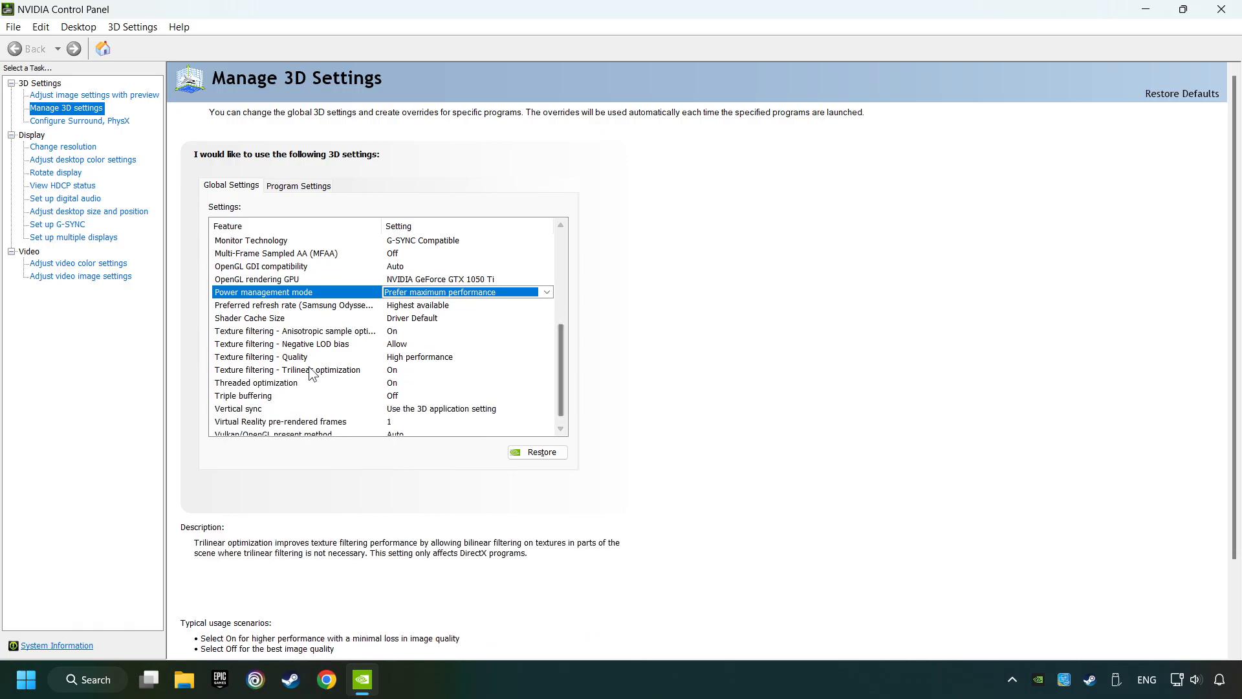
{"action": "left_click", "coordinate": [261, 356]}
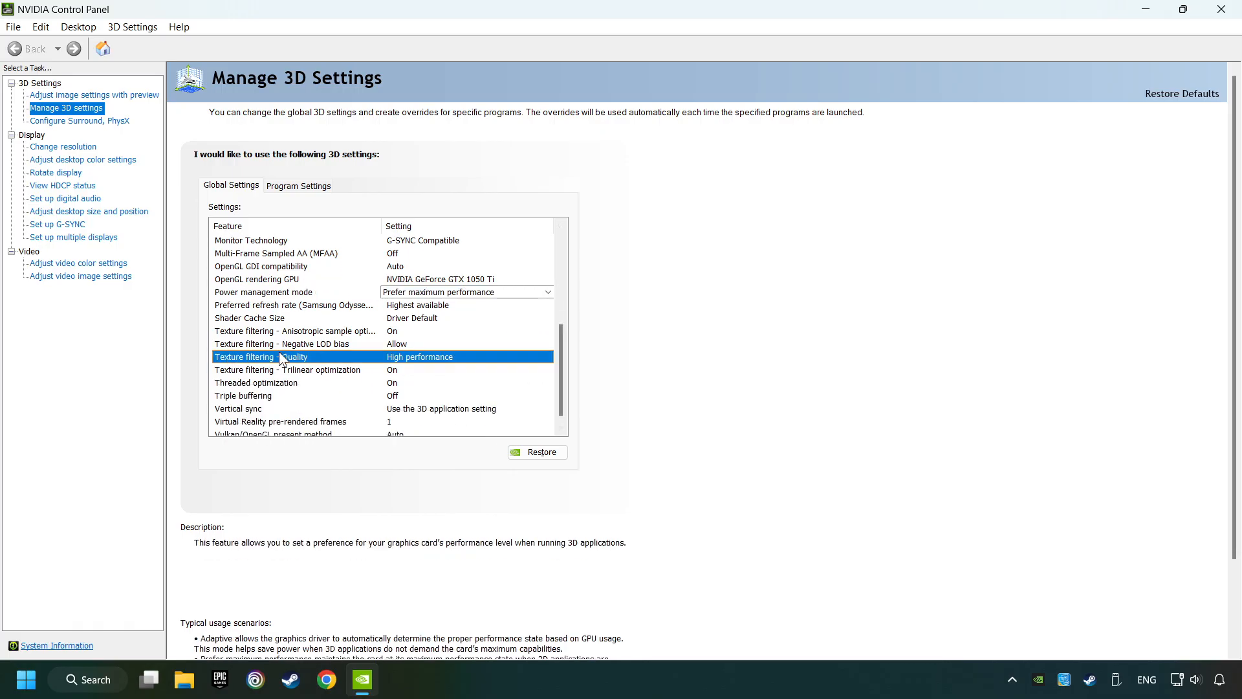
{"action": "left_click", "coordinate": [547, 356]}
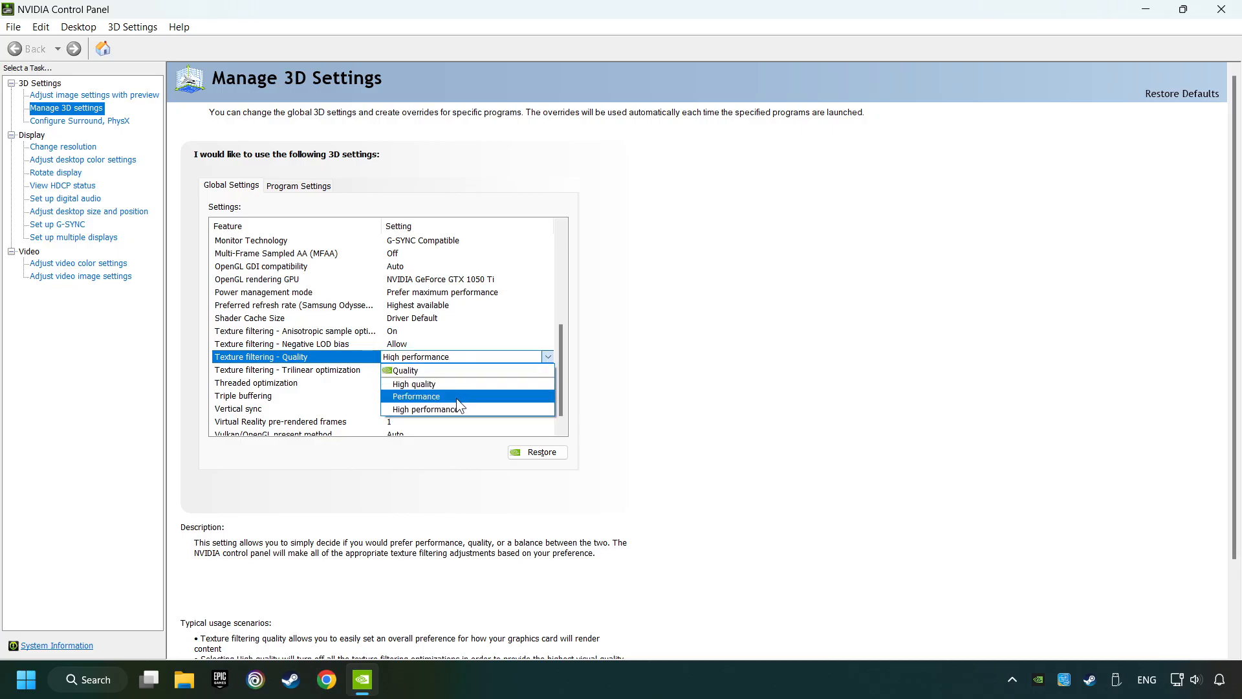
{"action": "mouse_move", "coordinate": [464, 409]}
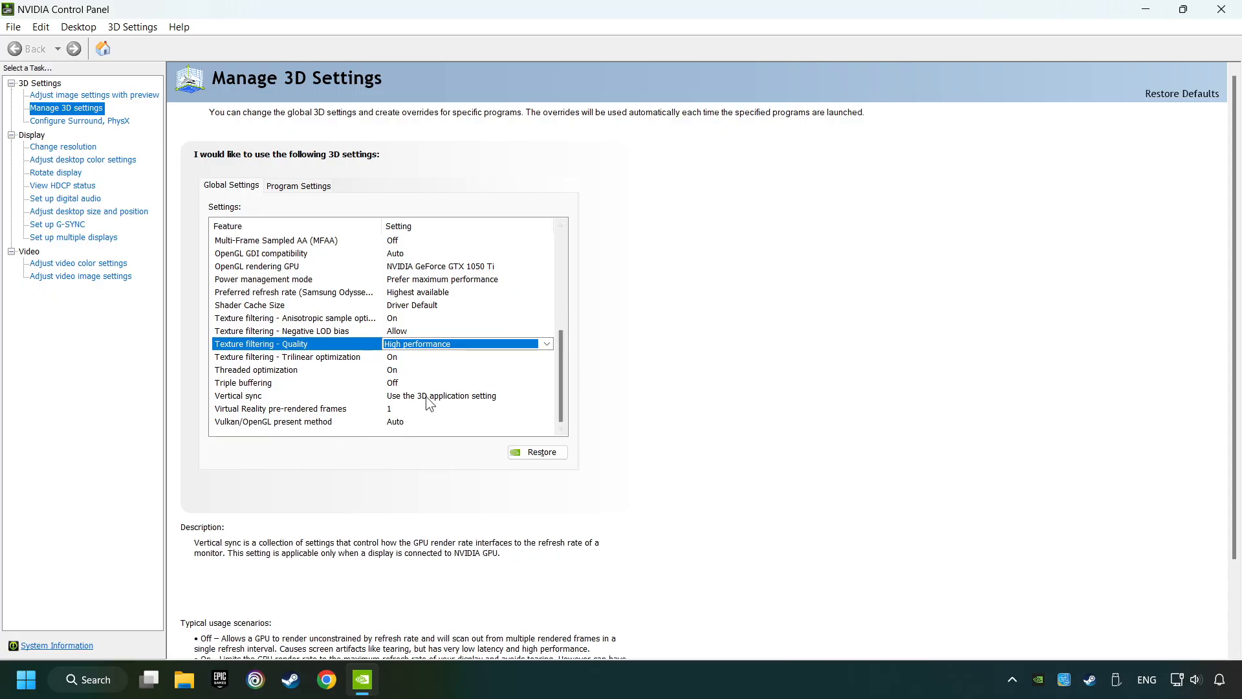
{"action": "left_click", "coordinate": [546, 396]}
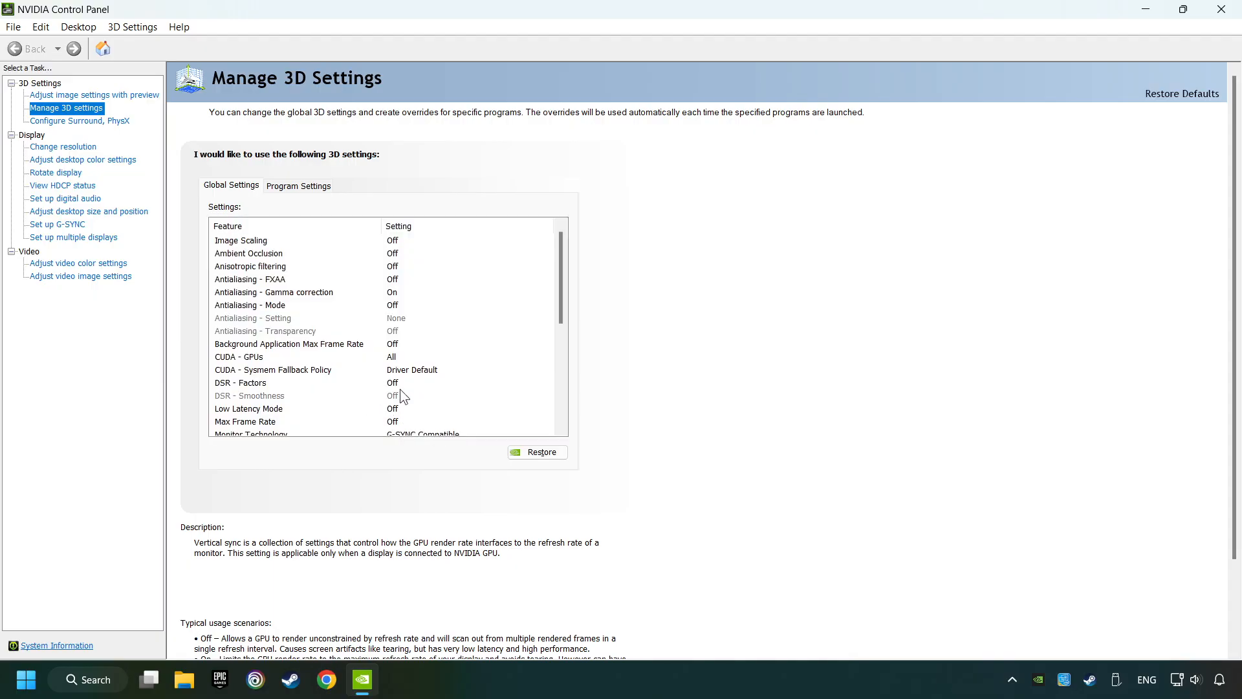
{"action": "left_click", "coordinate": [237, 396]}
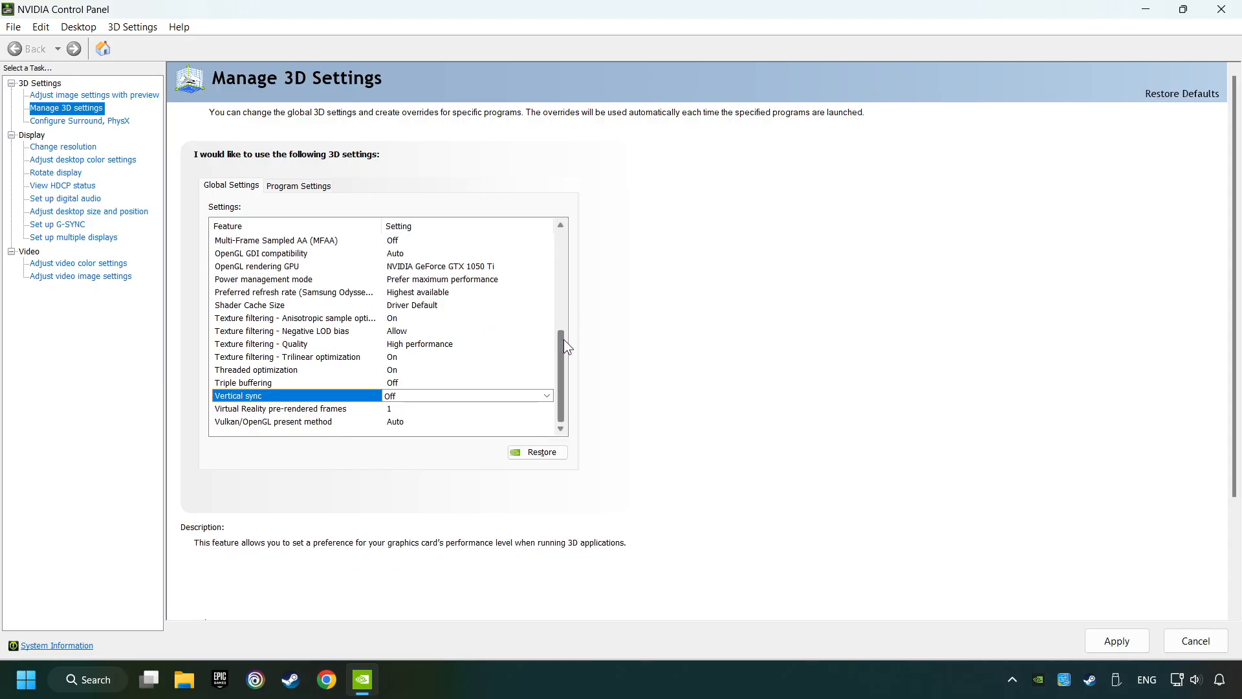
{"action": "mouse_move", "coordinate": [827, 507]}
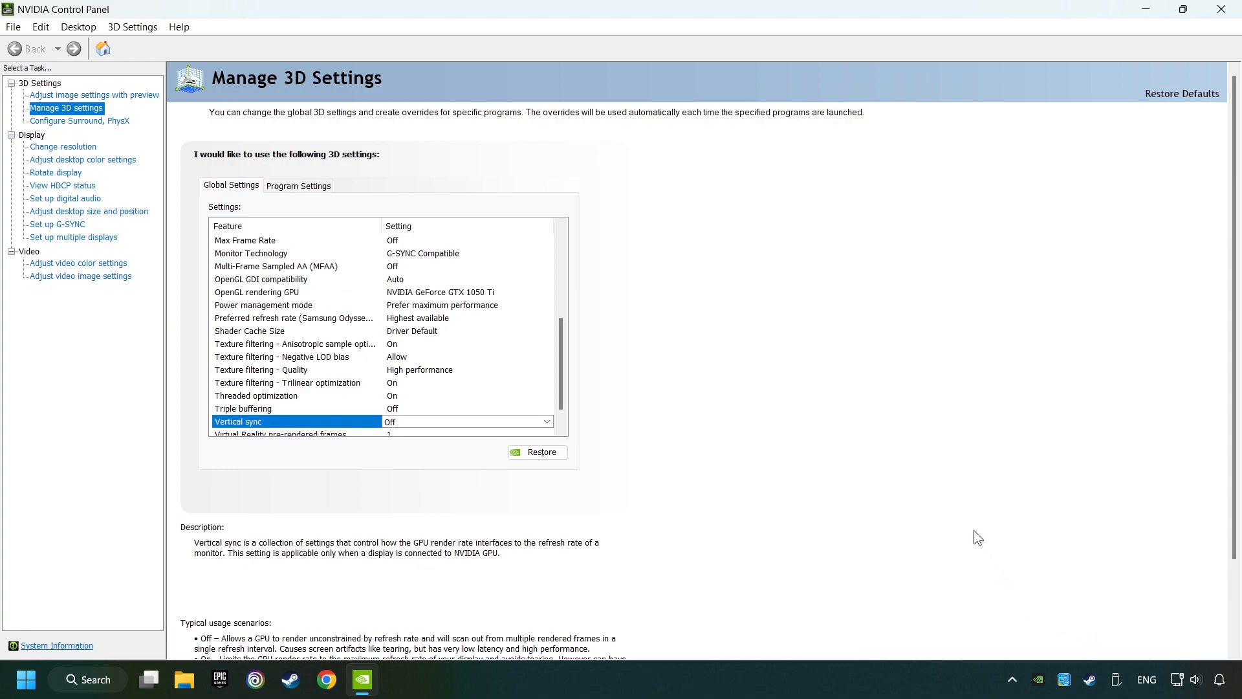
{"action": "mouse_move", "coordinate": [1221, 11]}
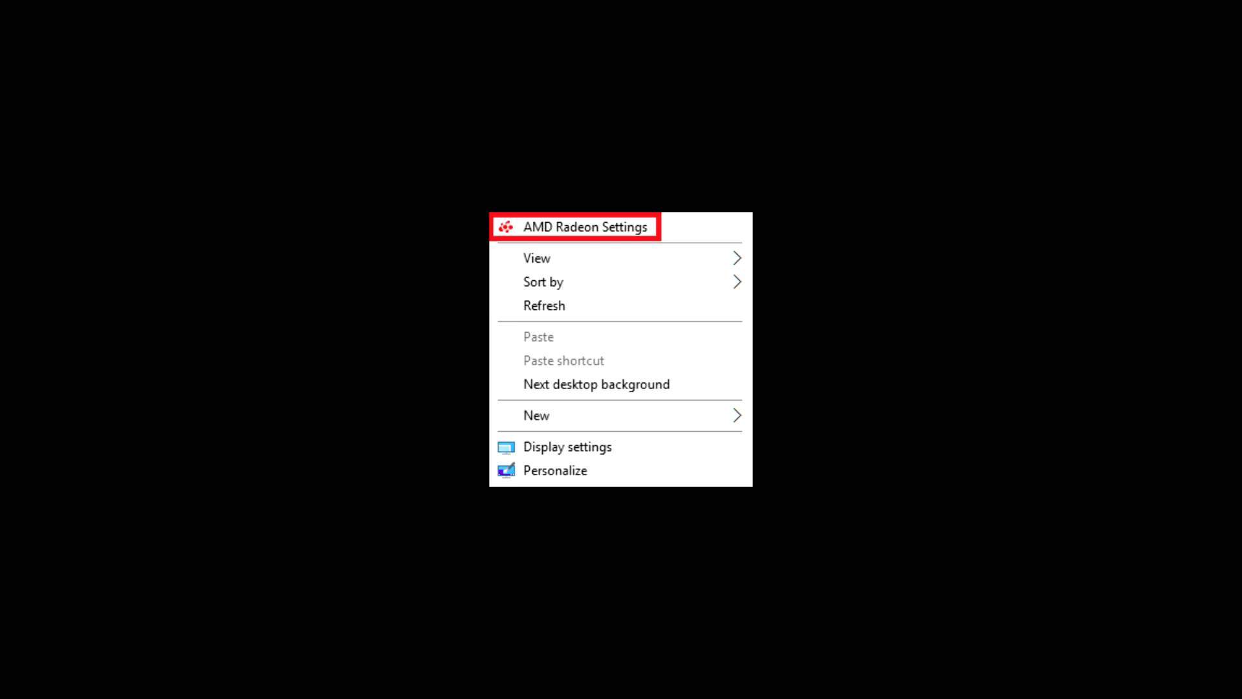
Close the NVIDIA Control Panel window, leaving a clear desktop
{"action": "left_click", "coordinate": [585, 226]}
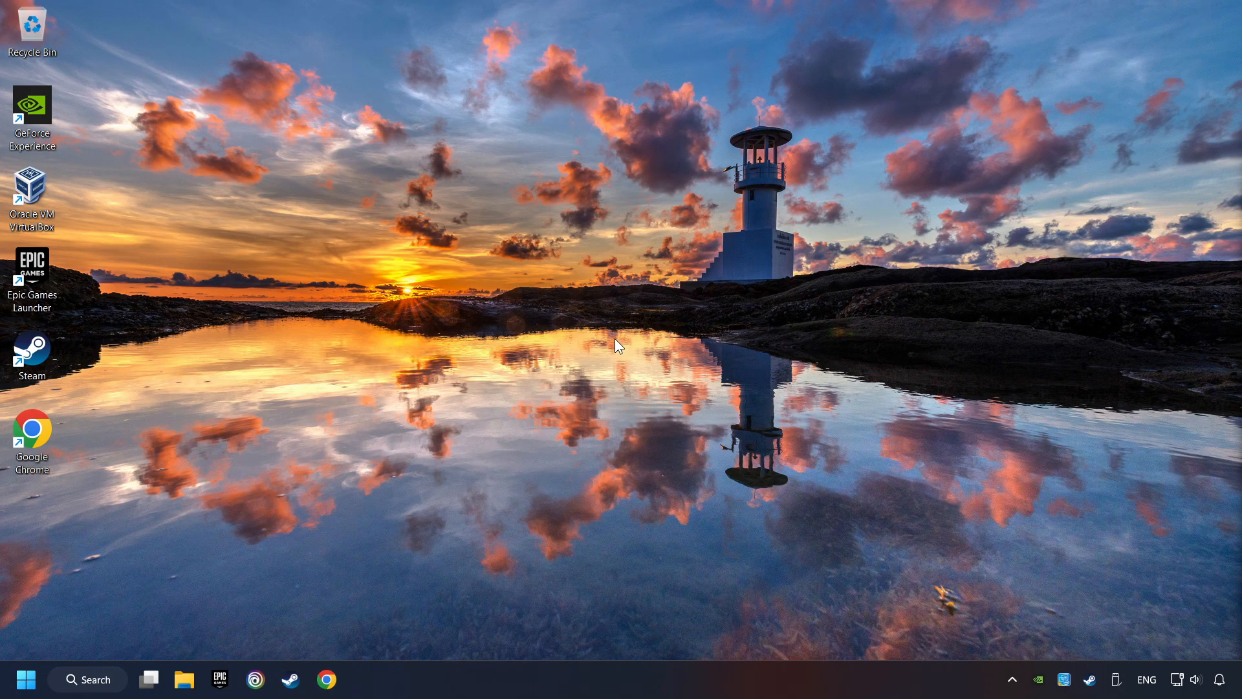
{"action": "mouse_move", "coordinate": [101, 686]}
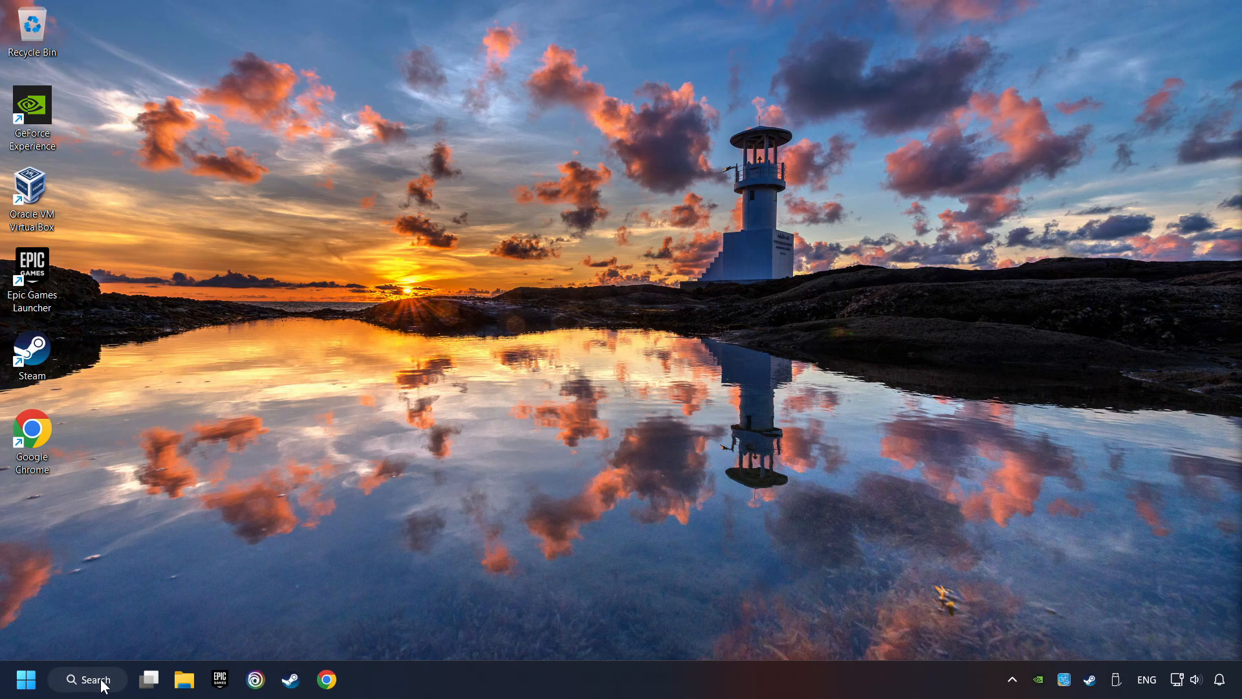
Search the taskbar for 'msc' to find System Configuration
{"action": "left_click", "coordinate": [87, 679]}
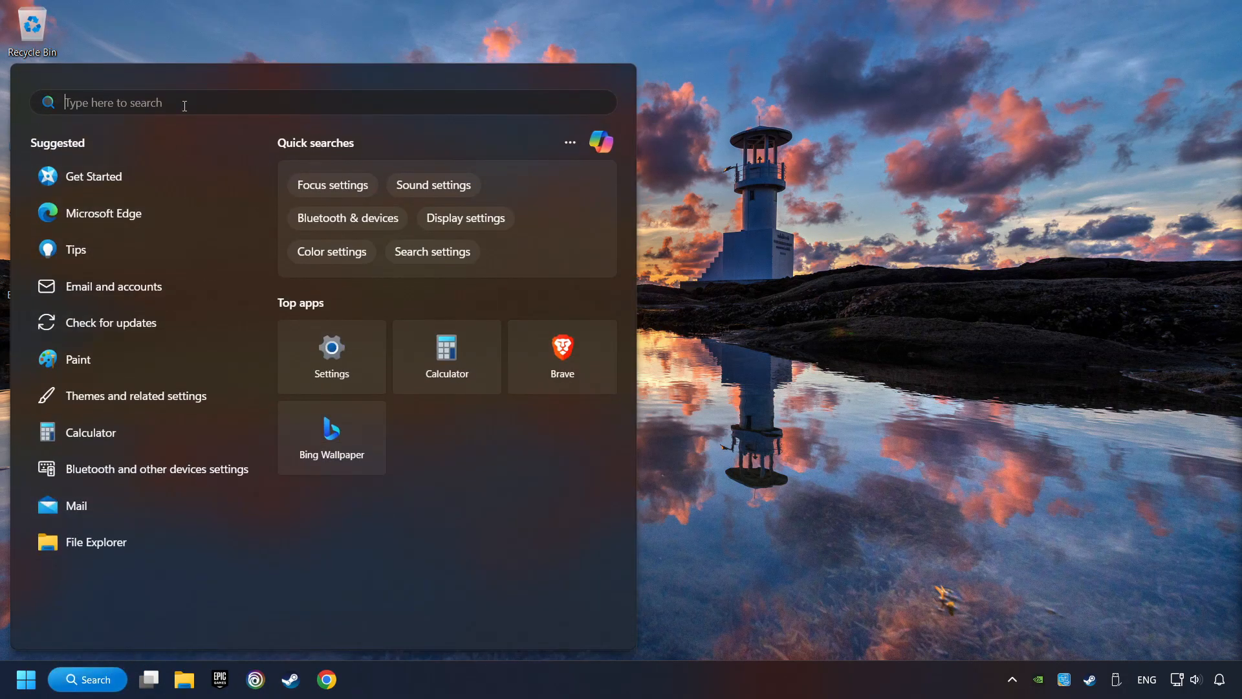
{"action": "type", "text": "msc"}
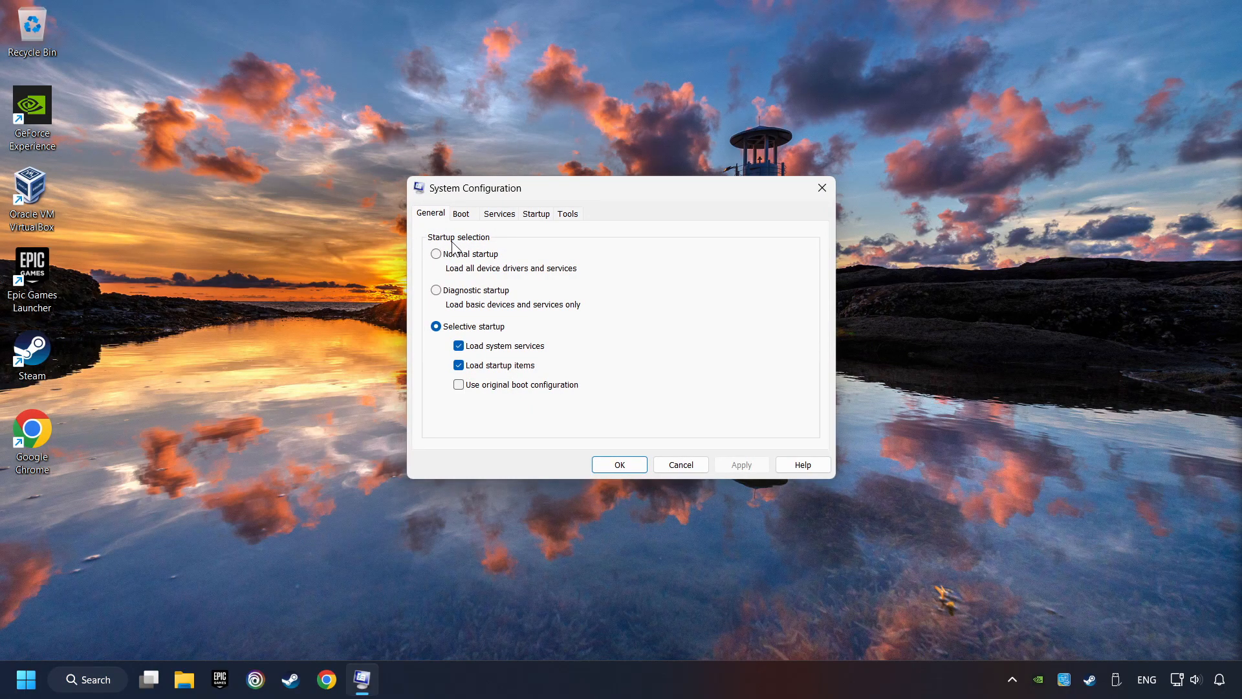
Set msconfig's advanced boot options to 8 processors, saving and exiting without restart
{"action": "left_click", "coordinate": [460, 213]}
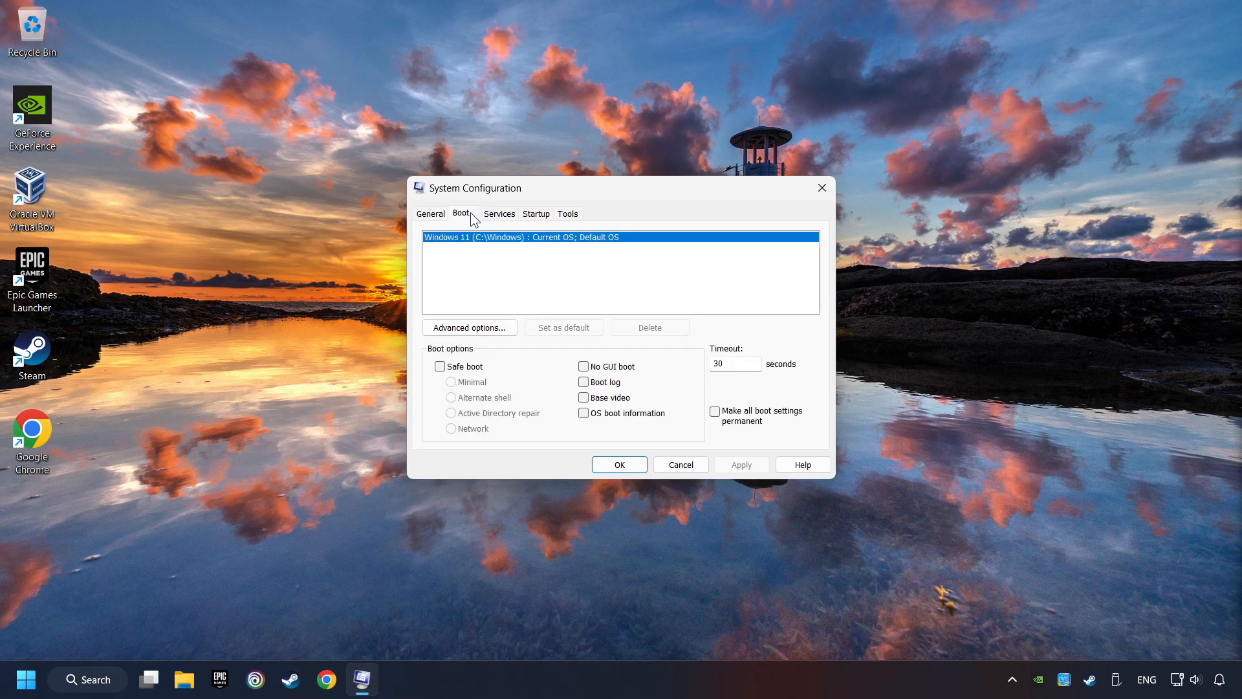
{"action": "mouse_move", "coordinate": [467, 331]}
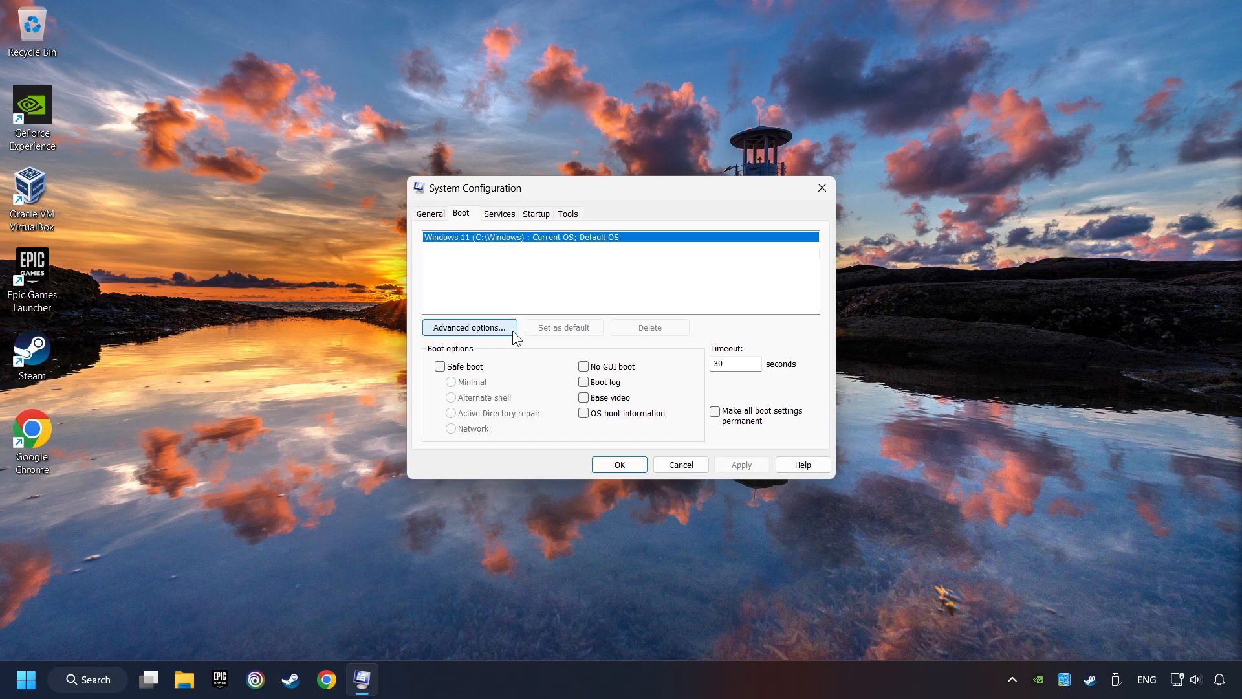
{"action": "left_click", "coordinate": [469, 328]}
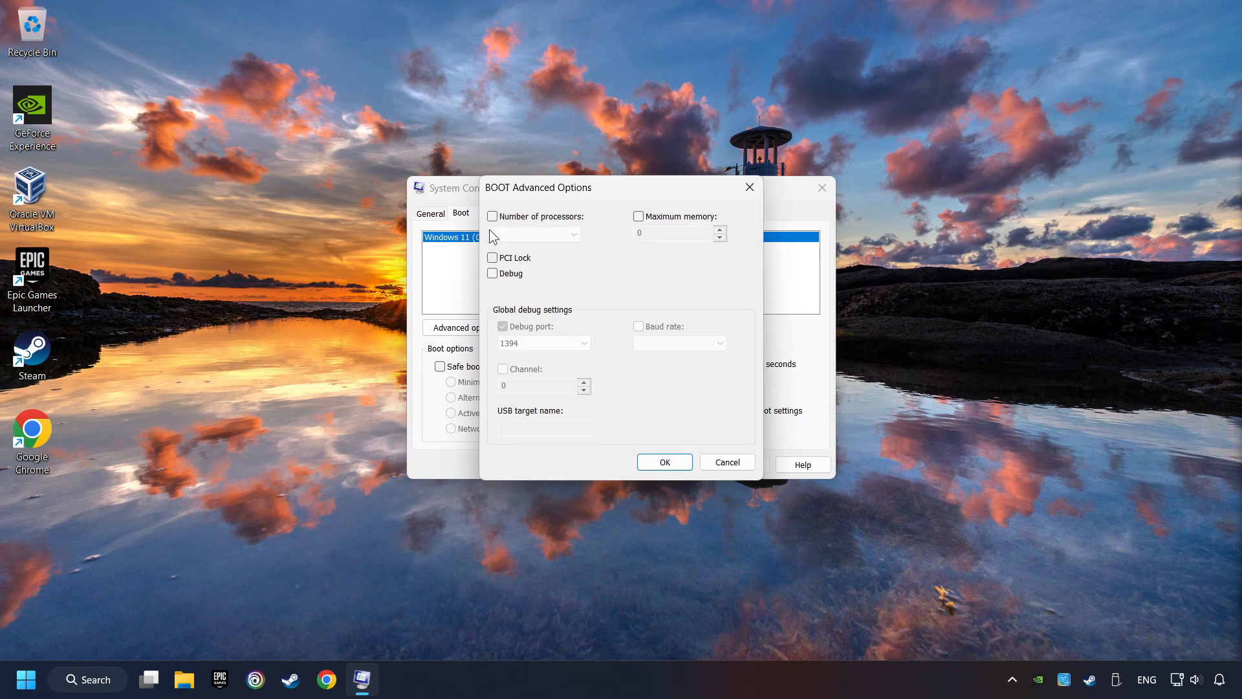
{"action": "left_click", "coordinate": [492, 216]}
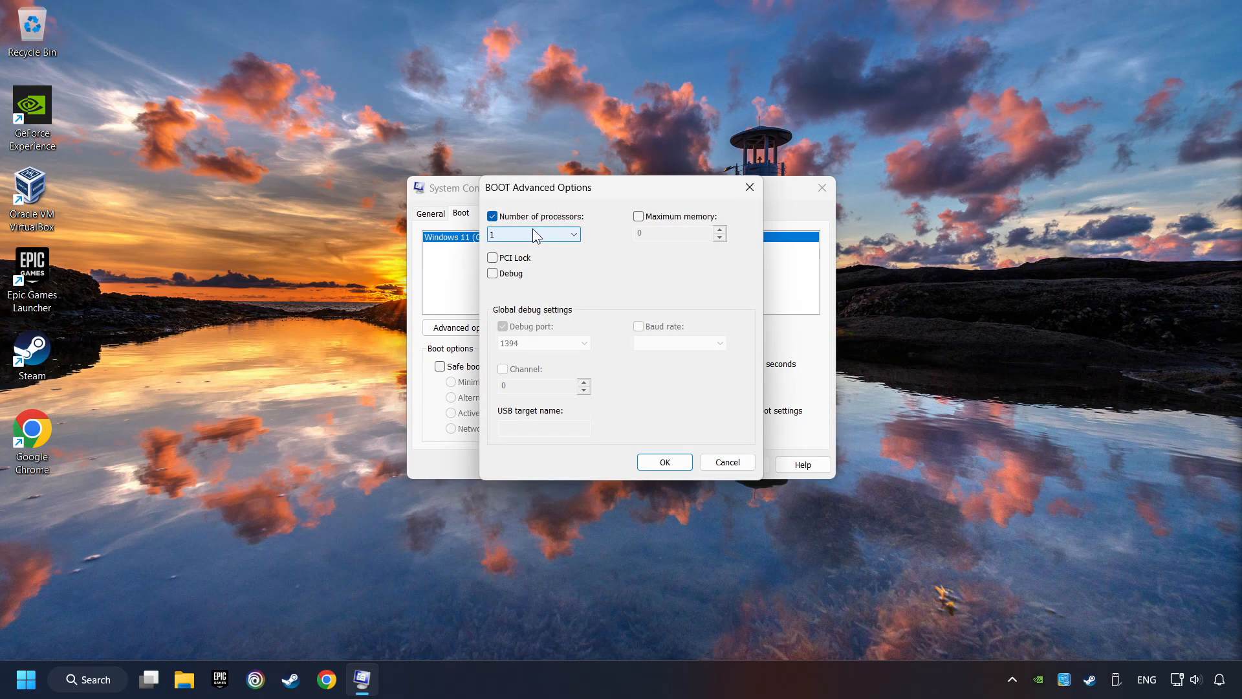
{"action": "left_click", "coordinate": [573, 234]}
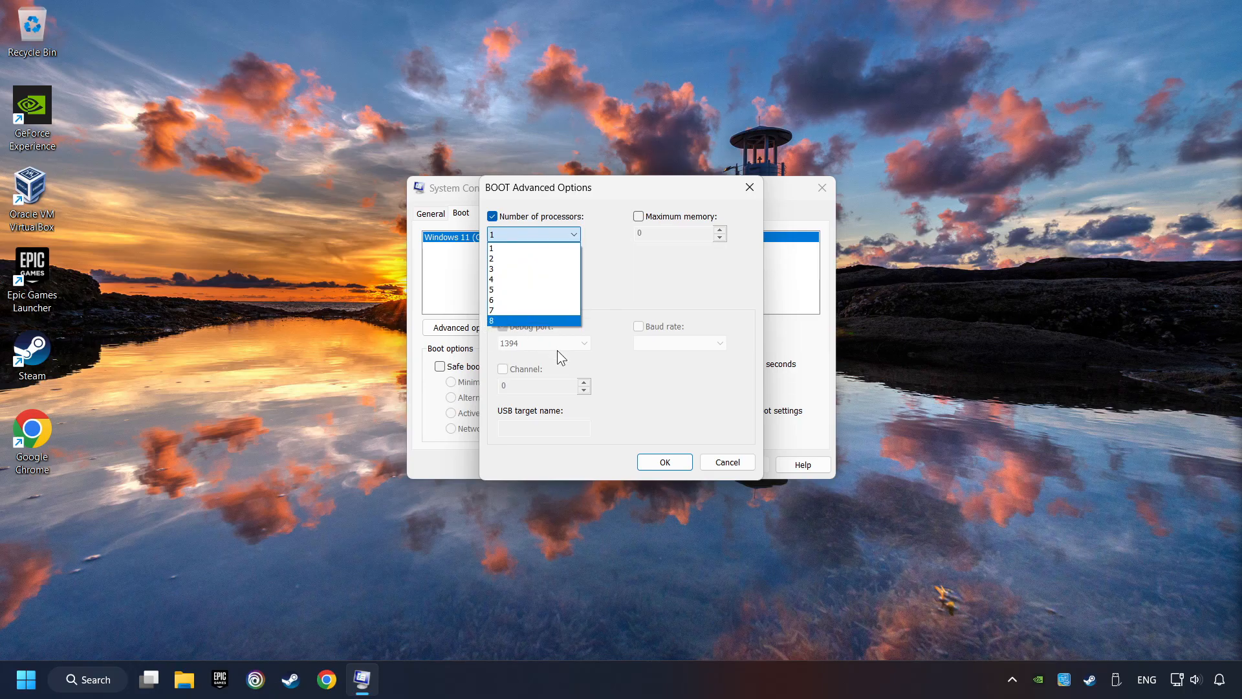
{"action": "mouse_move", "coordinate": [510, 329]}
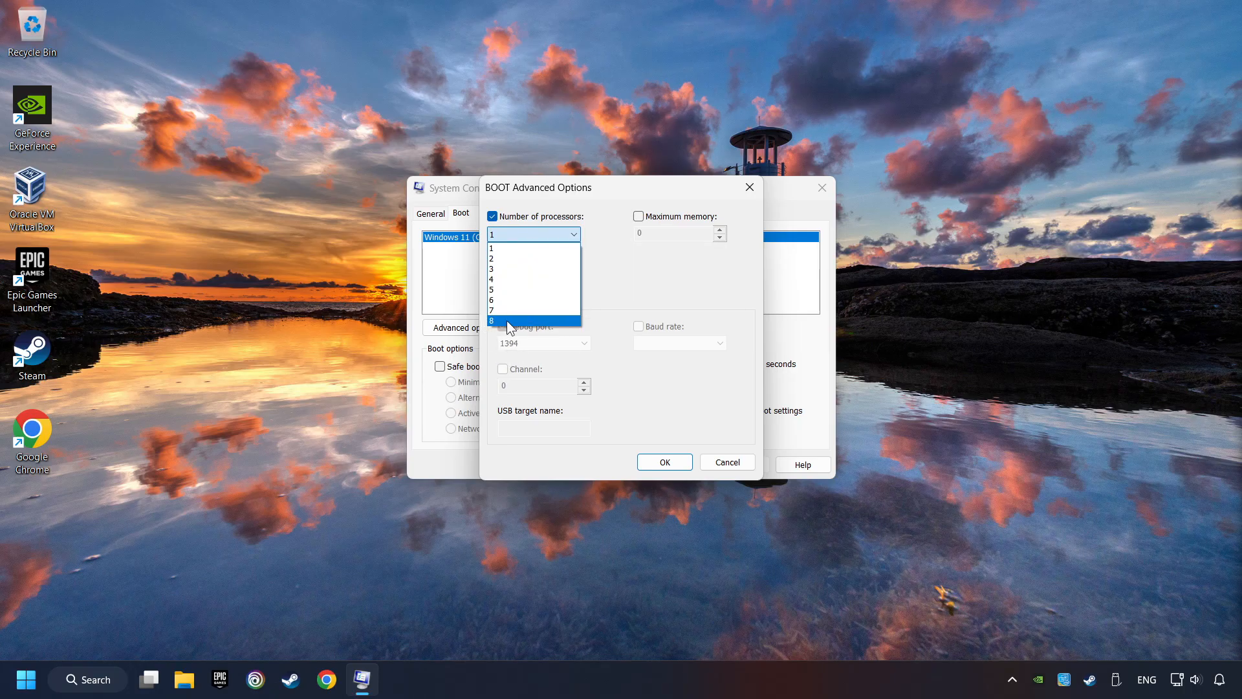
{"action": "left_click", "coordinate": [491, 321]}
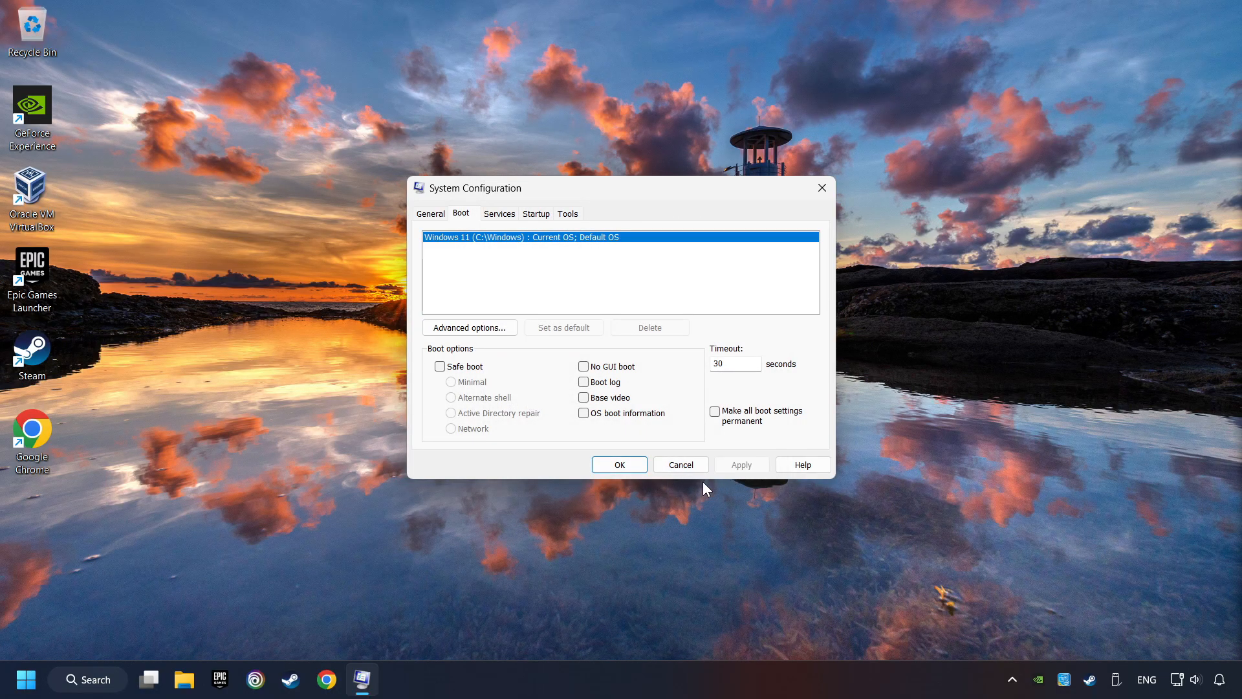
{"action": "left_click", "coordinate": [619, 465]}
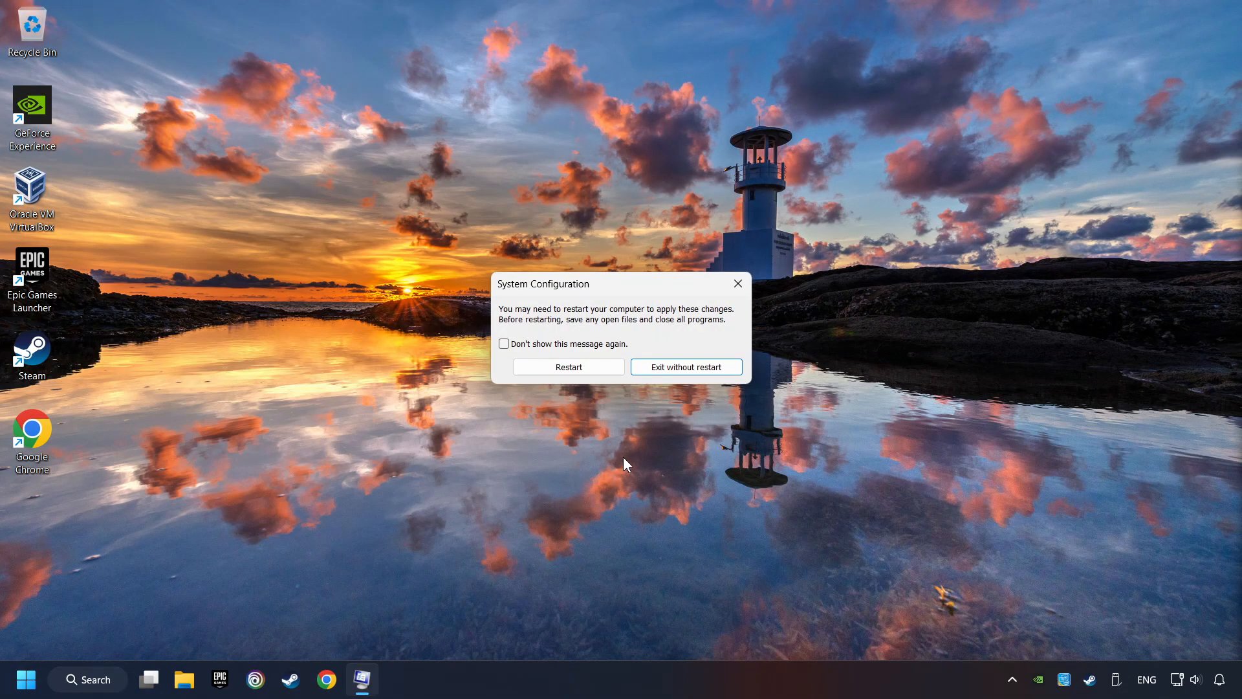
{"action": "left_click", "coordinate": [685, 367]}
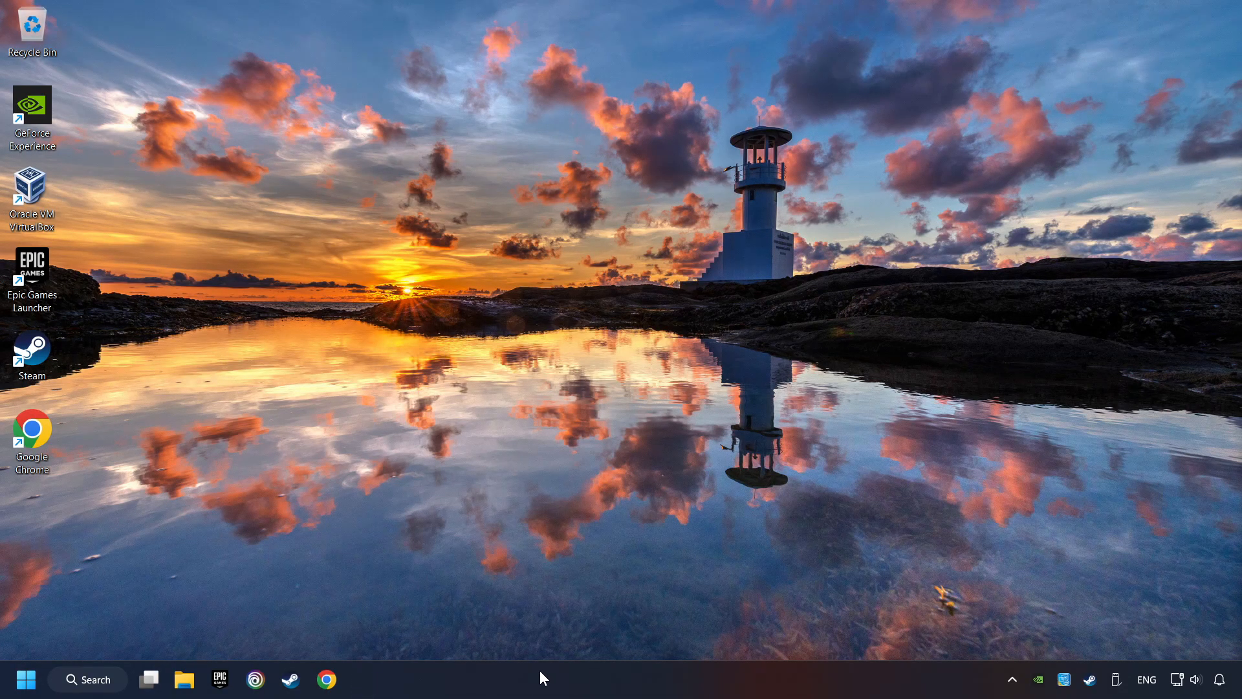
Disable Microsoft Teams and the other enabled apps in Task Manager's Startup apps, then close it
{"action": "right_click", "coordinate": [544, 678]}
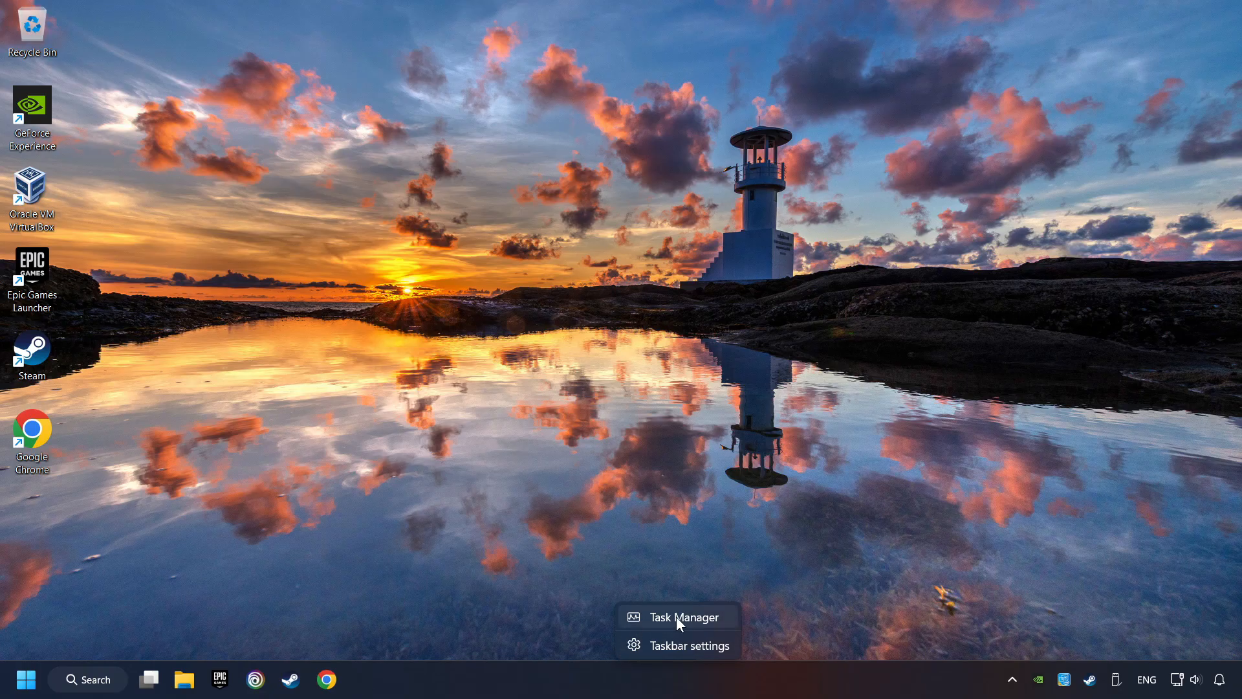
{"action": "left_click", "coordinate": [682, 617]}
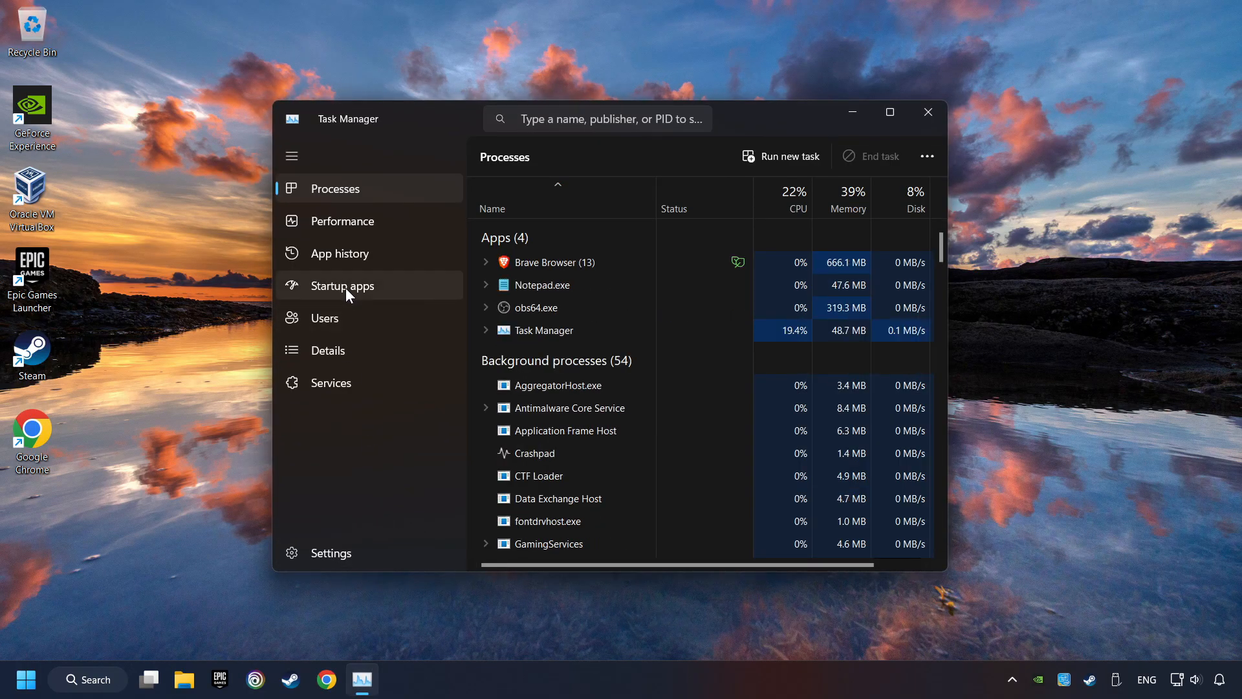
{"action": "left_click", "coordinate": [342, 286]}
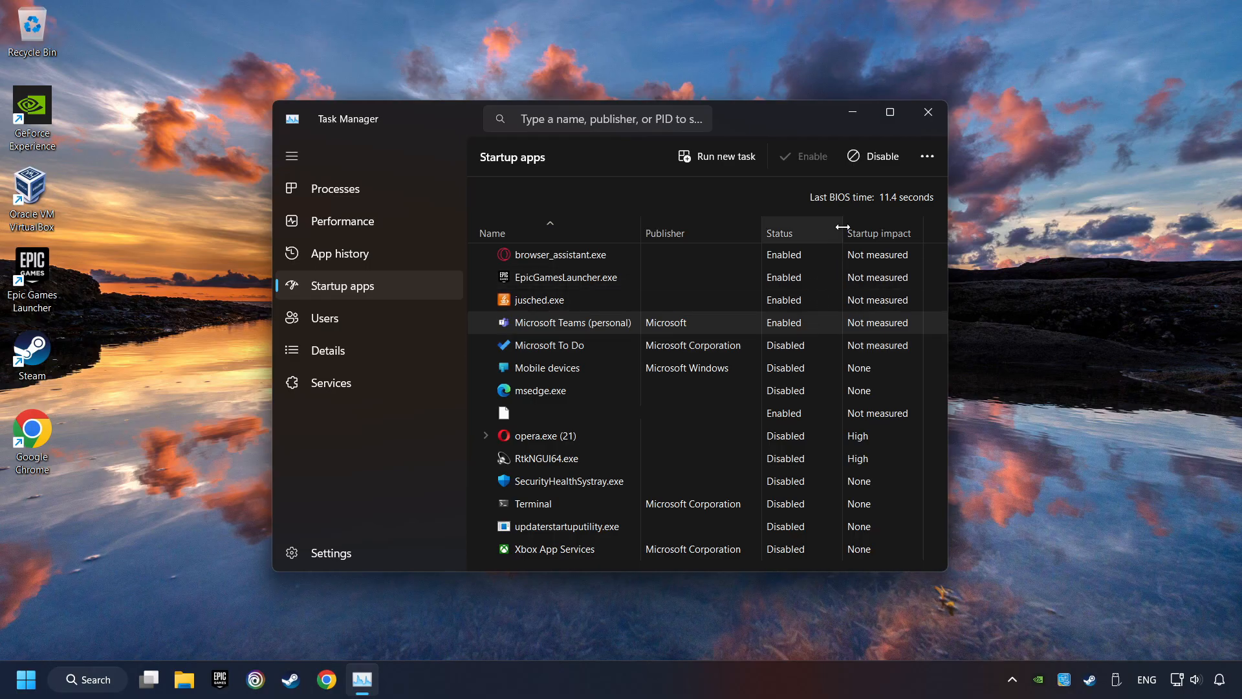
{"action": "left_click", "coordinate": [873, 156]}
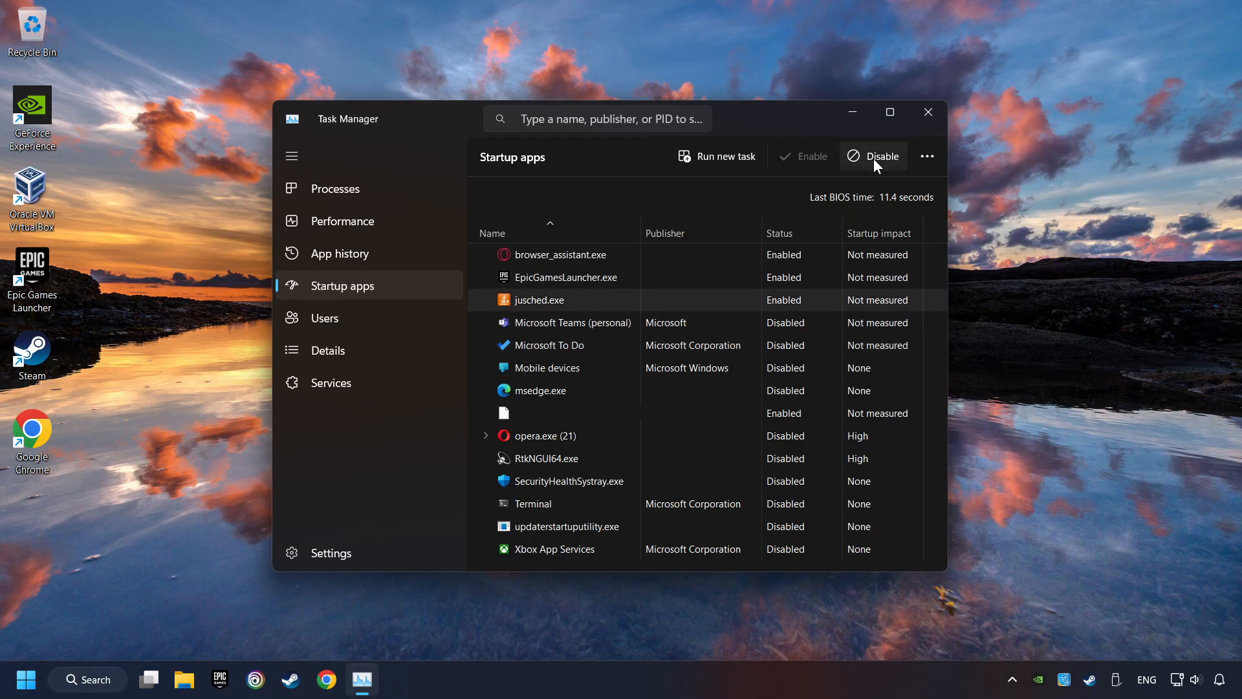
{"action": "left_click", "coordinate": [875, 156]}
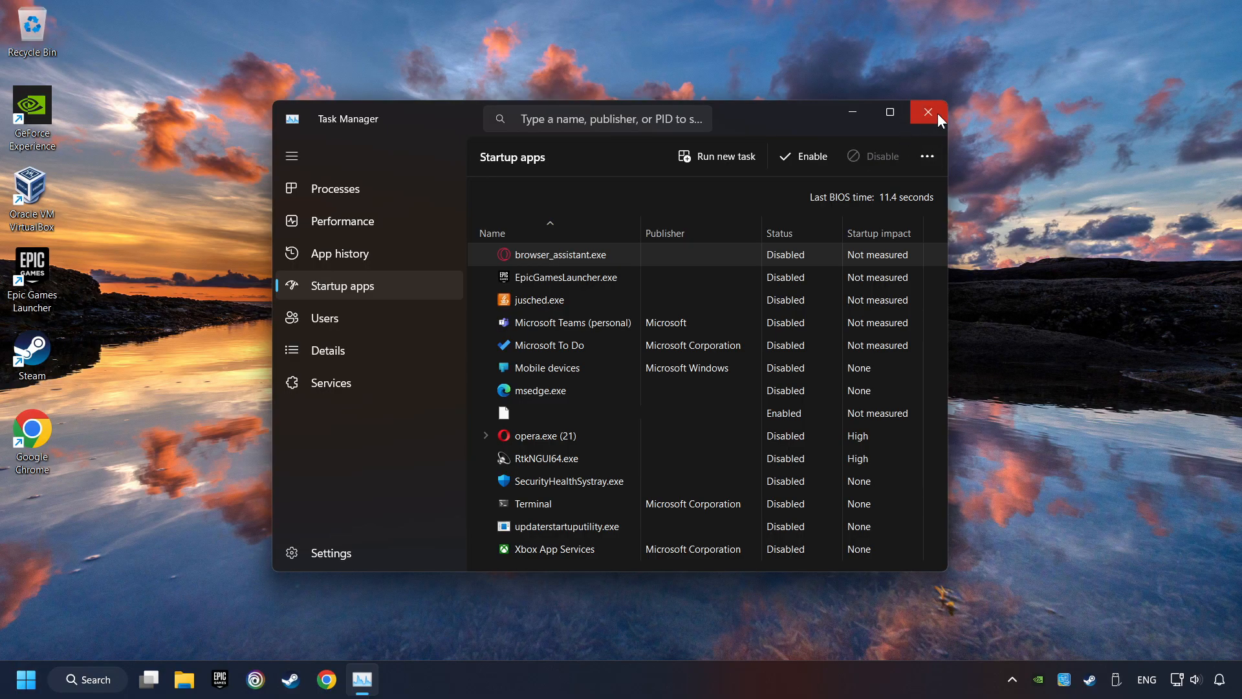
{"action": "left_click", "coordinate": [927, 112]}
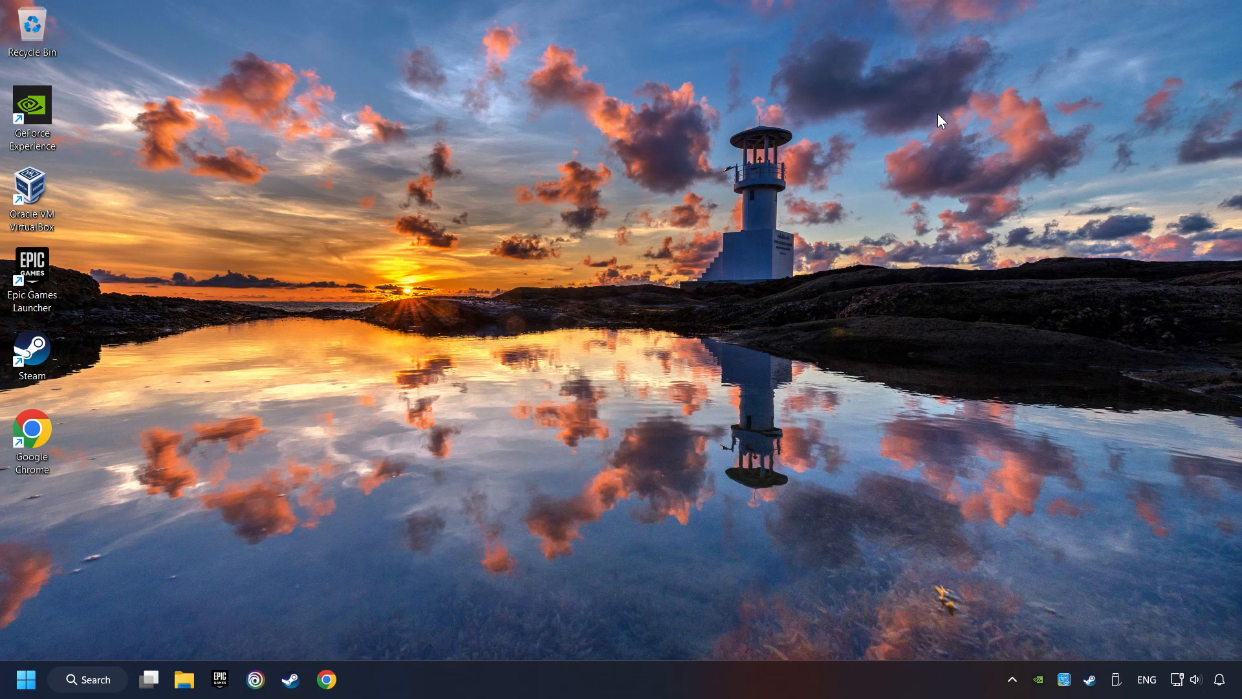
{"action": "mouse_move", "coordinate": [600, 341]}
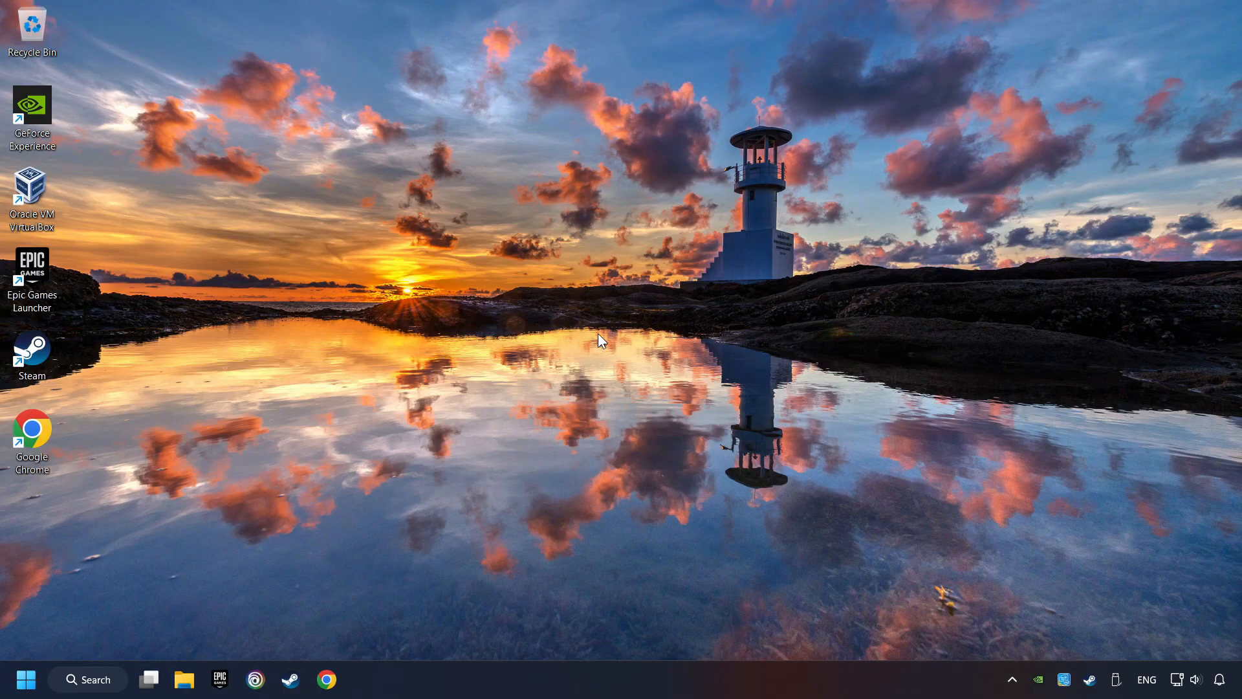
{"action": "mouse_move", "coordinate": [103, 689]}
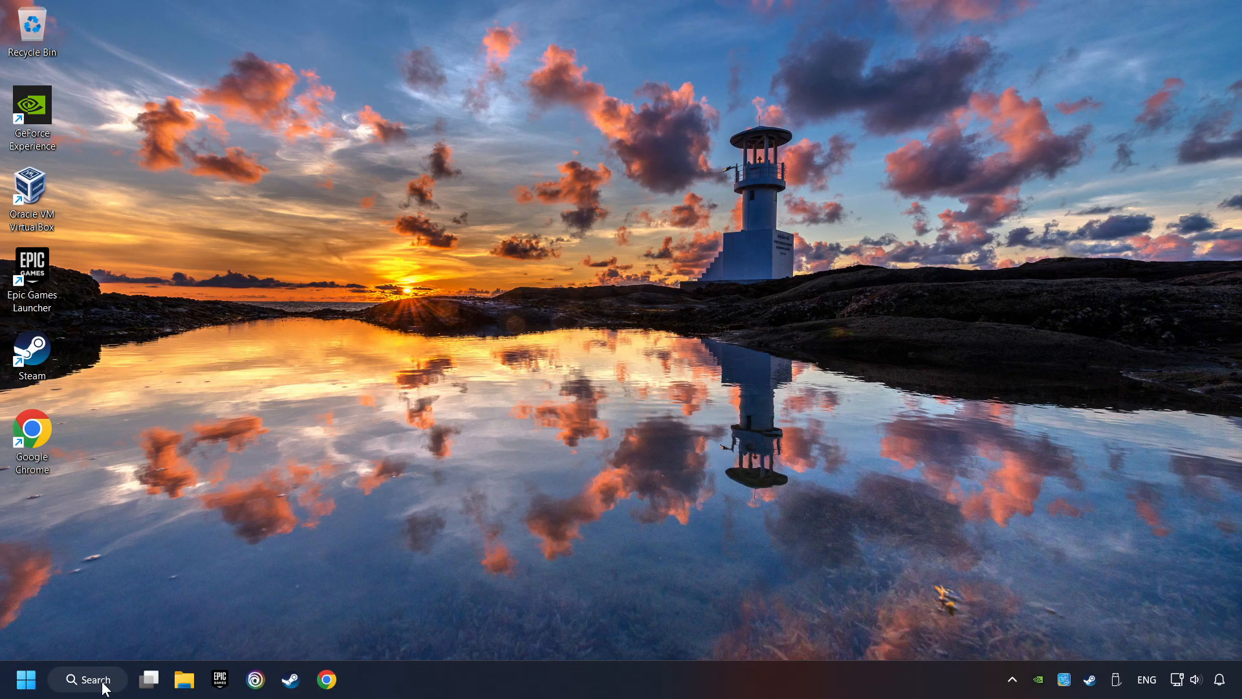
Search 'updates', run Check for updates to confirm Windows is current, then close Settings
{"action": "left_click", "coordinate": [87, 680]}
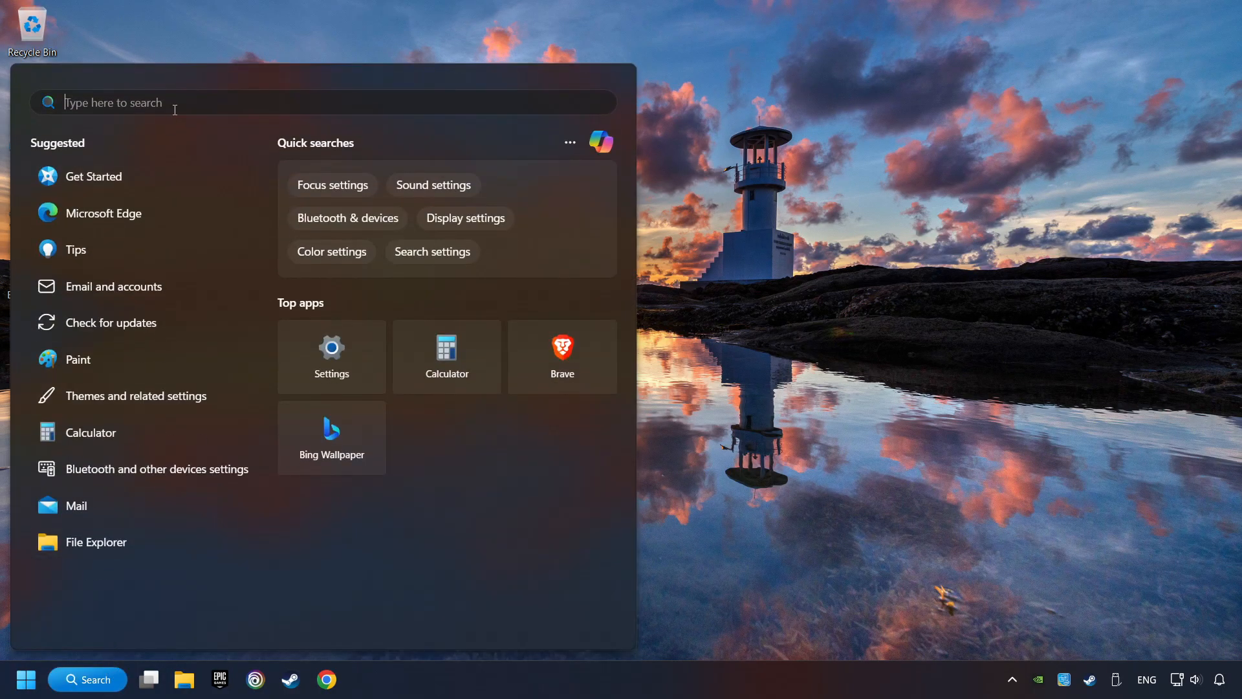
{"action": "type", "text": "updates"}
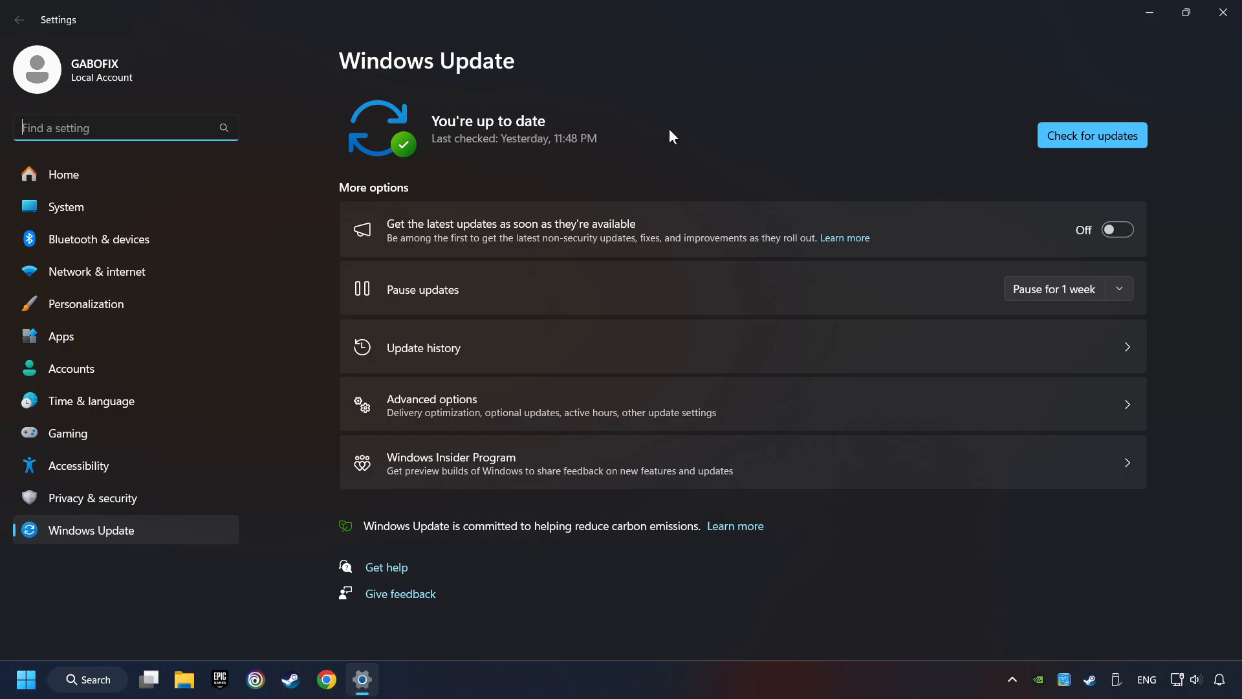
{"action": "mouse_move", "coordinate": [1092, 135]}
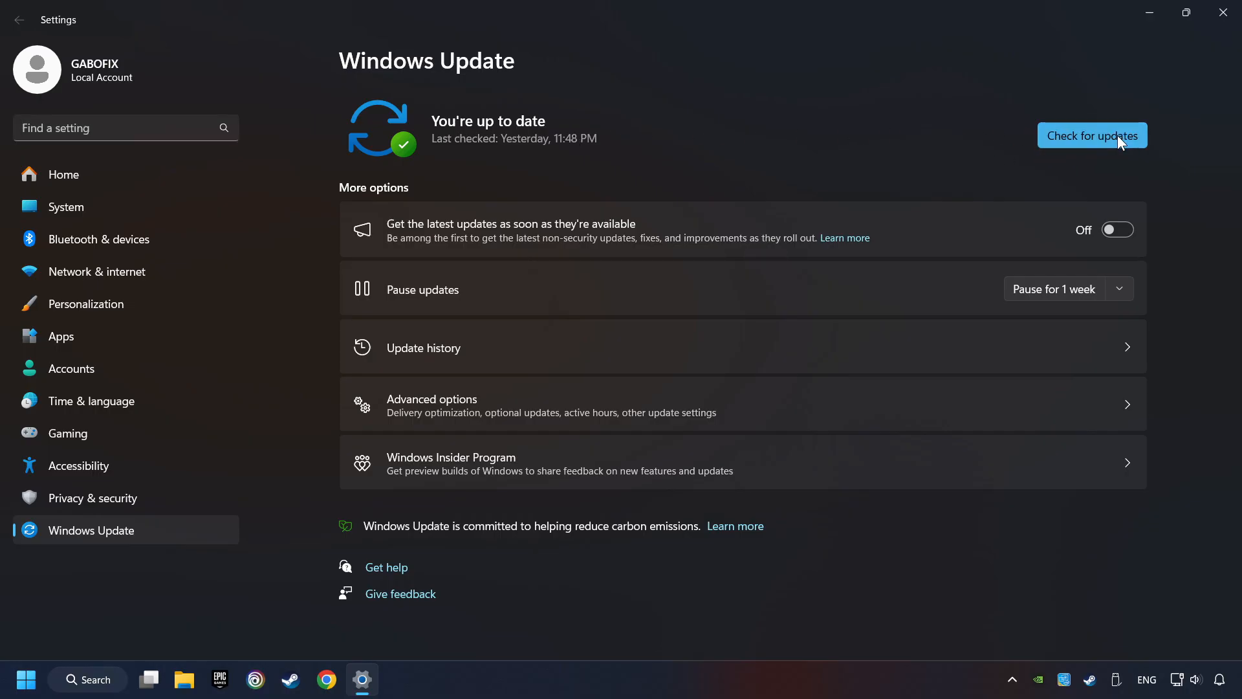
{"action": "left_click", "coordinate": [1091, 134]}
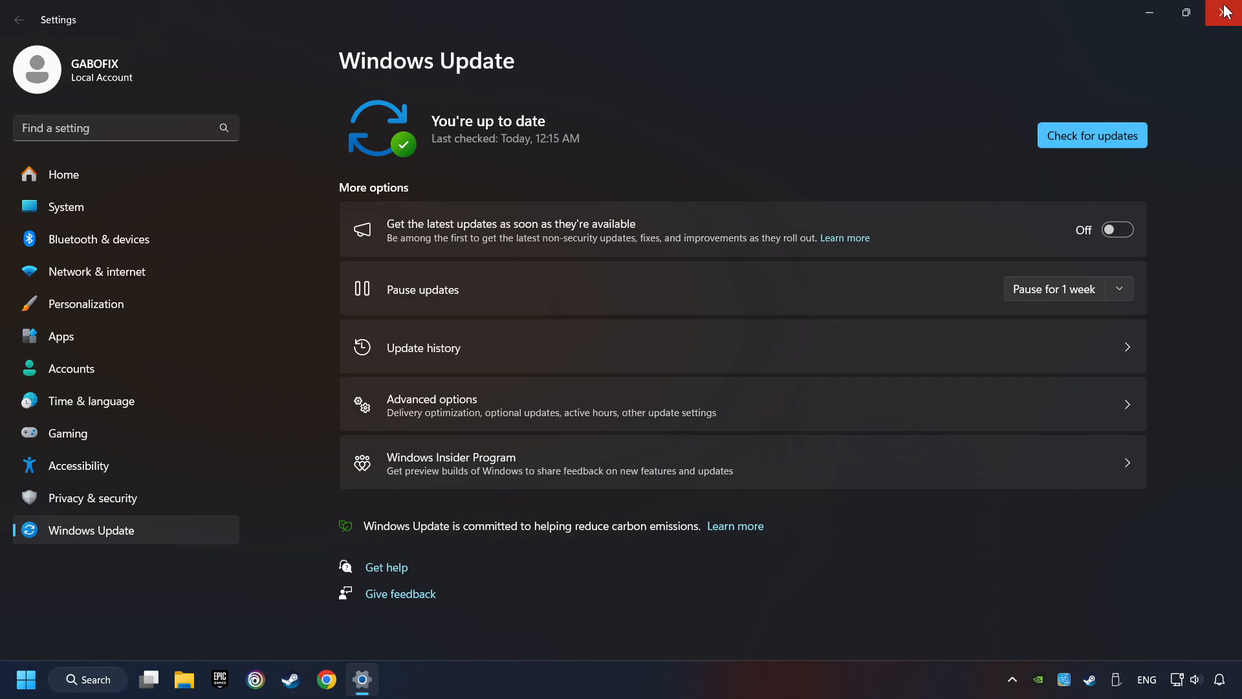
{"action": "left_click", "coordinate": [1227, 11]}
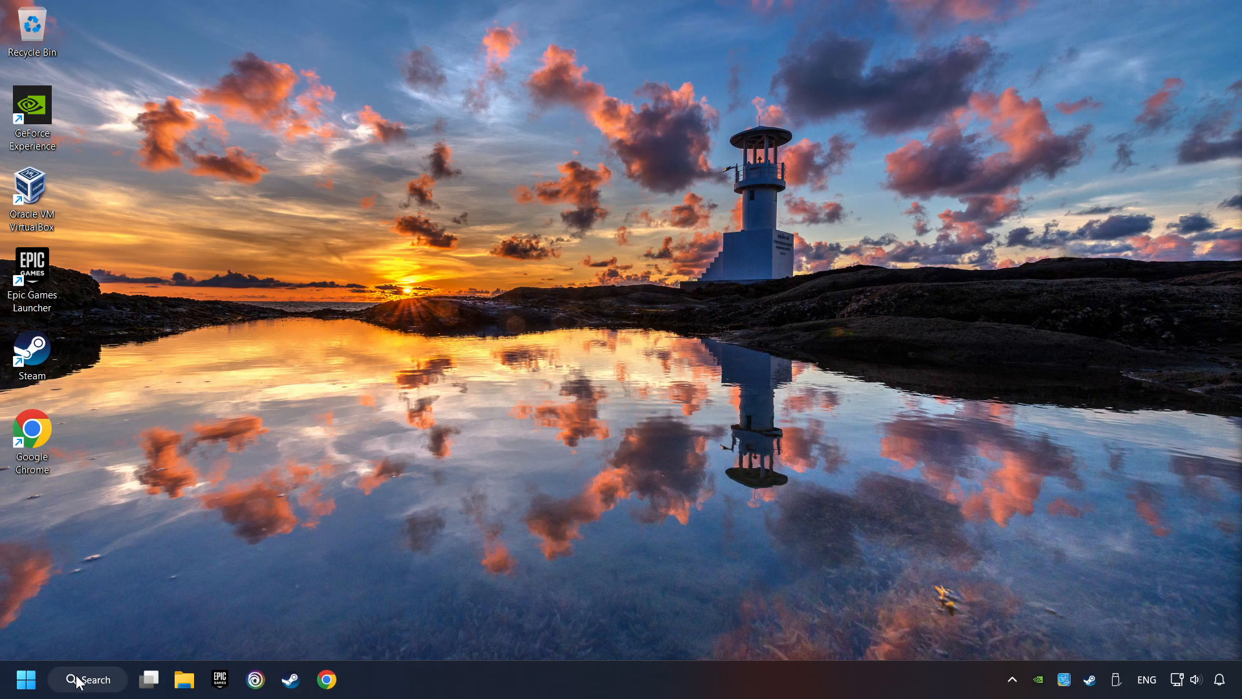
Search 'per' and open 'Adjust the appearance and performance of Windows'
{"action": "left_click", "coordinate": [87, 679]}
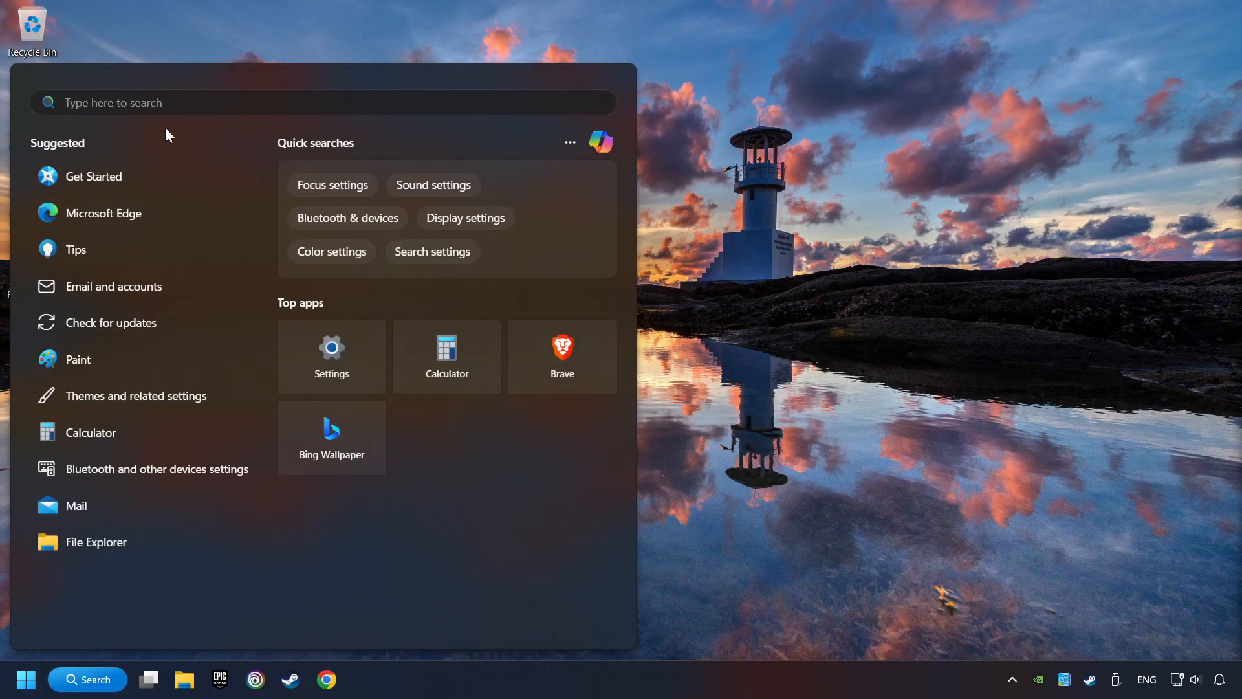
{"action": "type", "text": "performance"}
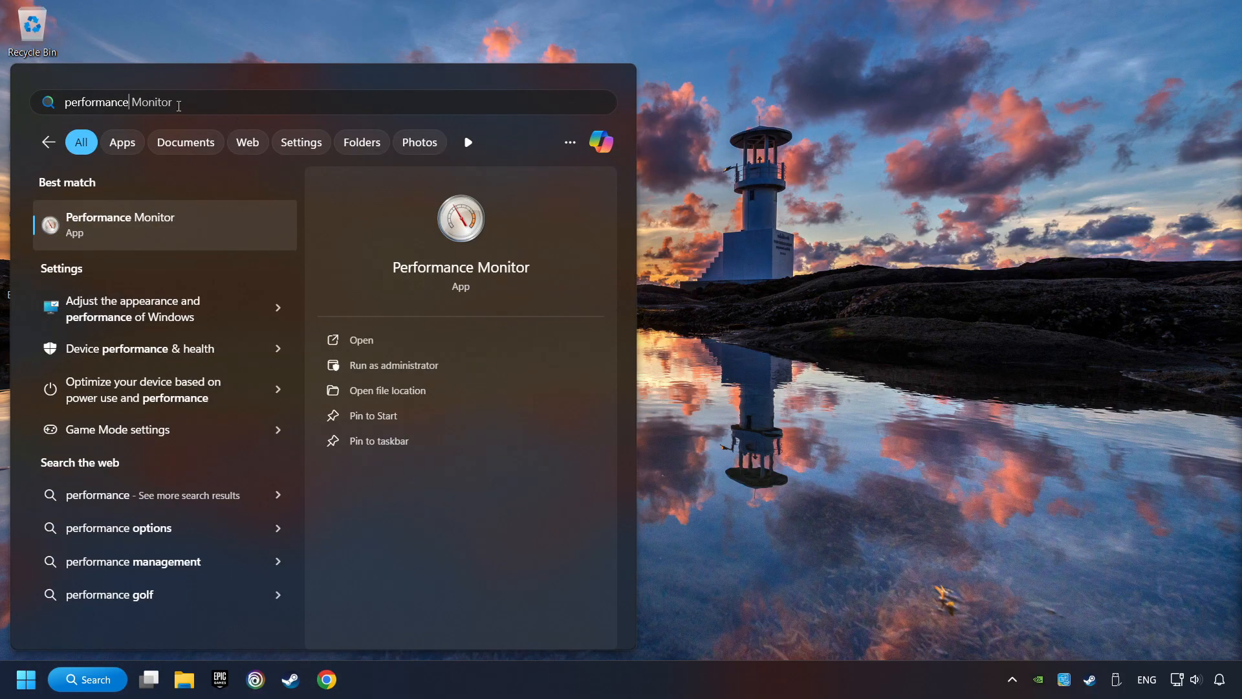
{"action": "mouse_move", "coordinate": [214, 308]}
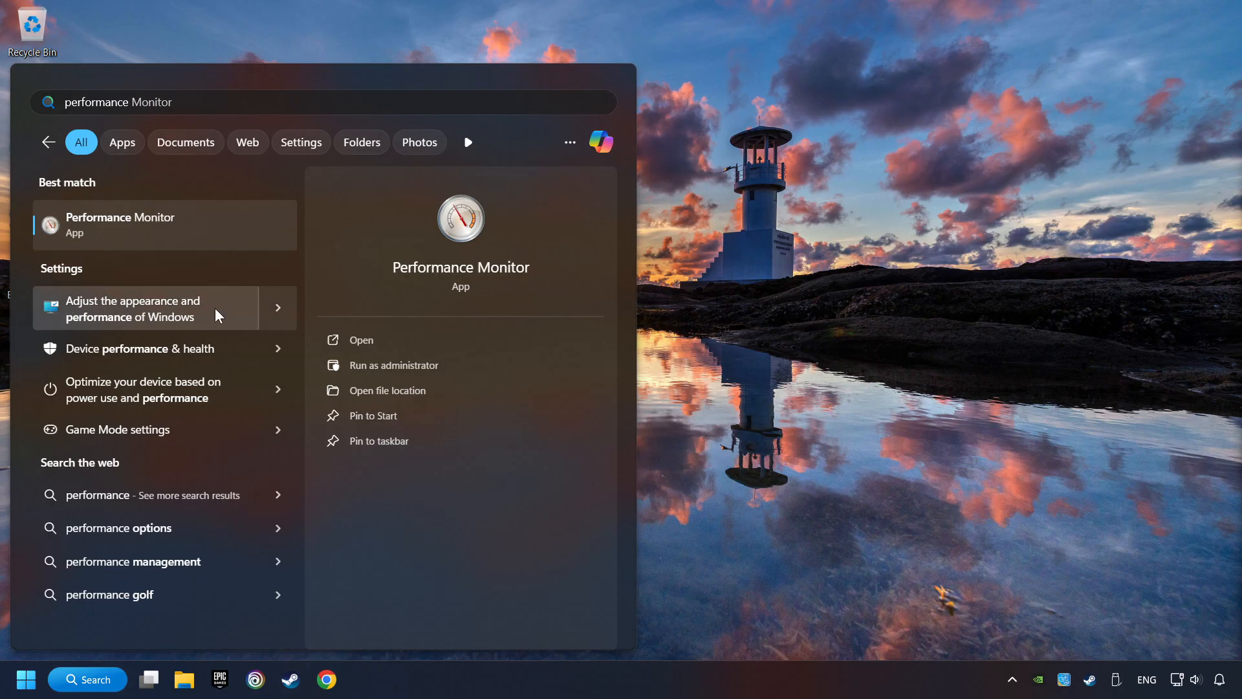
{"action": "left_click", "coordinate": [158, 308]}
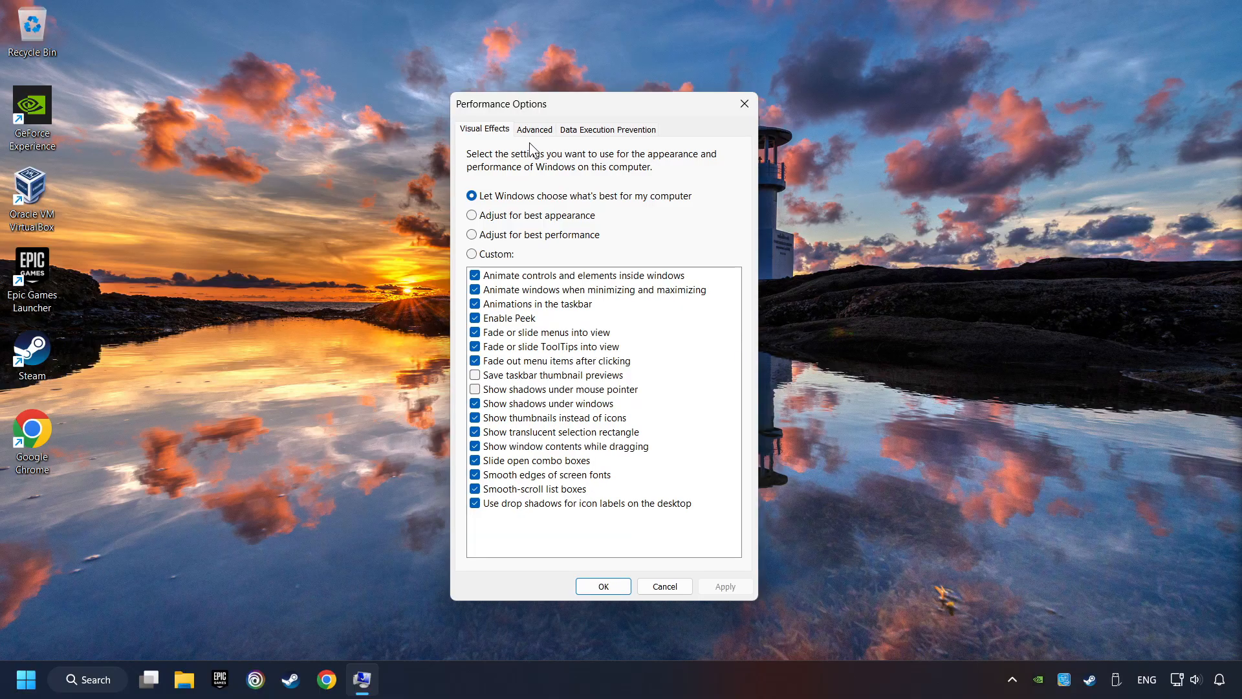
{"action": "mouse_move", "coordinate": [470, 243]}
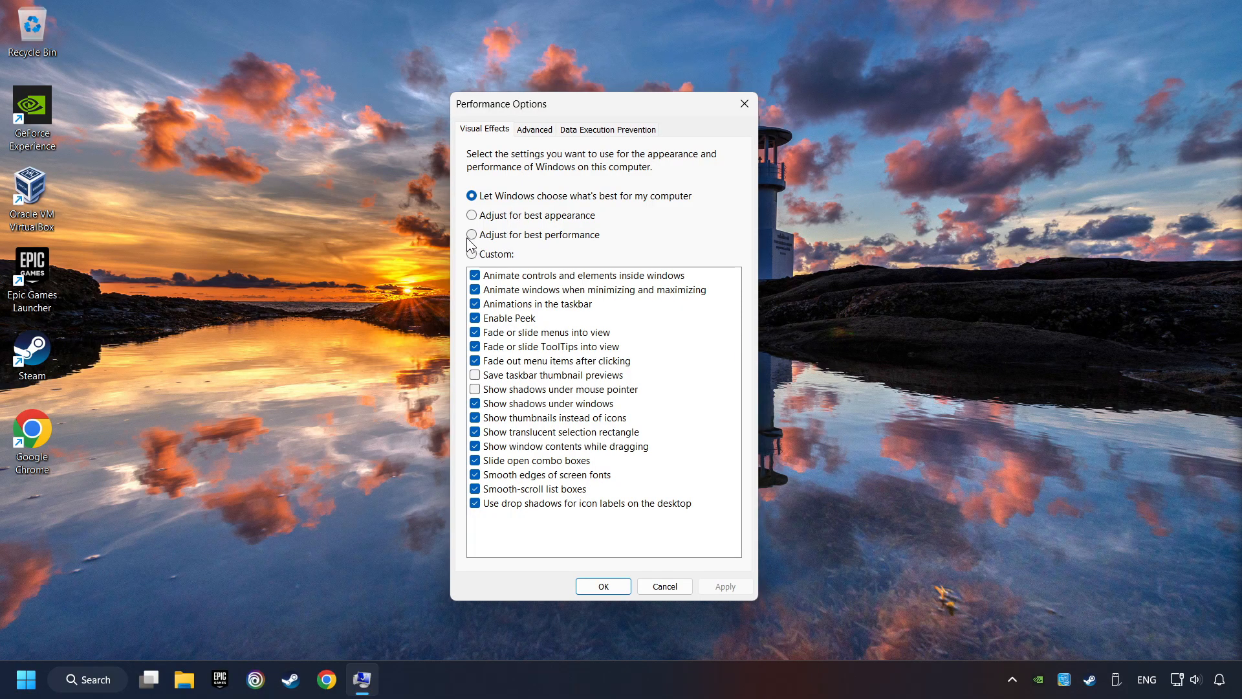
Select 'Adjust for best performance' in Visual Effects, apply it and close the dialog
{"action": "left_click", "coordinate": [473, 234]}
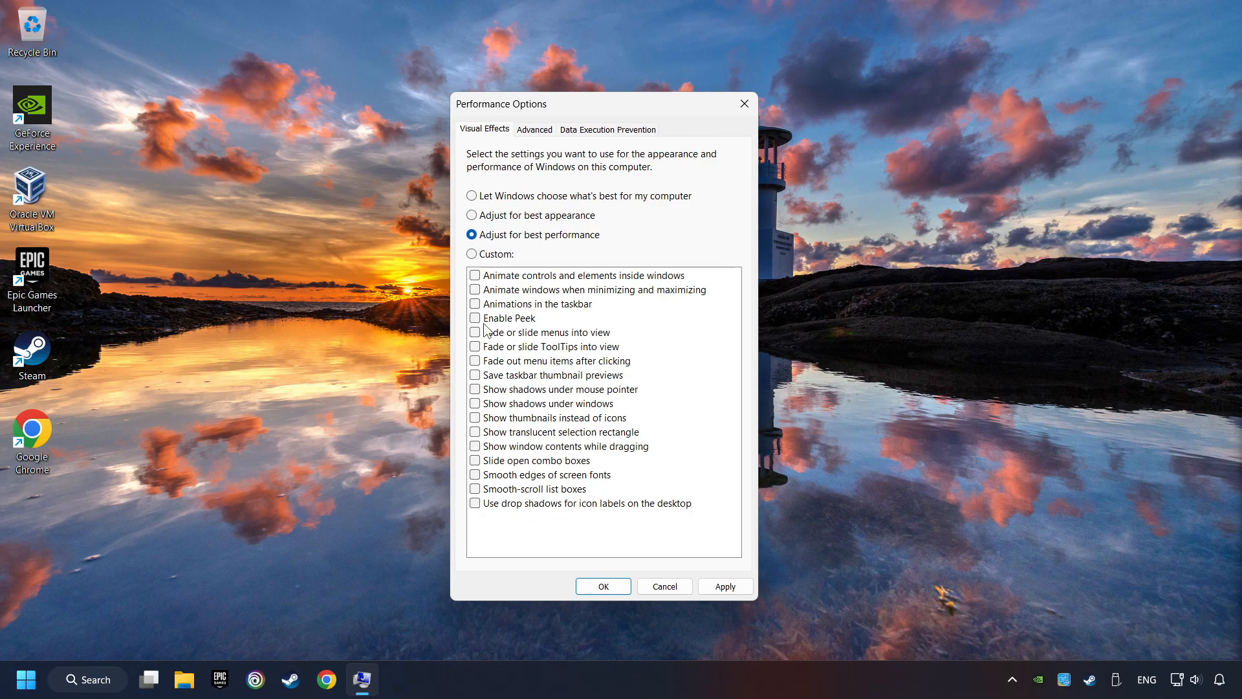
{"action": "mouse_move", "coordinate": [569, 382]}
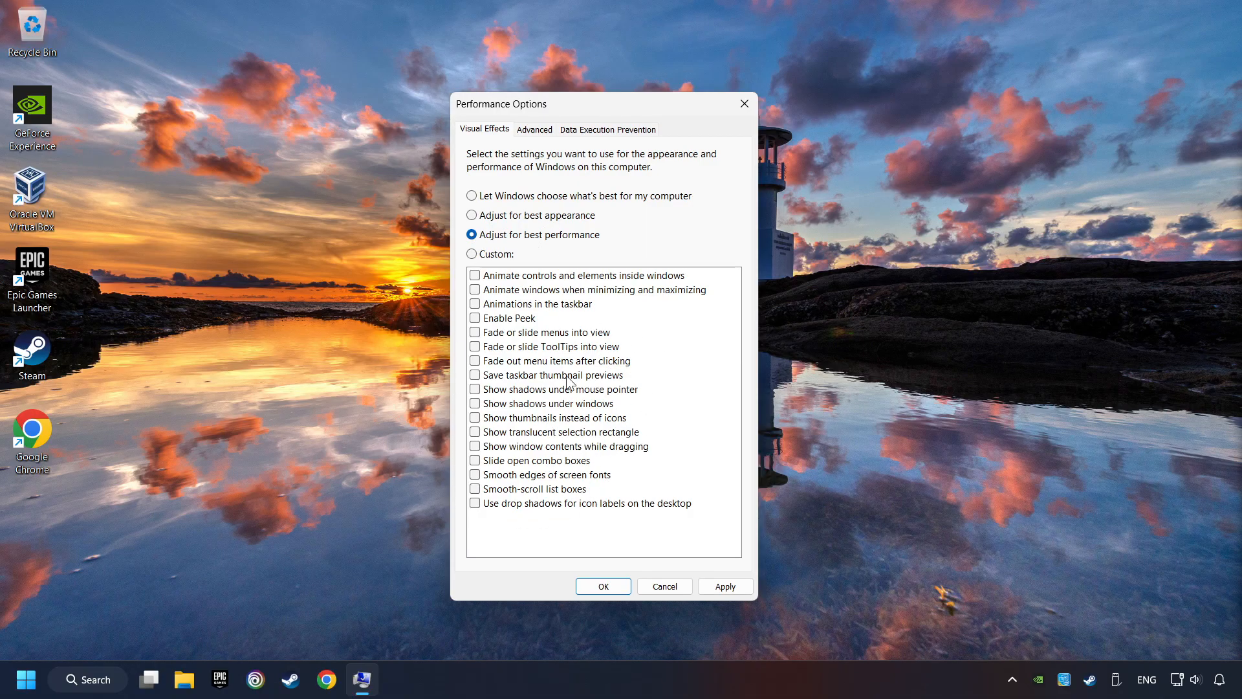
{"action": "left_click", "coordinate": [724, 587]}
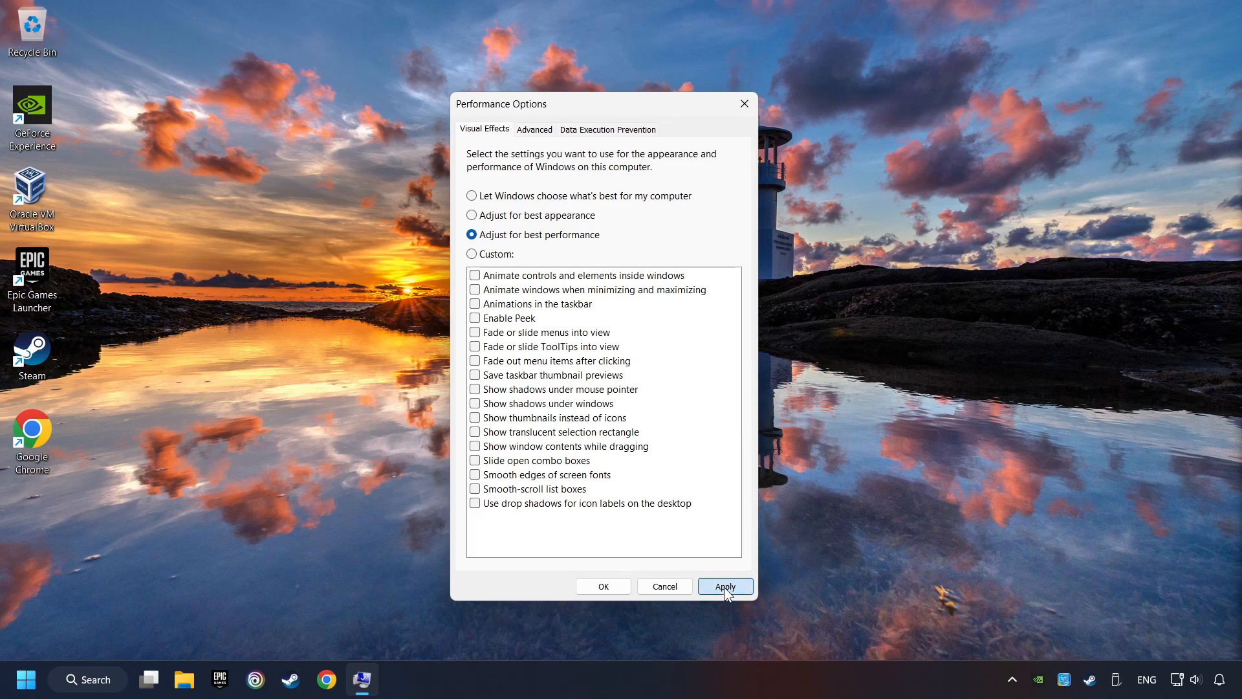
{"action": "left_click", "coordinate": [724, 587]}
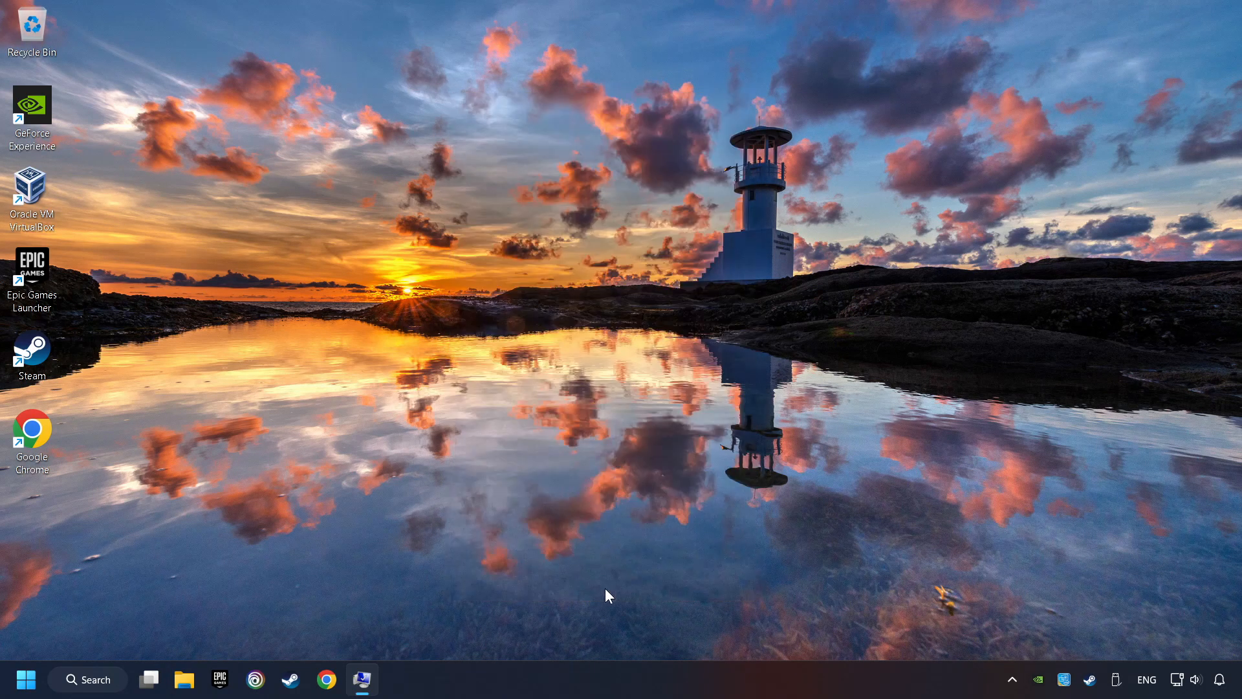
{"action": "left_click", "coordinate": [26, 679]}
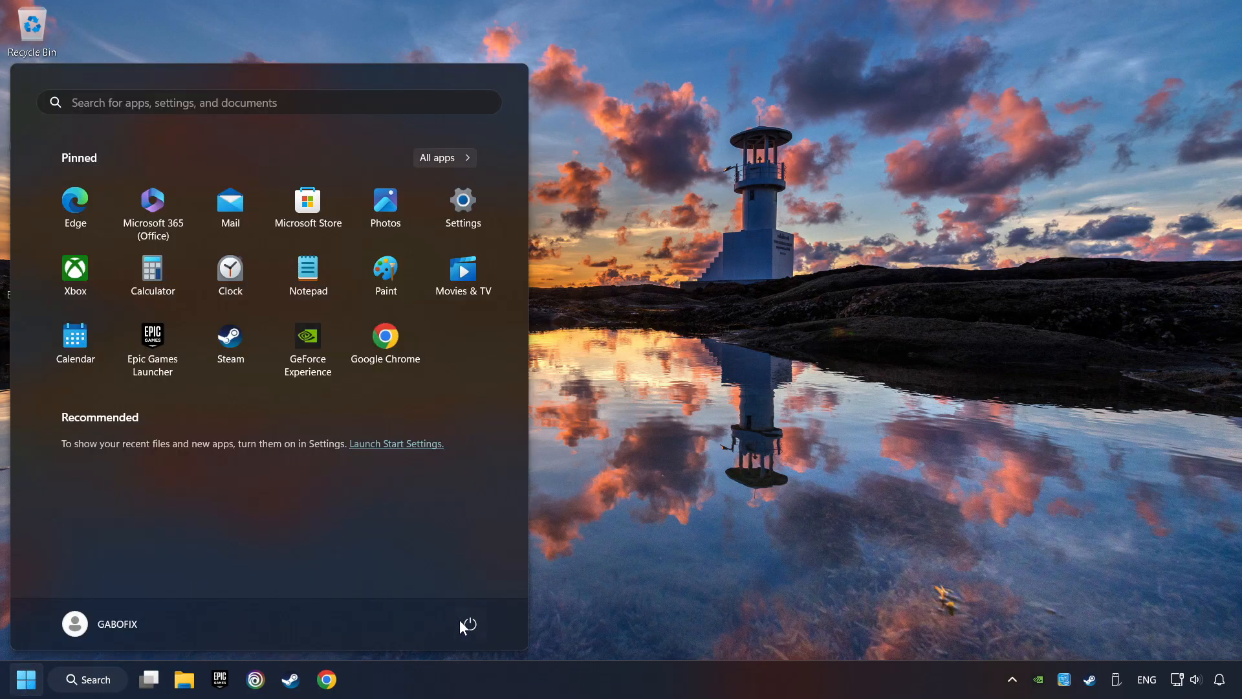